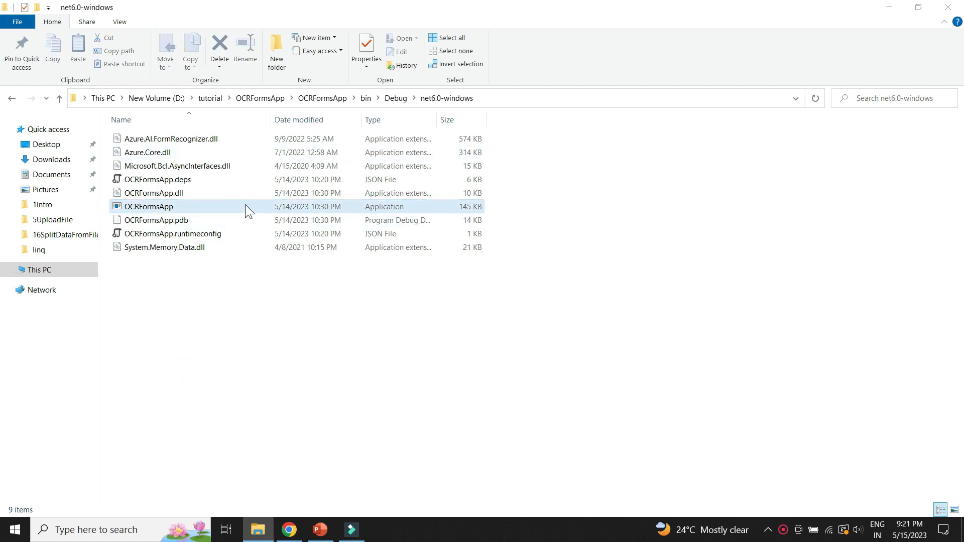
# - Launch OCRFormsApp and load Sample-handwritten-text-input-for-OCR.png from the Desktop
pyautogui.doubleClick(148, 206)
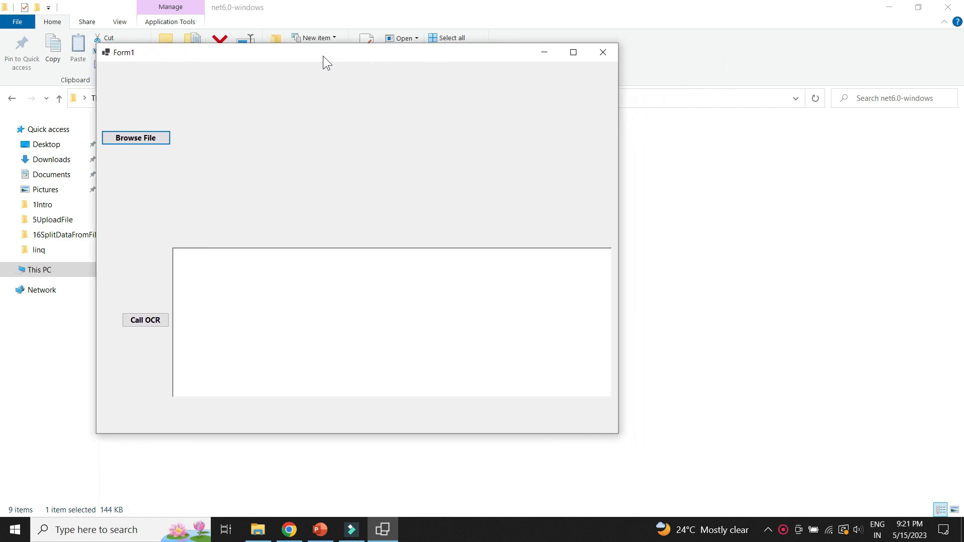
pyautogui.click(135, 137)
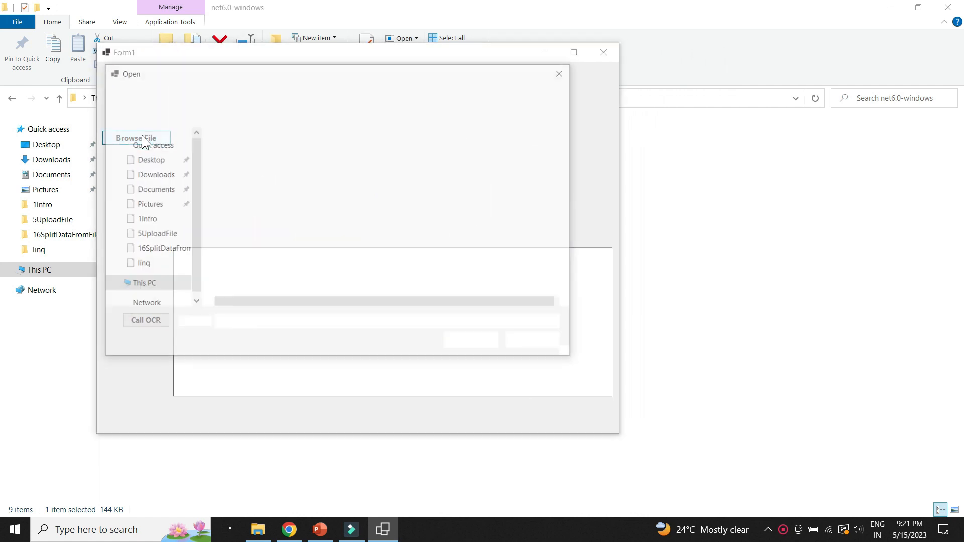
pyautogui.click(137, 137)
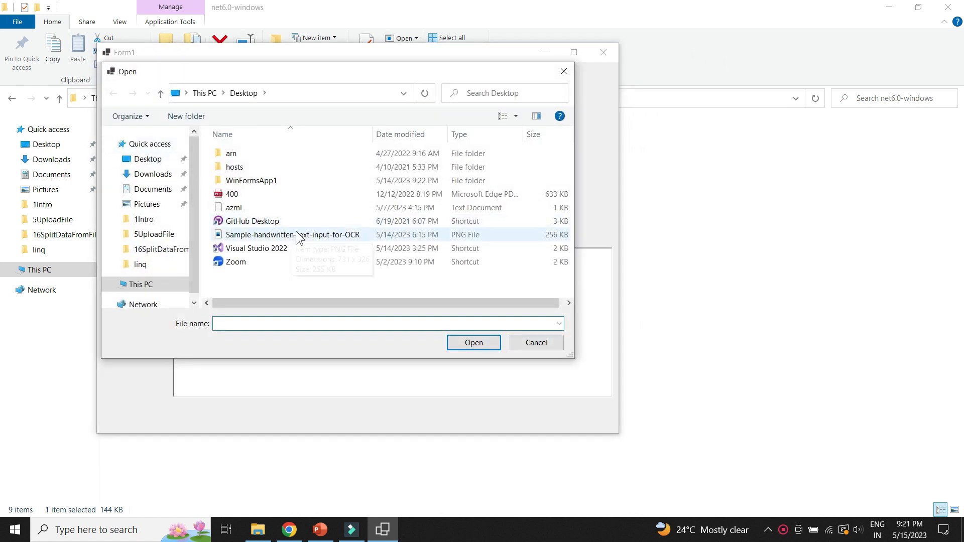
pyautogui.click(473, 342)
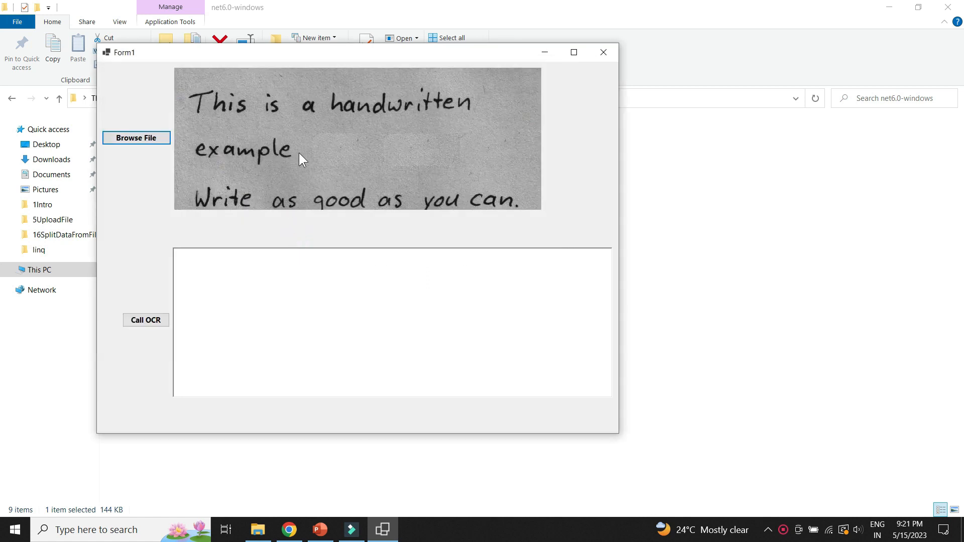
# - Run Call OCR on the loaded handwritten image
pyautogui.click(145, 319)
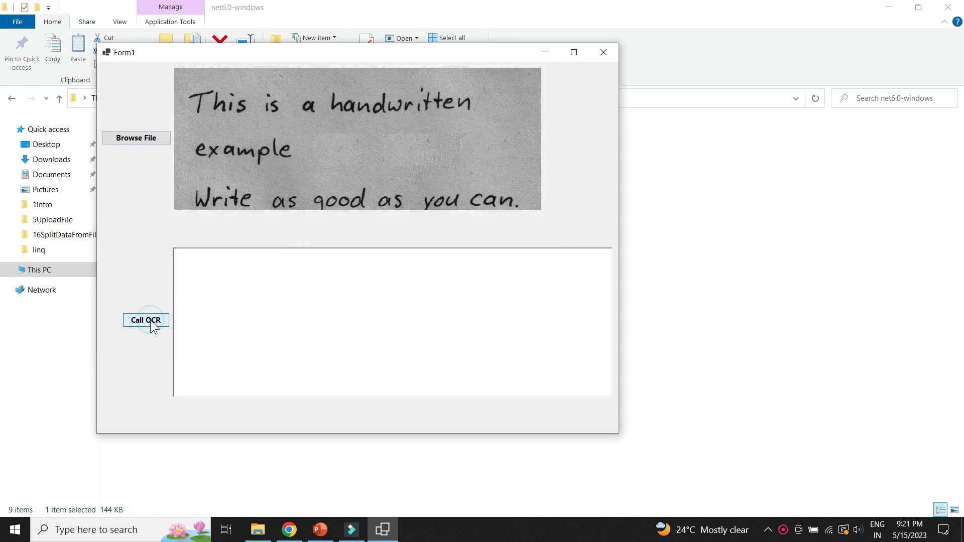
pyautogui.click(146, 320)
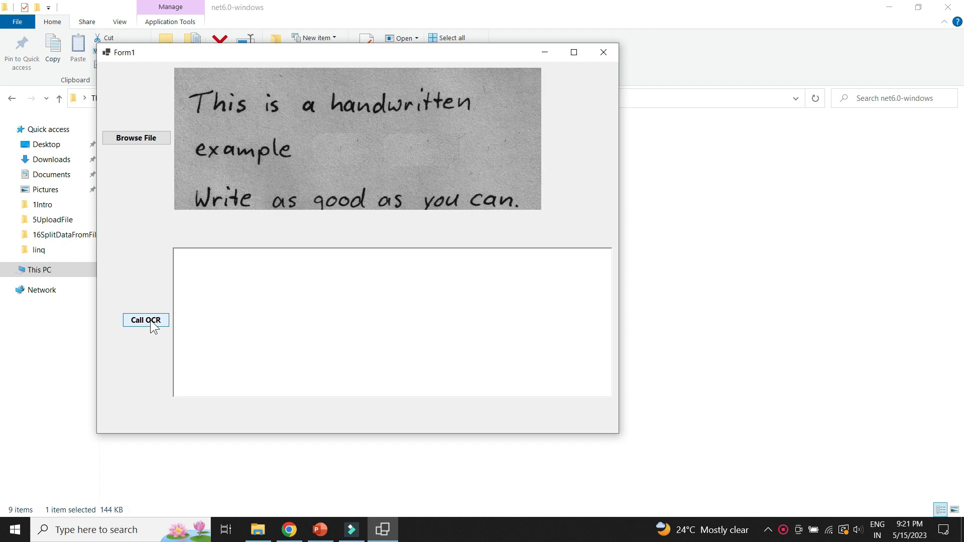
pyautogui.click(145, 320)
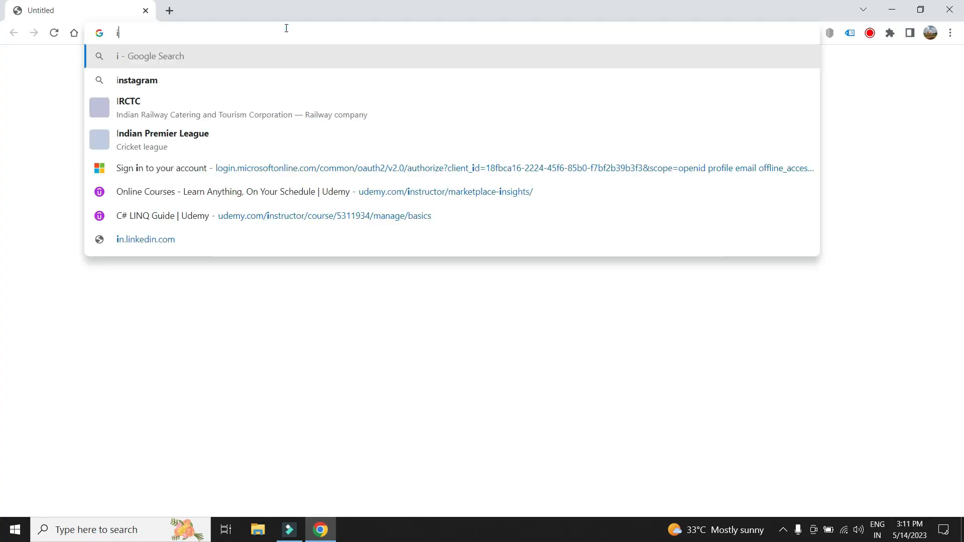
# - Search for Visual Studio Community 2022 and open Microsoft's download page
pyautogui.write('nstall visualk')
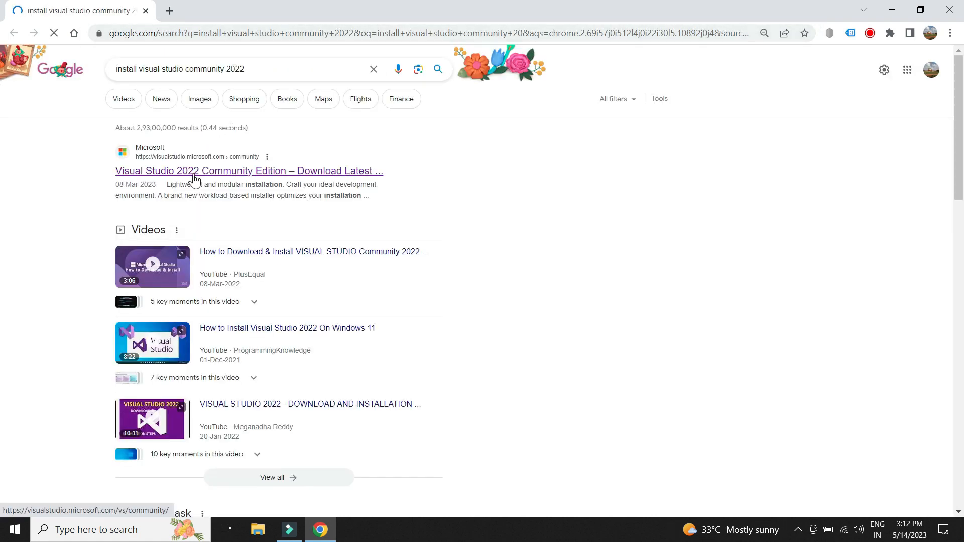
pyautogui.click(248, 171)
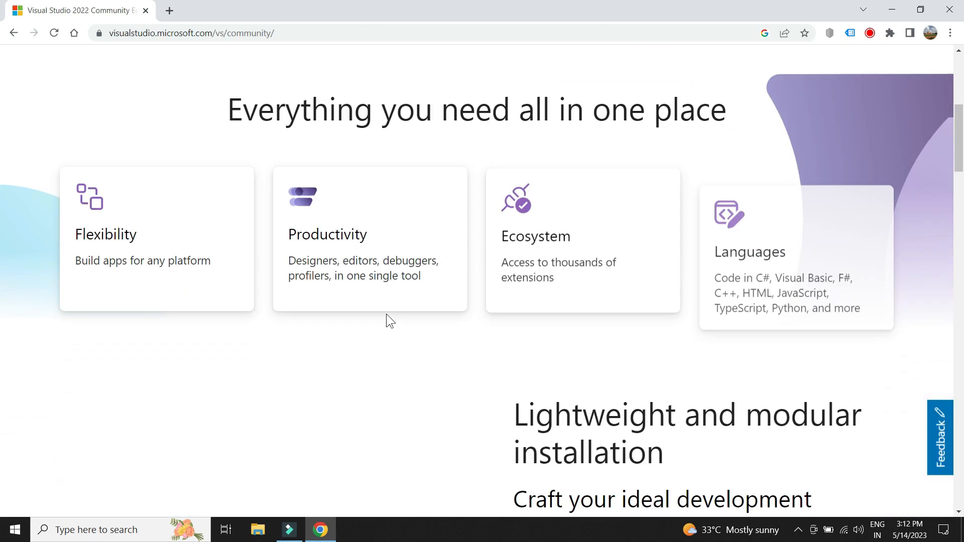
pyautogui.scroll(-3)
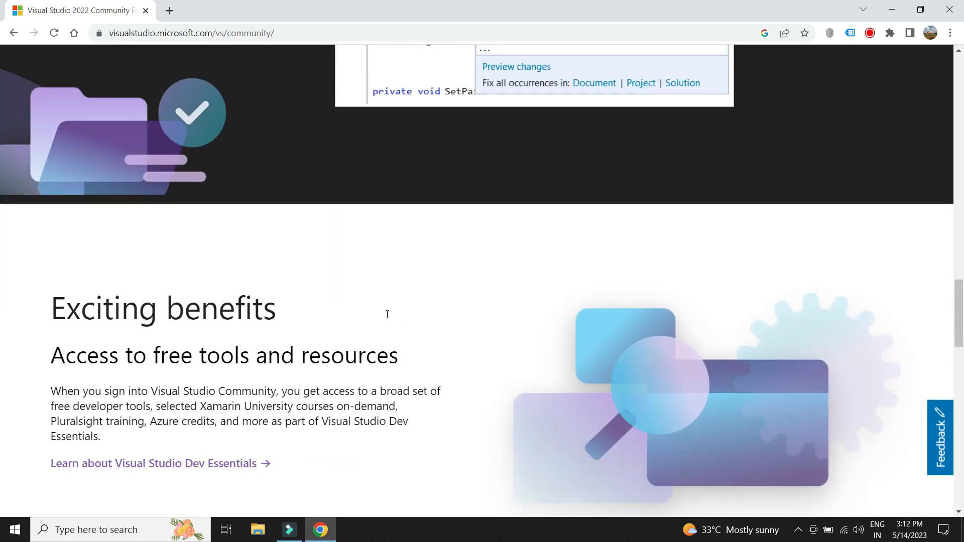
pyautogui.scroll(-3)
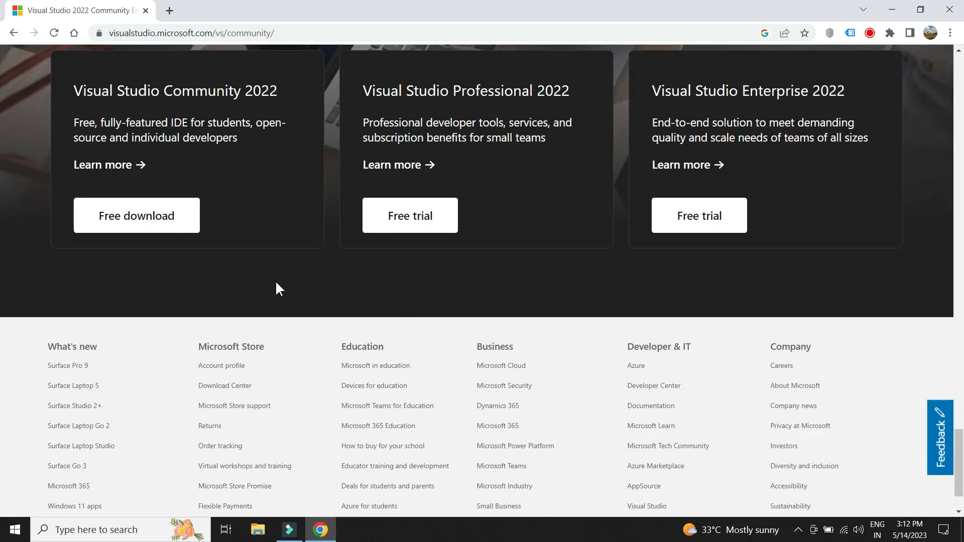
# - Download the free Community installer and show it in its Downloads folder
pyautogui.click(136, 216)
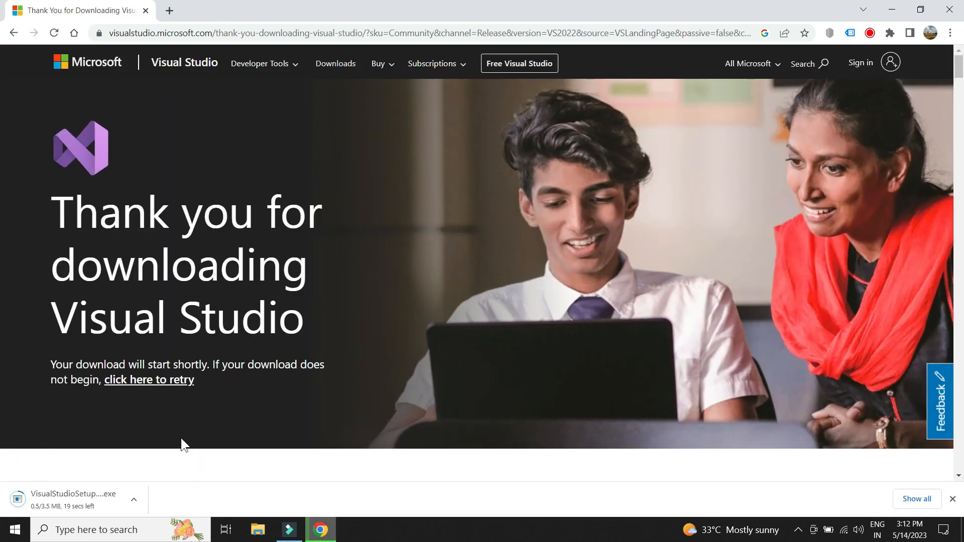
pyautogui.click(134, 499)
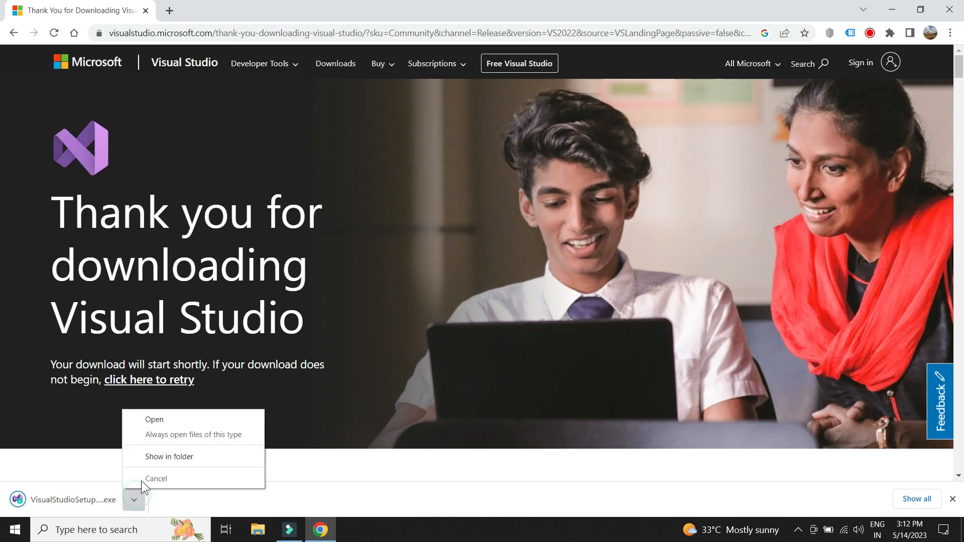
pyautogui.click(169, 456)
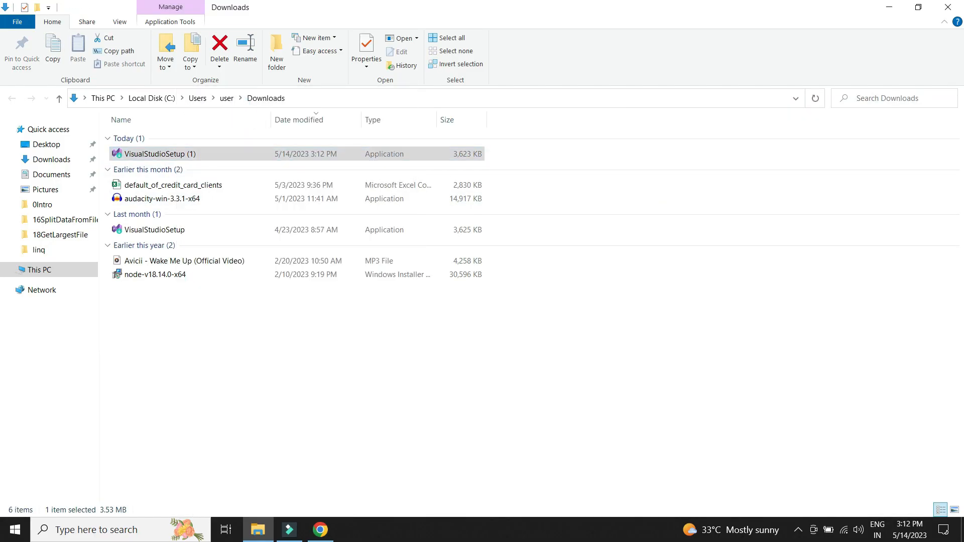
# - Run VisualStudioSetup and install Community 2022 with ASP.NET web and .NET desktop workloads
pyautogui.doubleClick(155, 154)
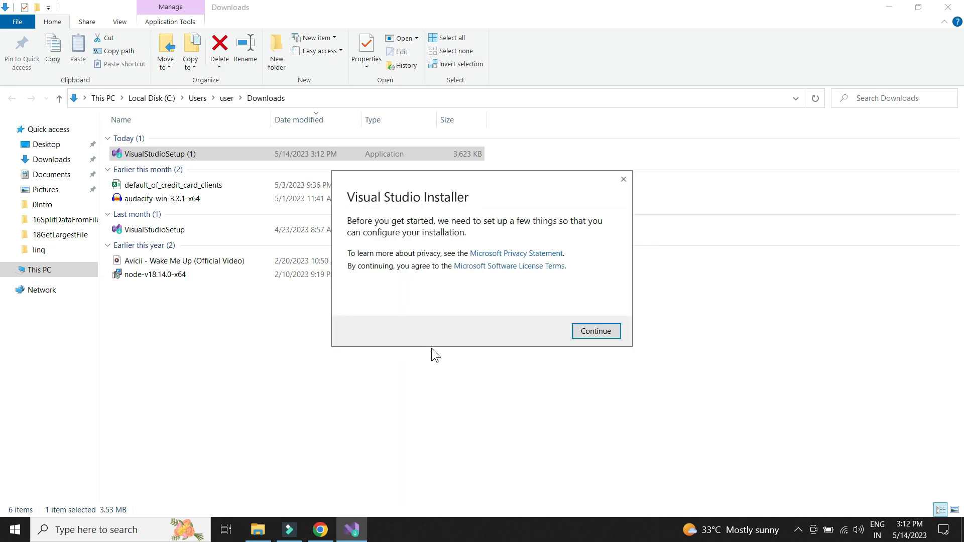
pyautogui.click(594, 331)
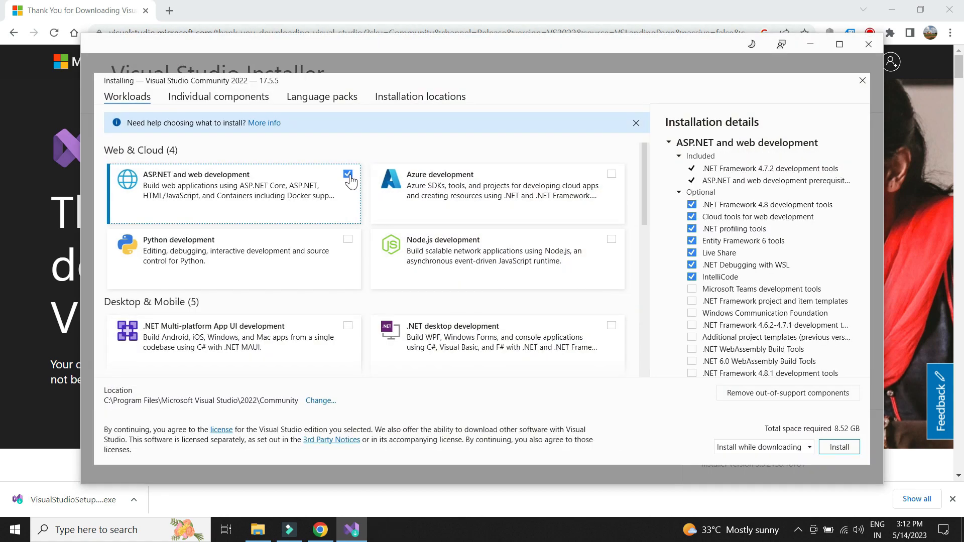
pyautogui.click(611, 326)
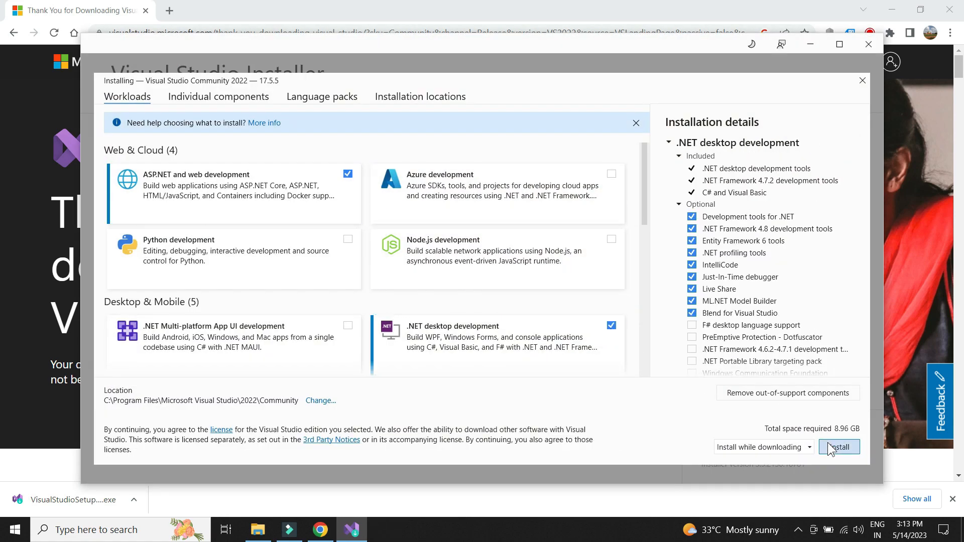
pyautogui.click(838, 447)
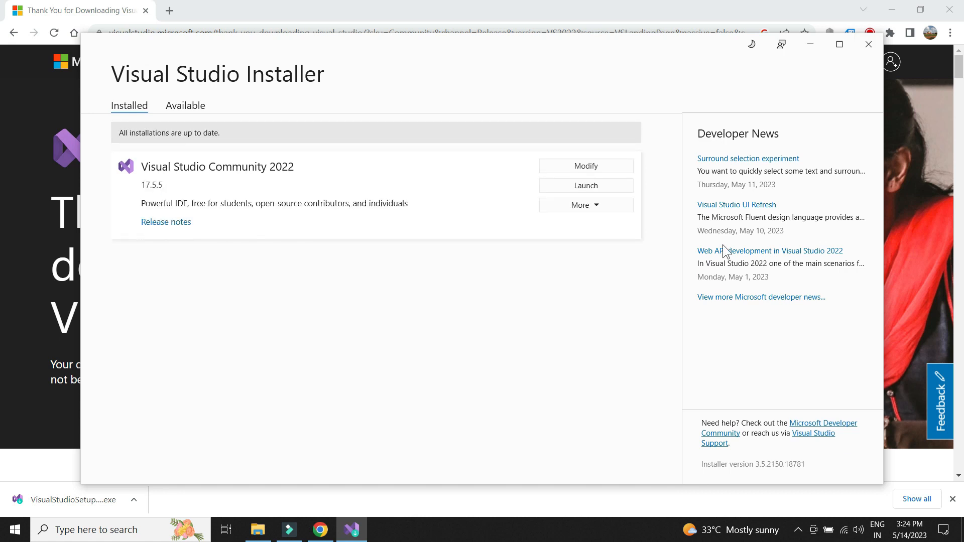
pyautogui.click(585, 186)
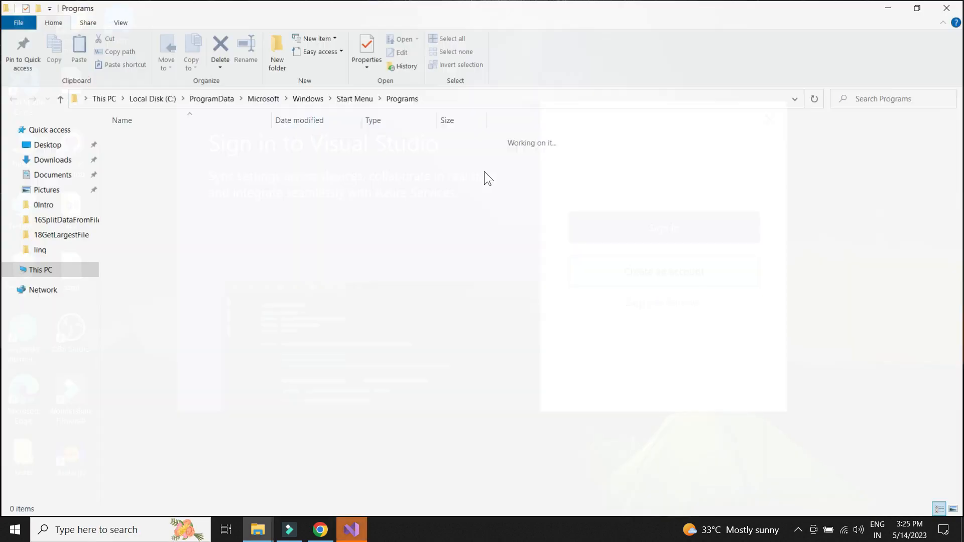
# - Launch Visual Studio 2022, skip sign-in, and start it with the default theme settings
pyautogui.rightClick(156, 496)
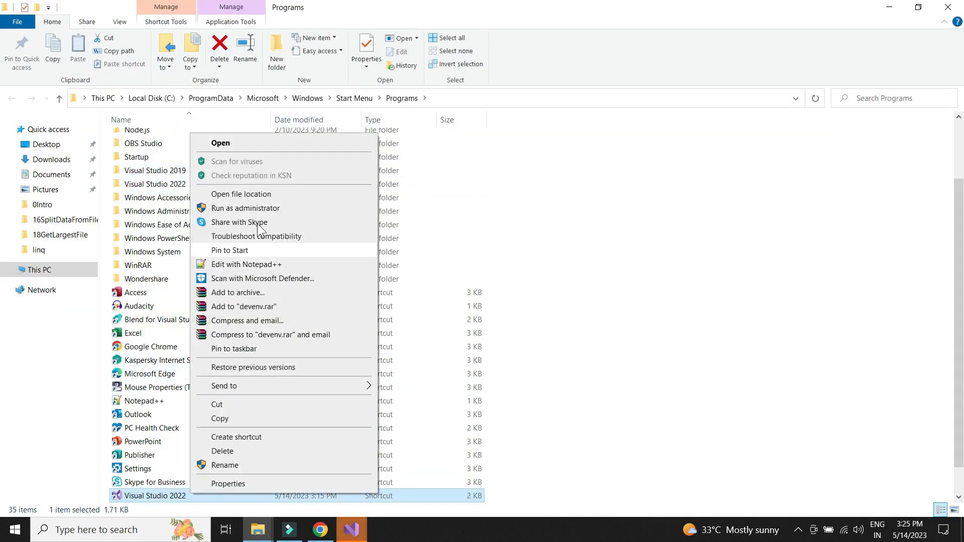
pyautogui.moveTo(260, 295)
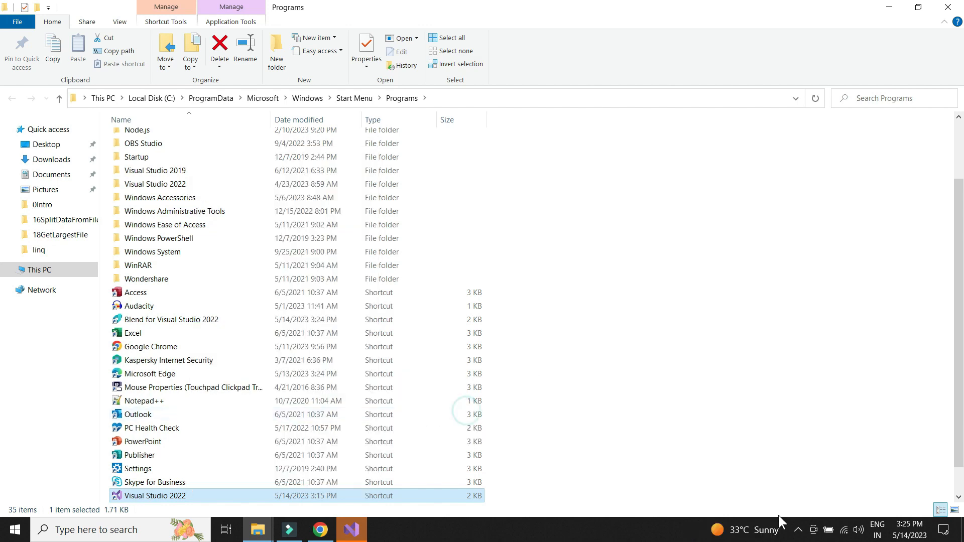
pyautogui.doubleClick(156, 495)
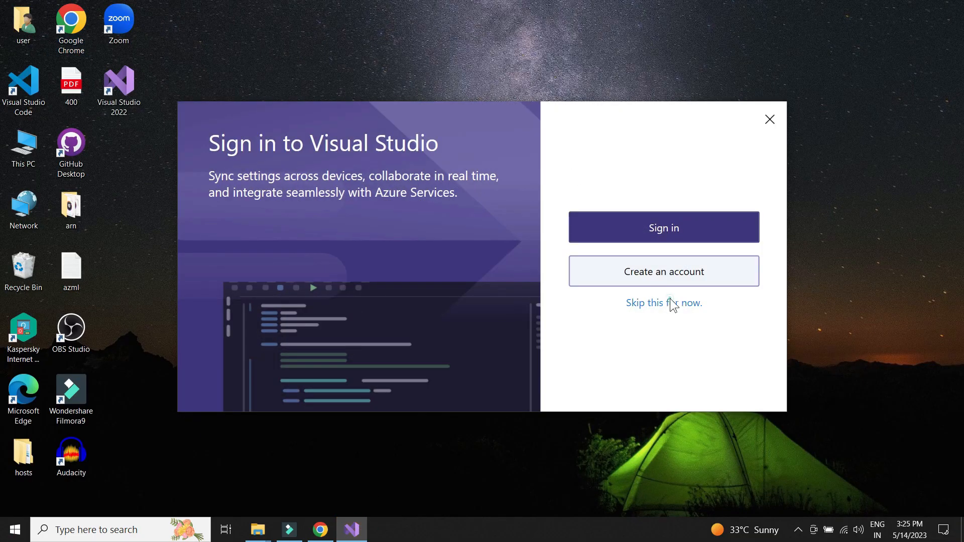
pyautogui.click(663, 302)
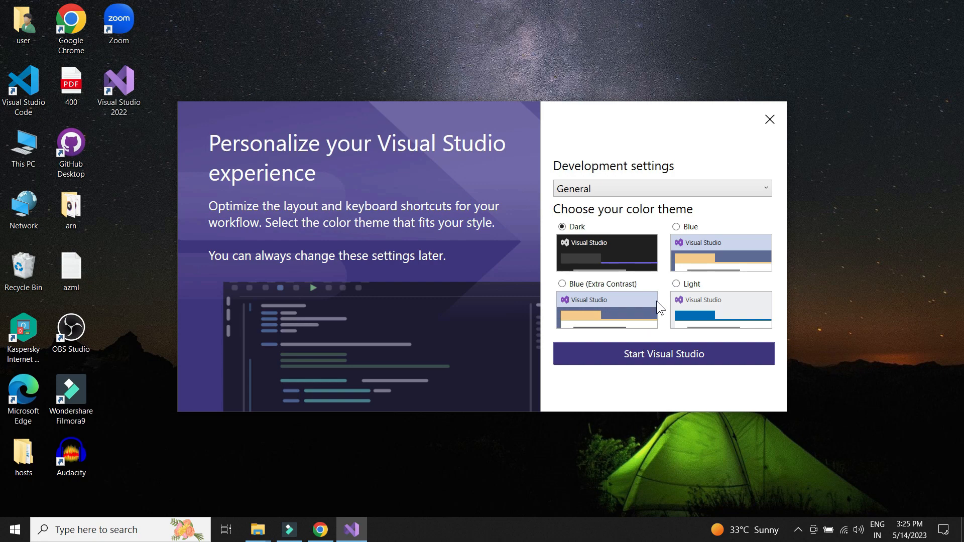
pyautogui.click(663, 354)
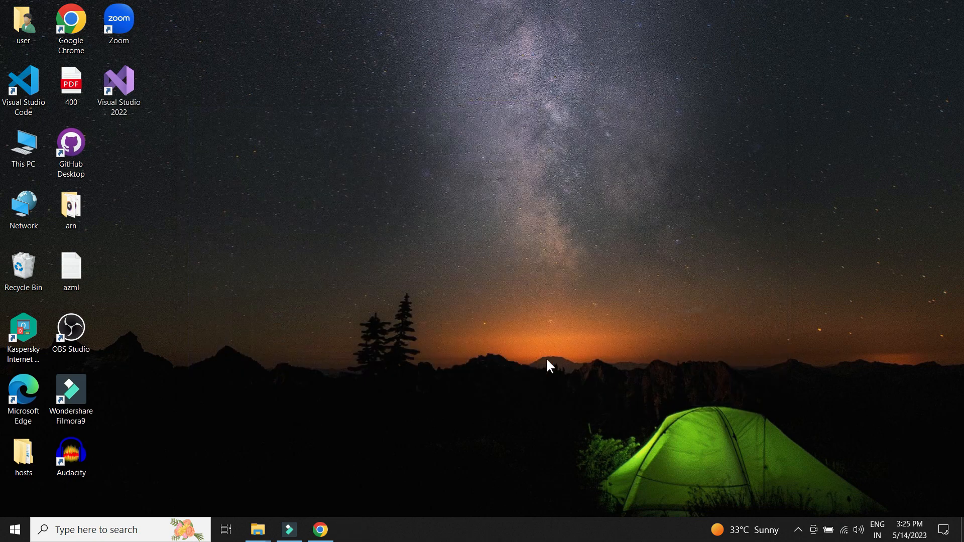
pyautogui.doubleClick(118, 82)
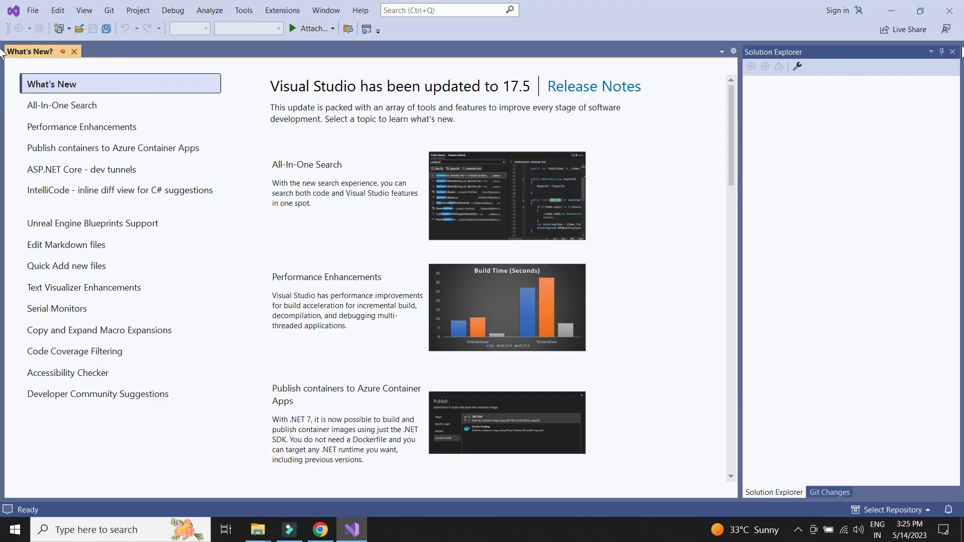
# - Go to portal.azure.com, search 'form', and open Applied AI services' Form recognizer list
pyautogui.click(288, 529)
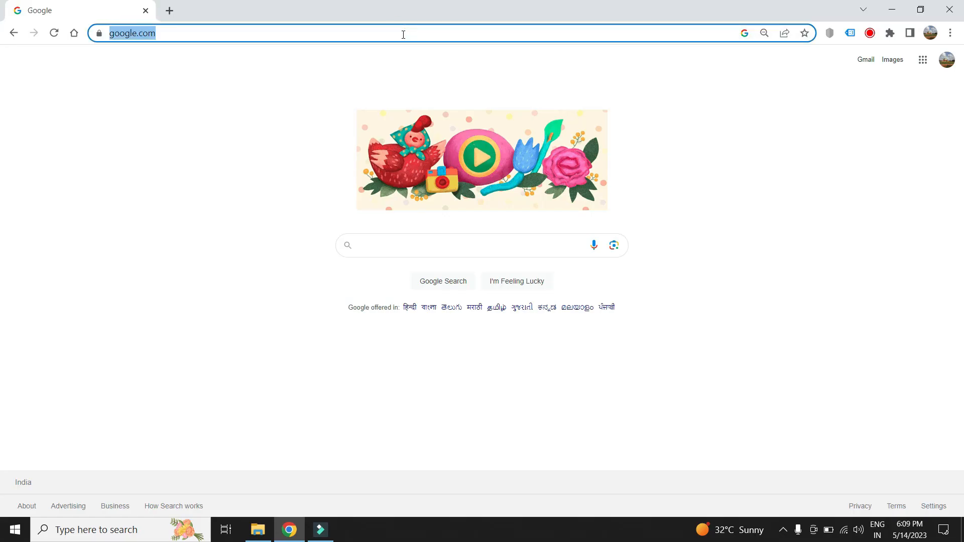
pyautogui.write('portal.azure.com')
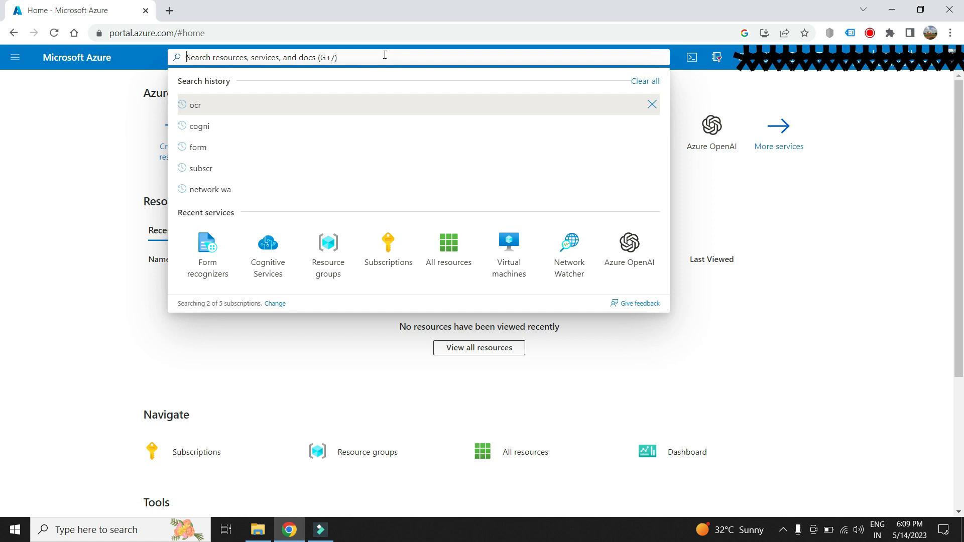
pyautogui.write('form rec')
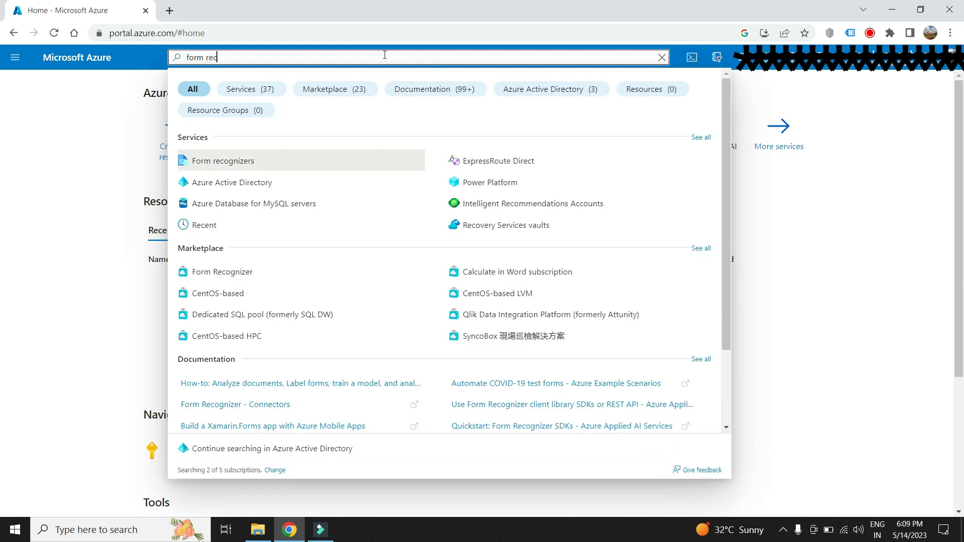
pyautogui.click(222, 160)
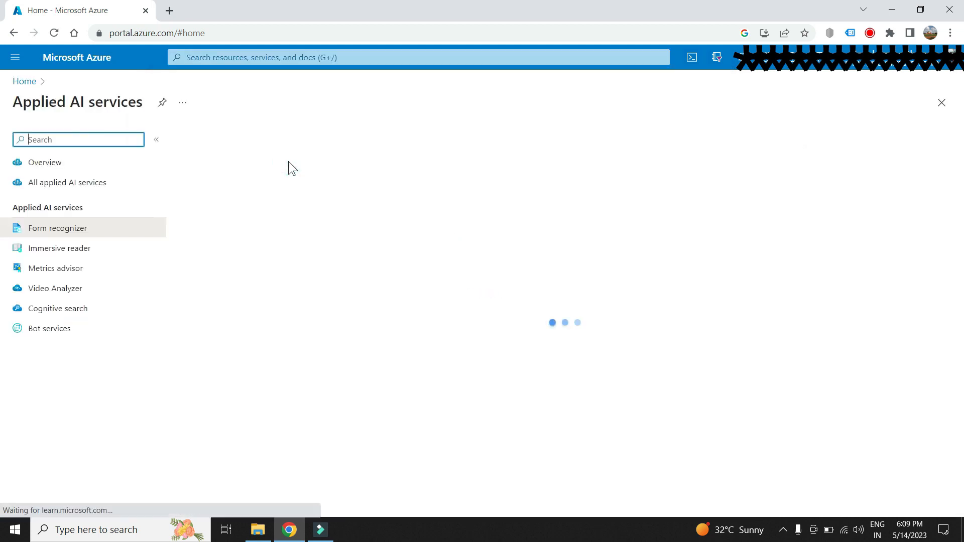
pyautogui.click(58, 228)
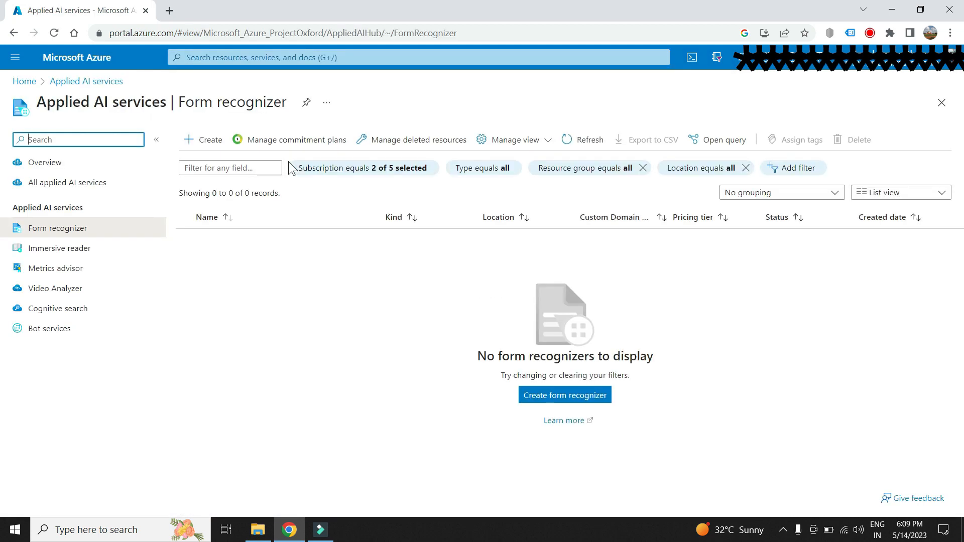
pyautogui.moveTo(203, 139)
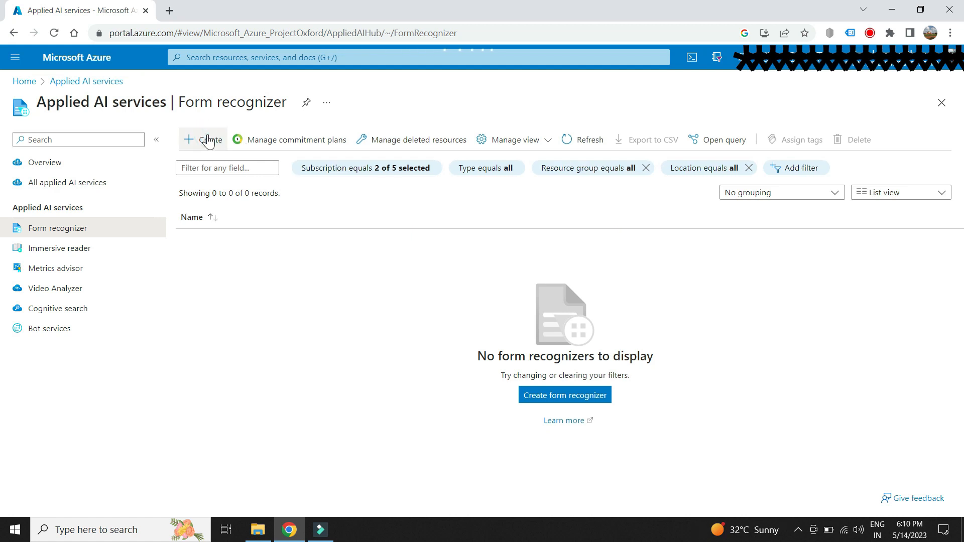
# - Start a new form recognizer with new resource group form-recog-tutorial-1
pyautogui.click(203, 139)
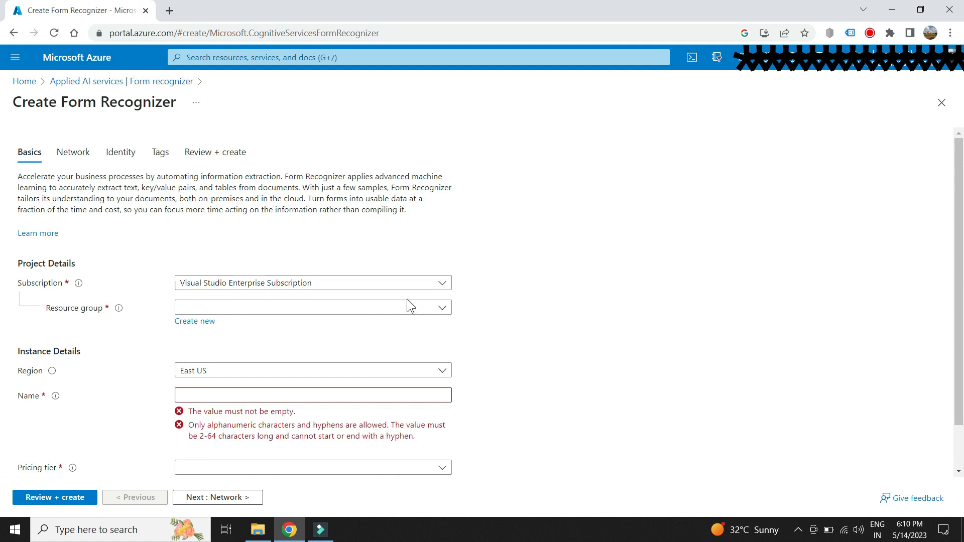
pyautogui.moveTo(195, 321)
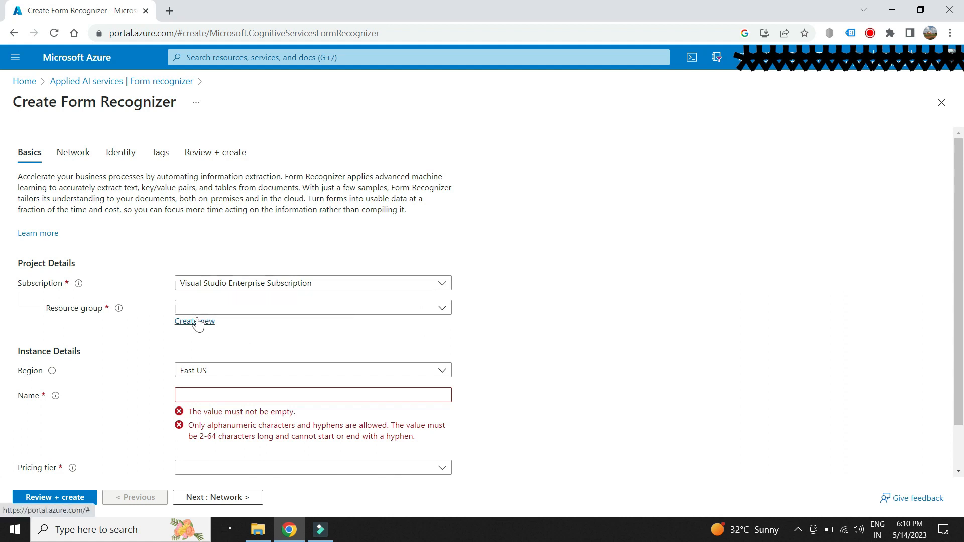
pyautogui.click(194, 321)
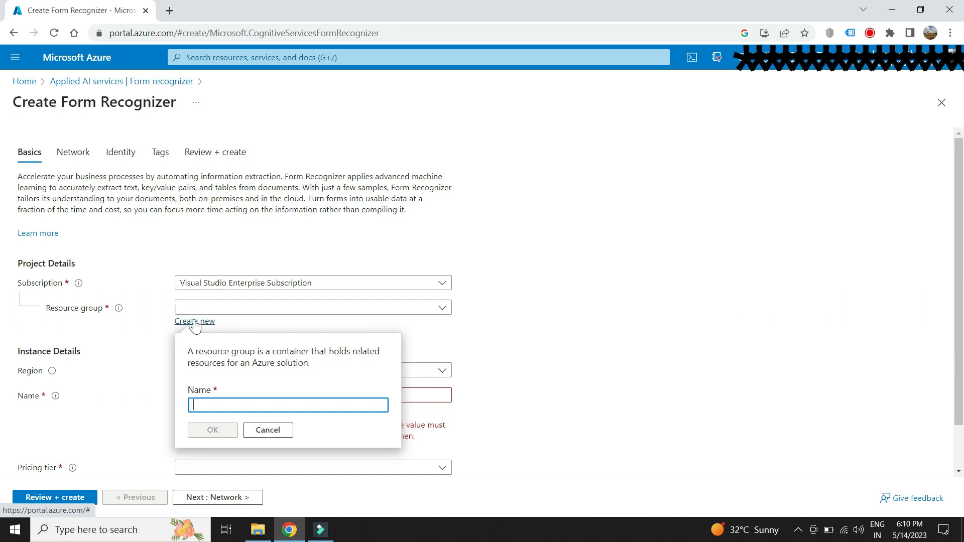
pyautogui.write('form-re')
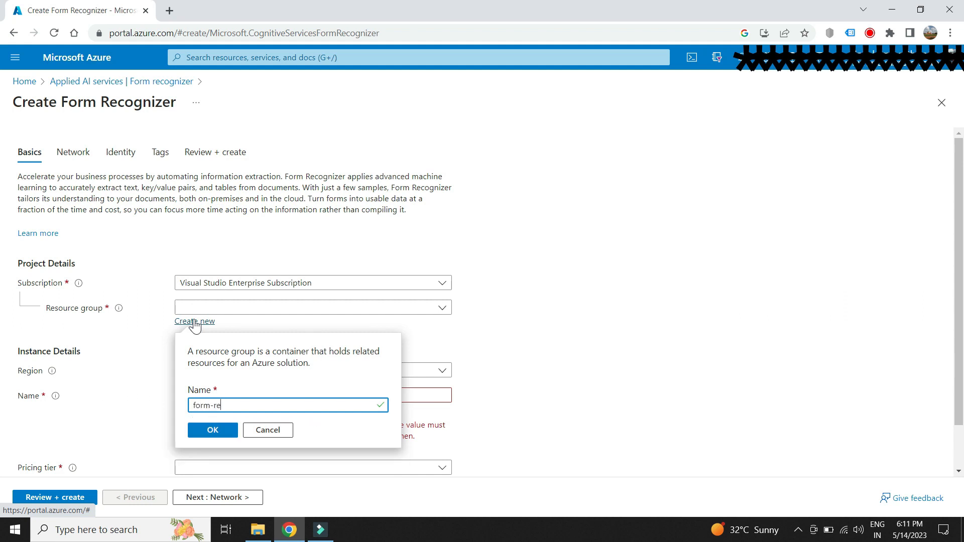
pyautogui.write('cog-')
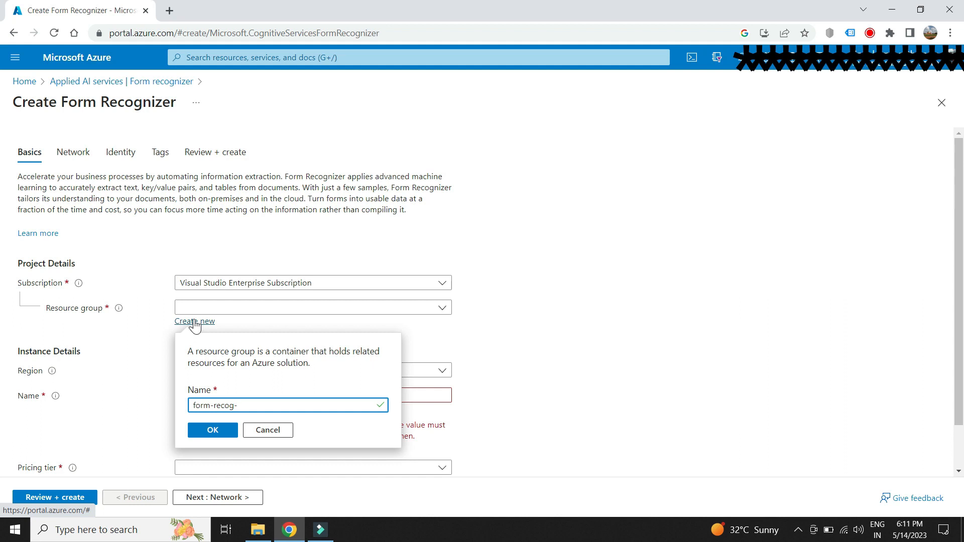
pyautogui.write('tutorial-1')
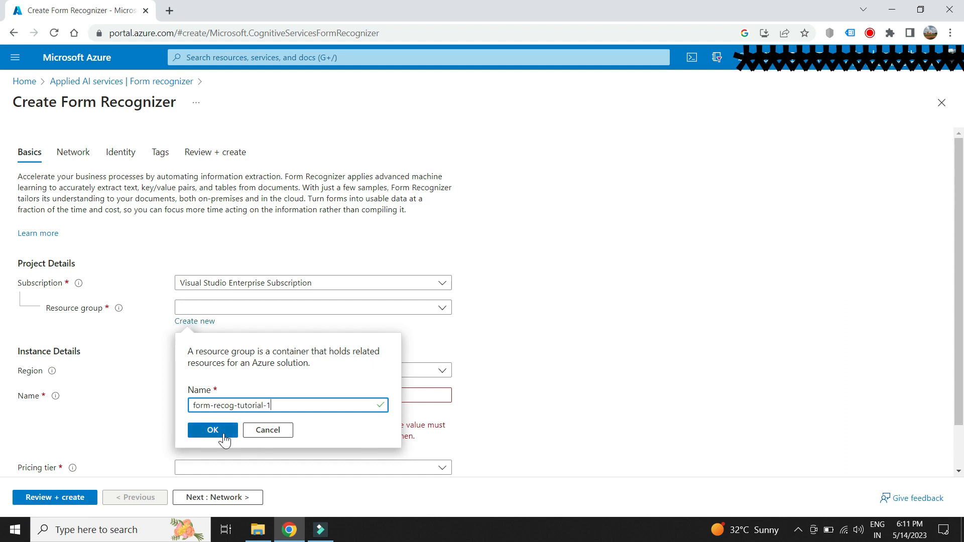
pyautogui.click(212, 430)
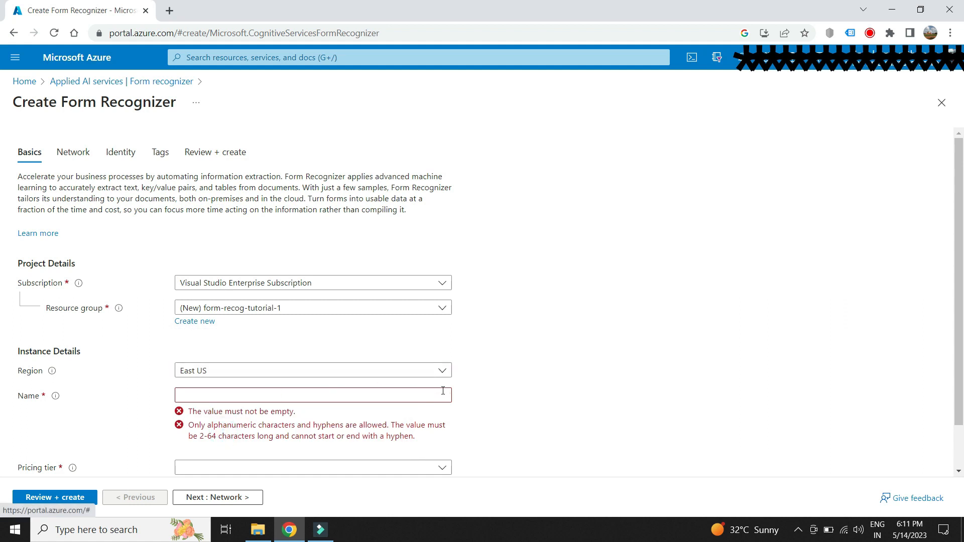
# - Name the recognizer form-recog-res-tutorial-1 and advance through Network to Review + create
pyautogui.click(312, 395)
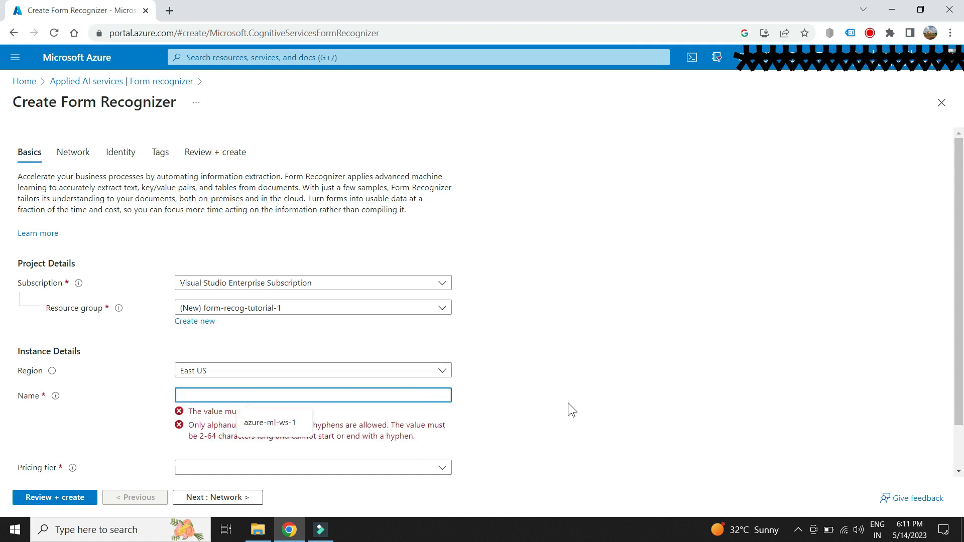
pyautogui.write('form-recog-res')
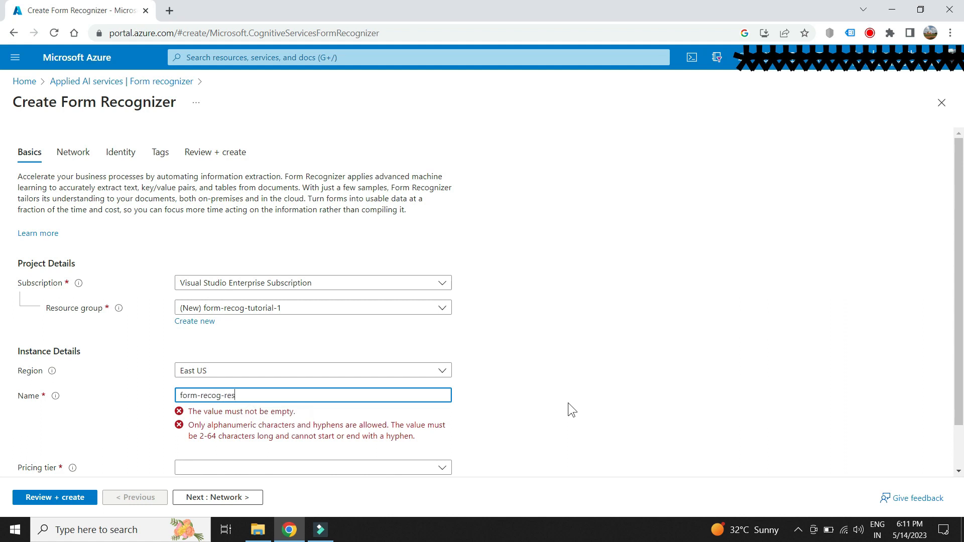
pyautogui.write('-tutorial-1')
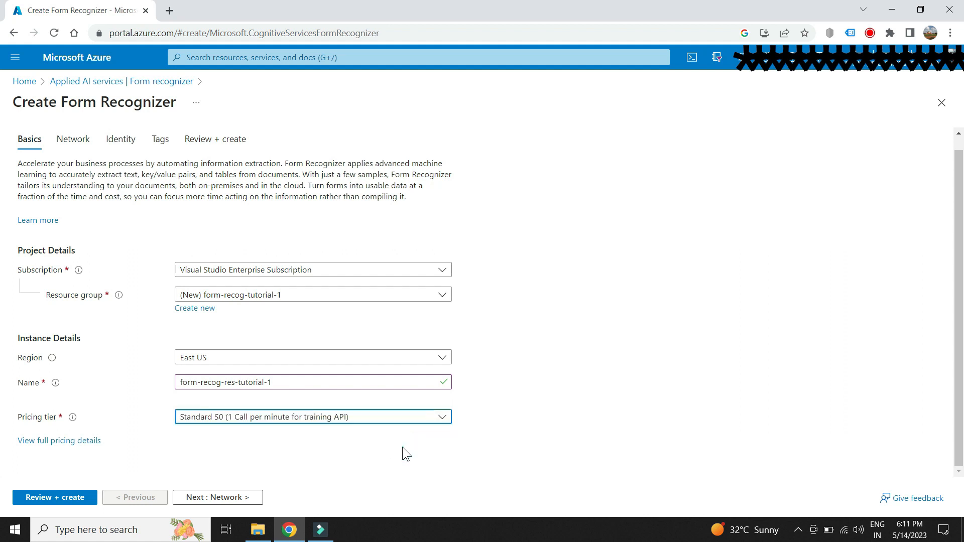
pyautogui.click(217, 497)
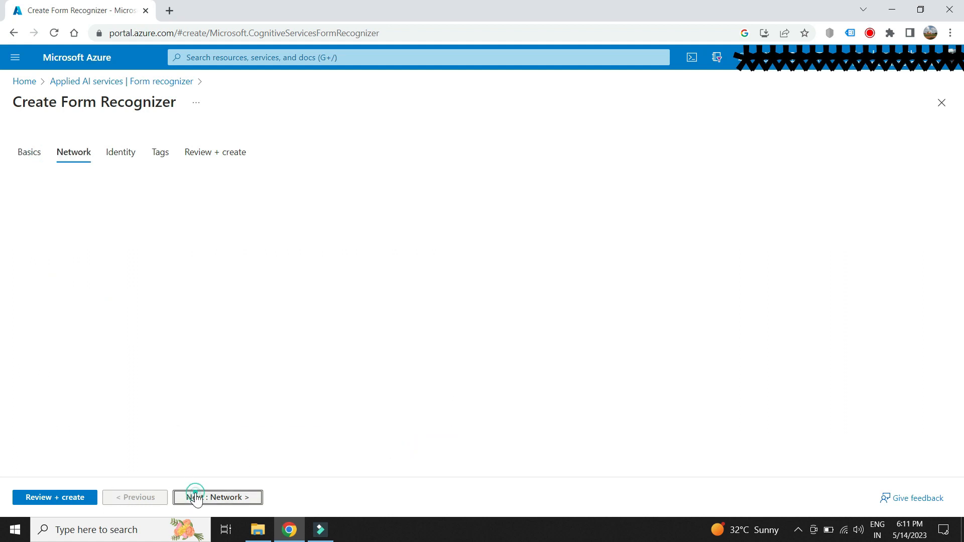
pyautogui.click(217, 498)
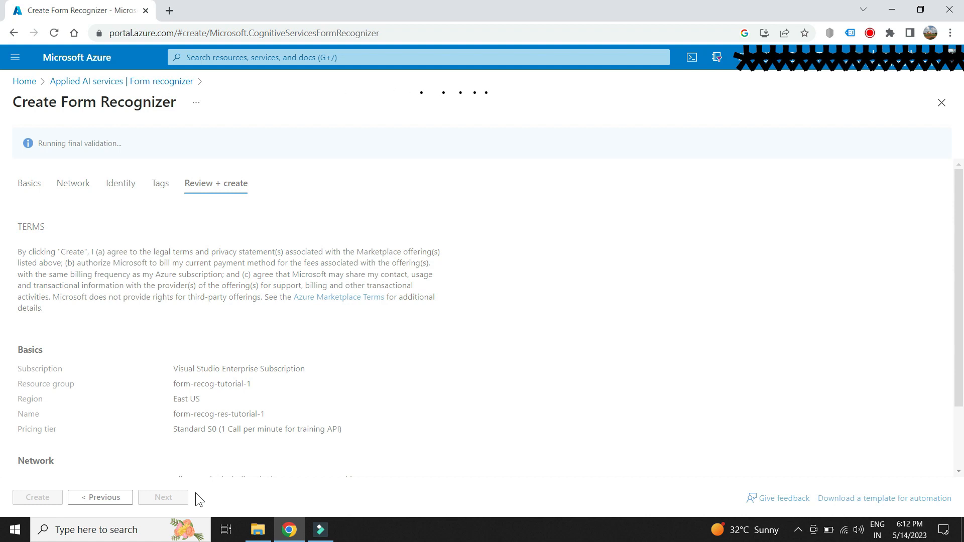
# - Deploy form-recog-res-tutorial-1 and open the resource once deployment succeeds
pyautogui.click(36, 497)
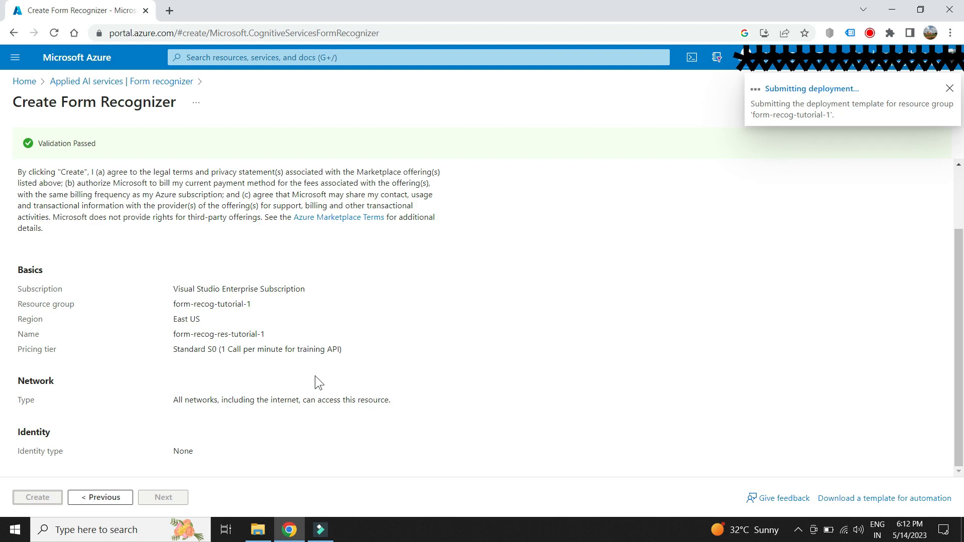
pyautogui.click(949, 88)
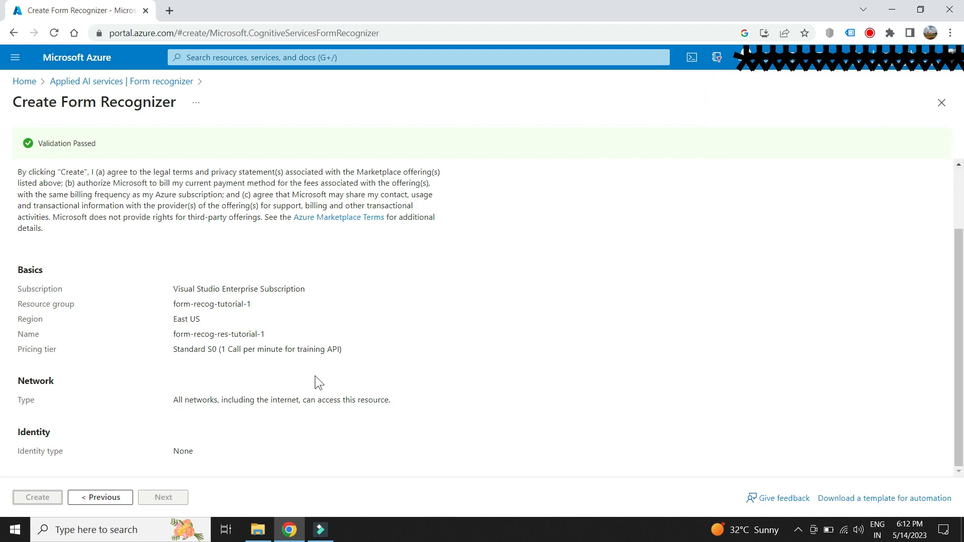
pyautogui.click(37, 496)
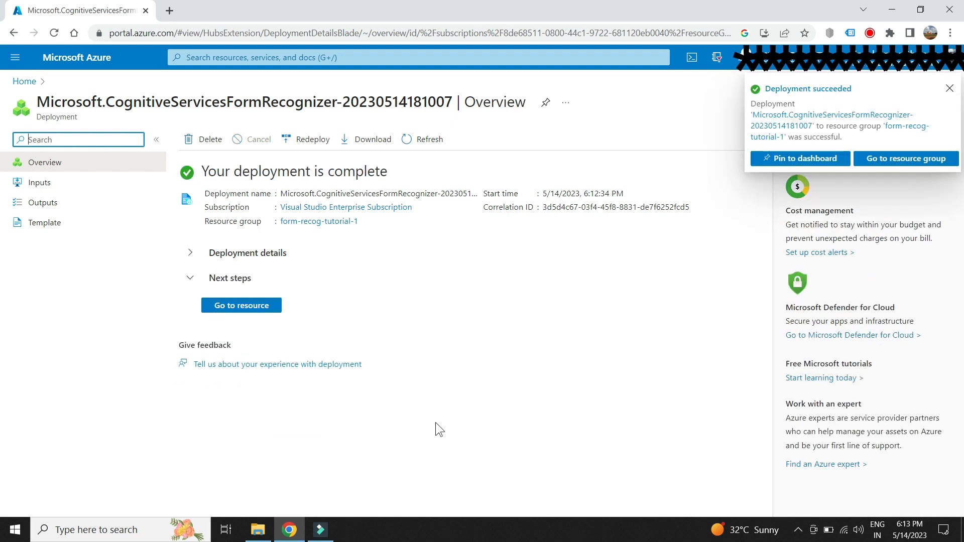
pyautogui.click(240, 305)
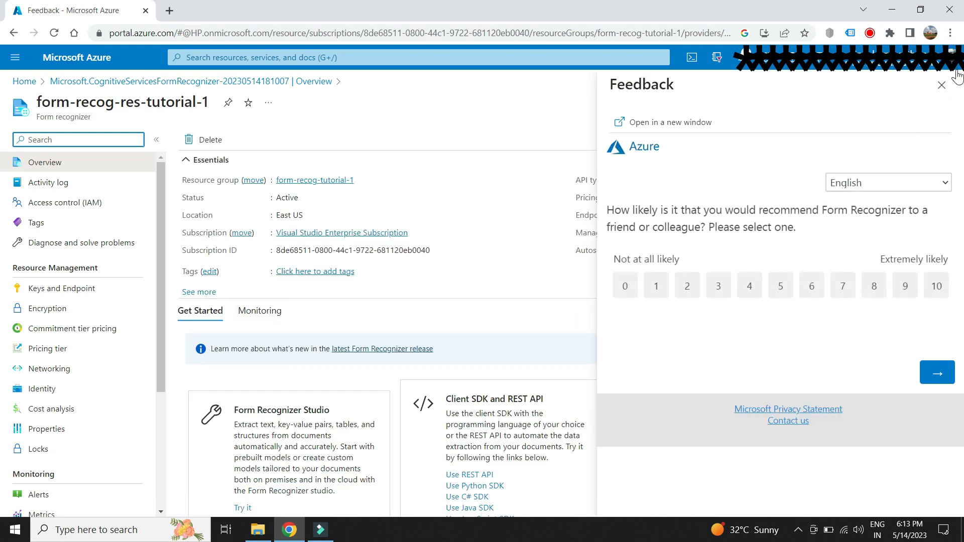
# - Close the Feedback pane and open the Read model in Form Recognizer Studio
pyautogui.click(940, 85)
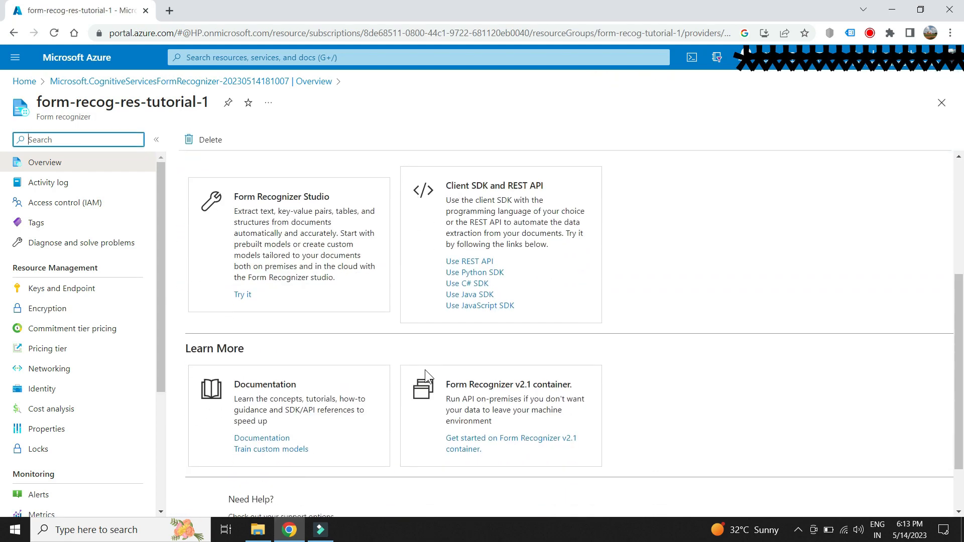
pyautogui.click(242, 295)
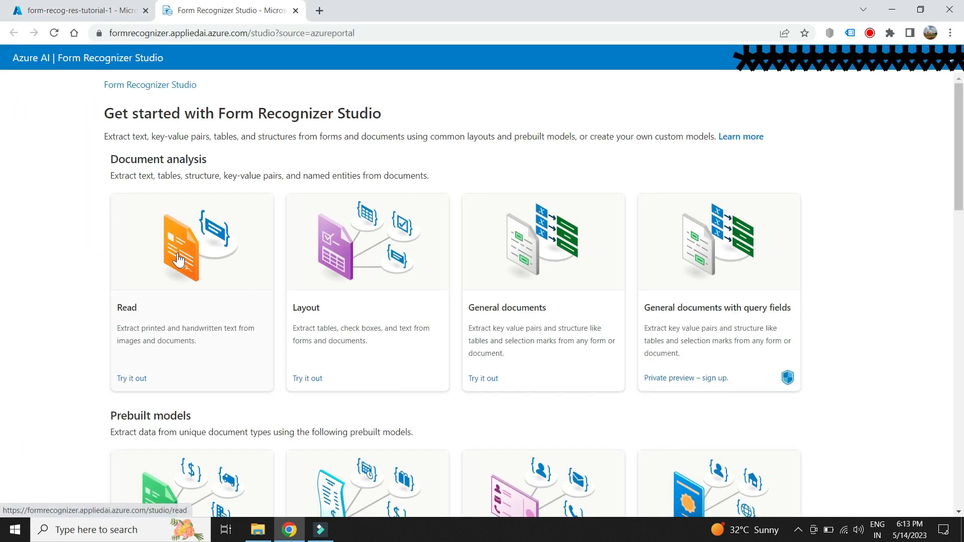
pyautogui.scroll(-3)
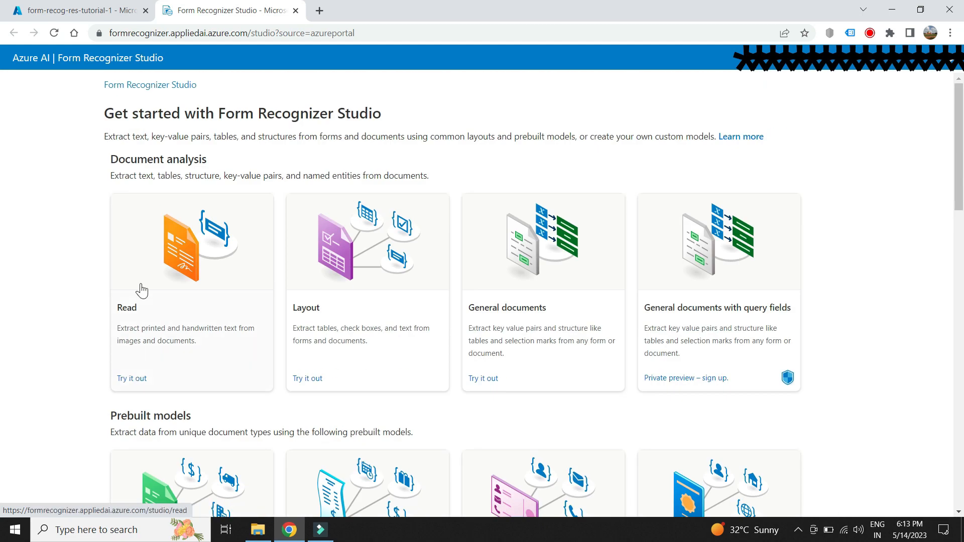
pyautogui.moveTo(130, 376)
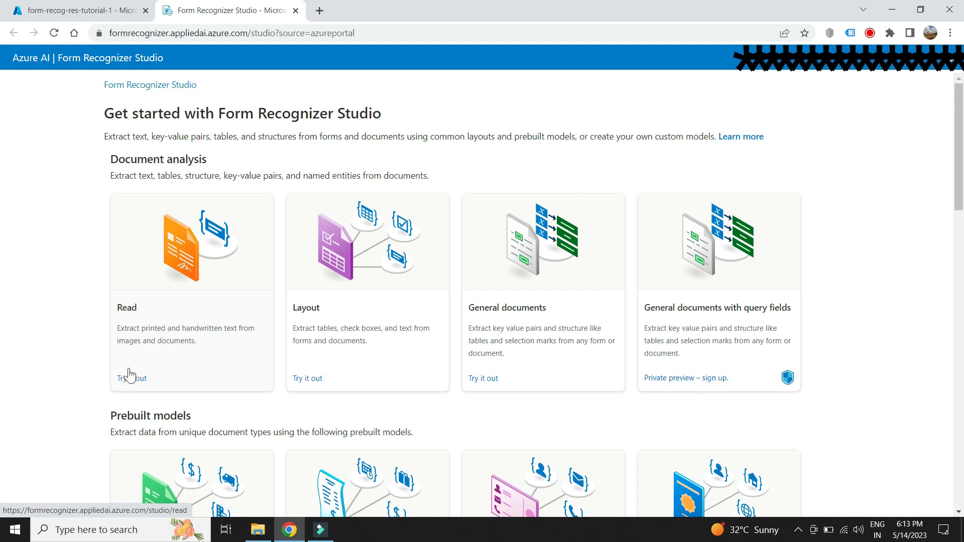
pyautogui.click(131, 378)
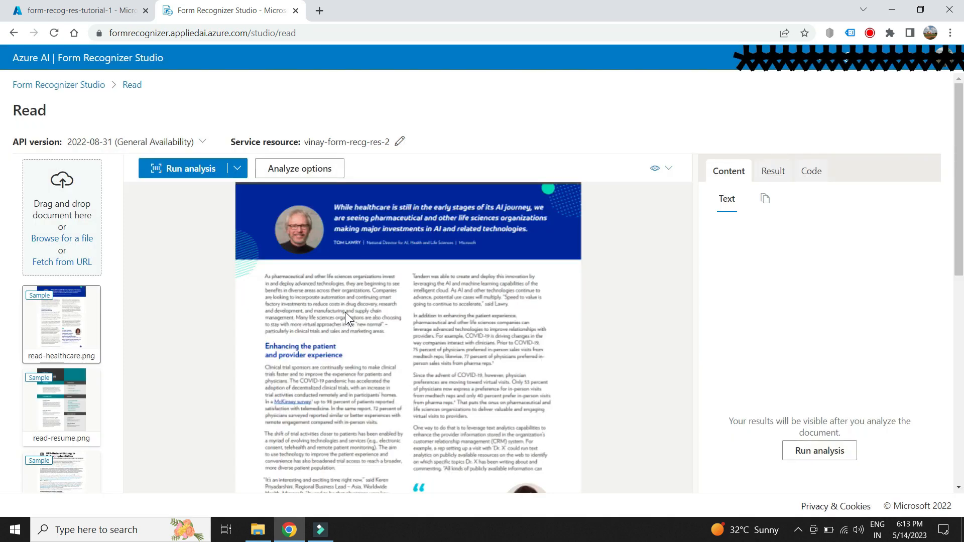
# - Analyze the handwritten example, check word confidence in the JSON, and view the Python code
pyautogui.click(61, 238)
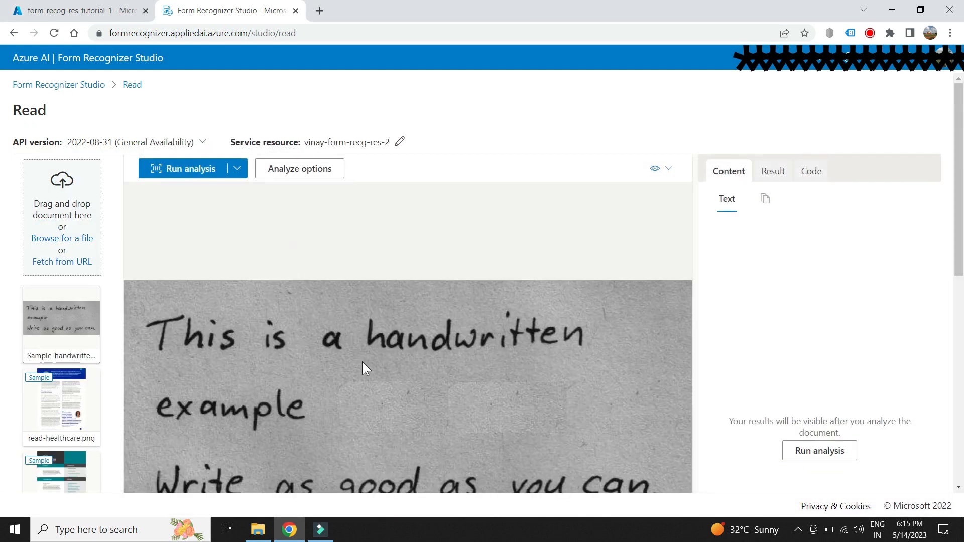
pyautogui.scroll(-3)
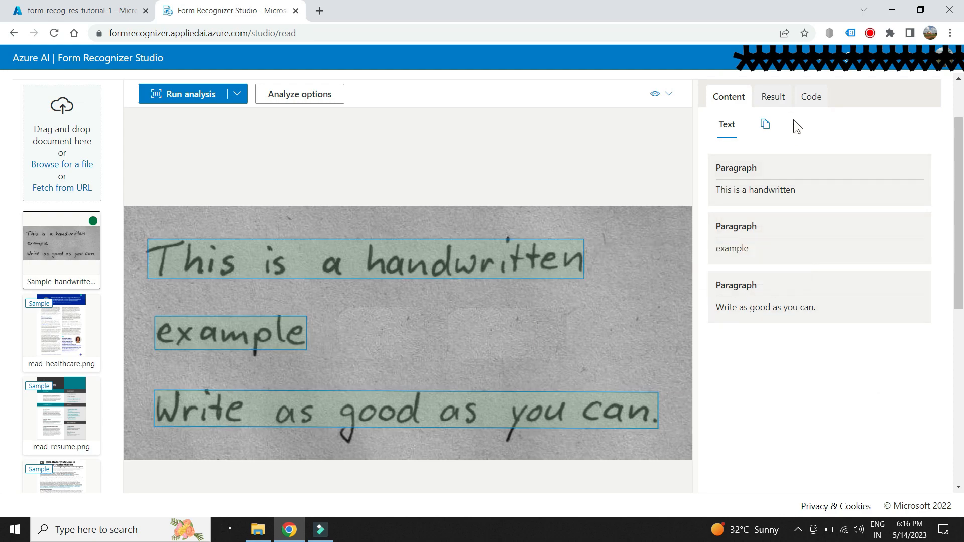
pyautogui.click(773, 96)
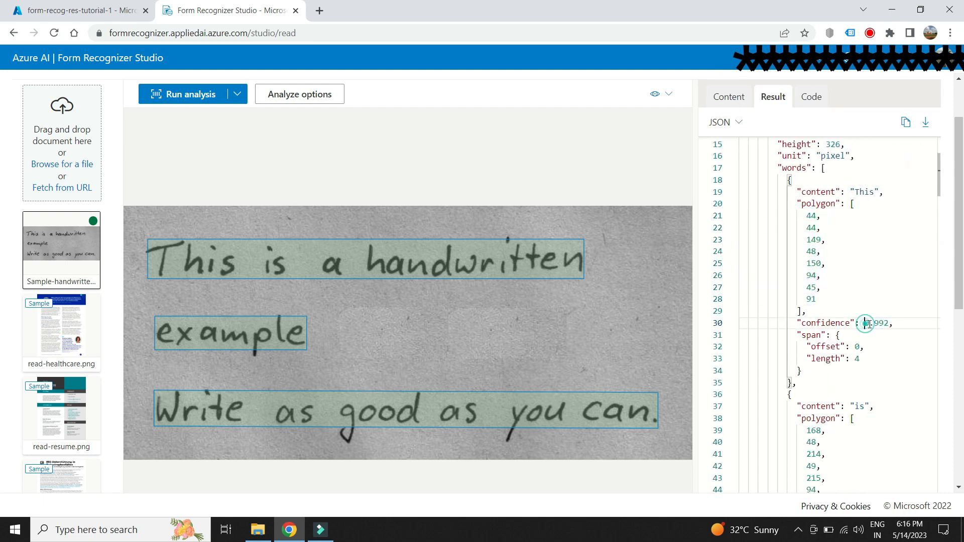
pyautogui.doubleClick(873, 323)
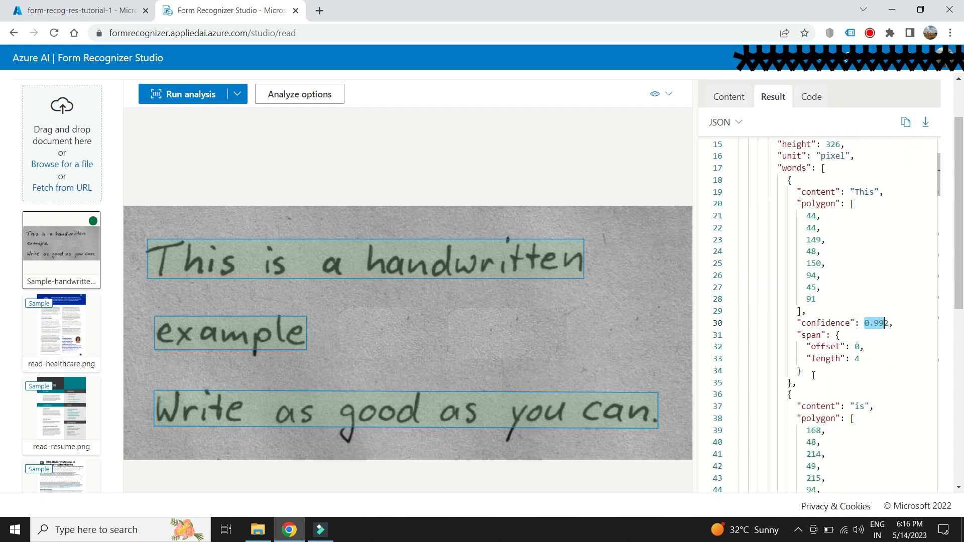
pyautogui.click(810, 96)
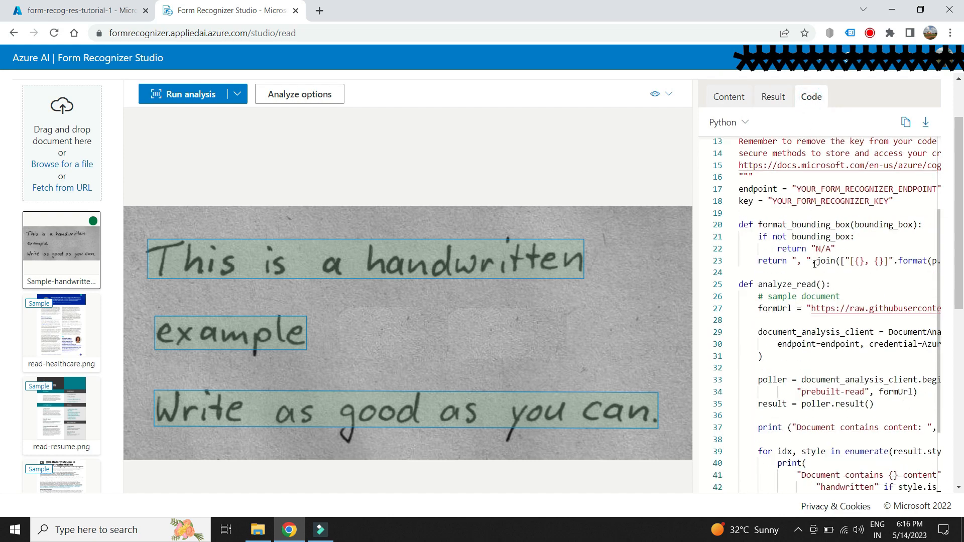
pyautogui.scroll(-3)
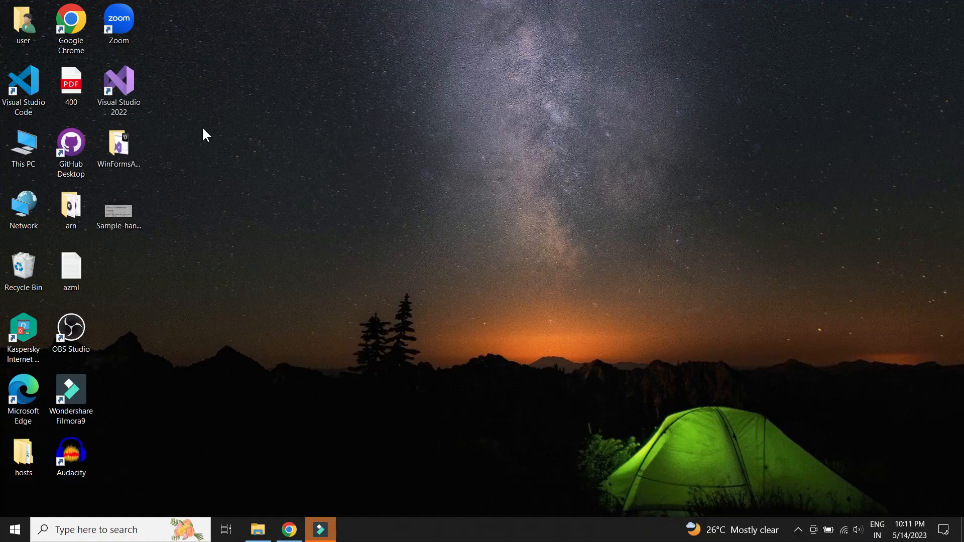
# - Launch Visual Studio 2022 and pick the C# Windows Forms App template for a new project
pyautogui.click(118, 84)
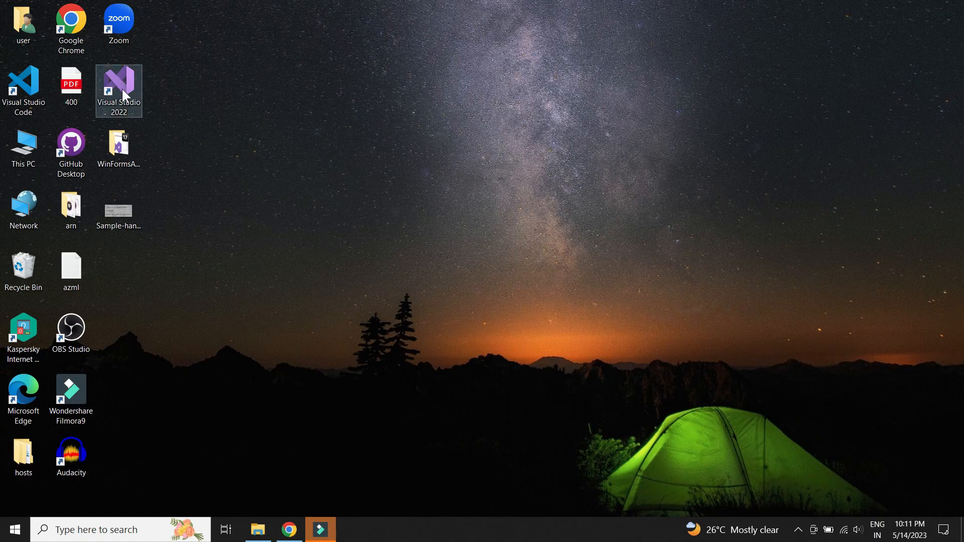
pyautogui.doubleClick(119, 91)
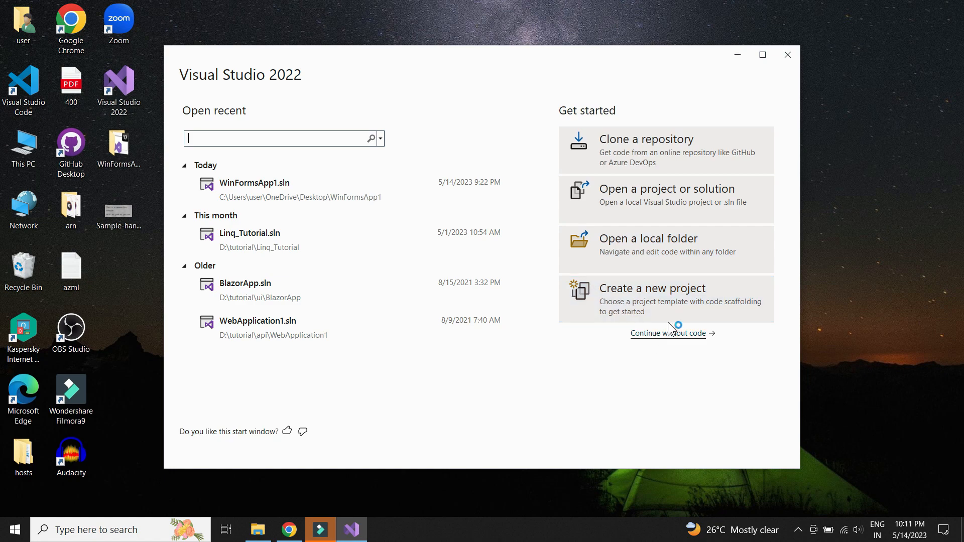
pyautogui.click(652, 299)
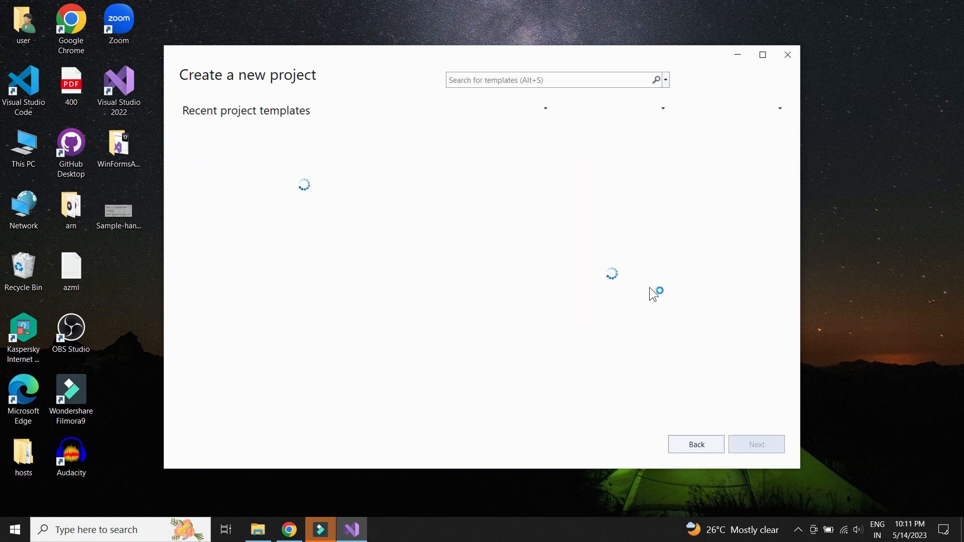
pyautogui.write('w')
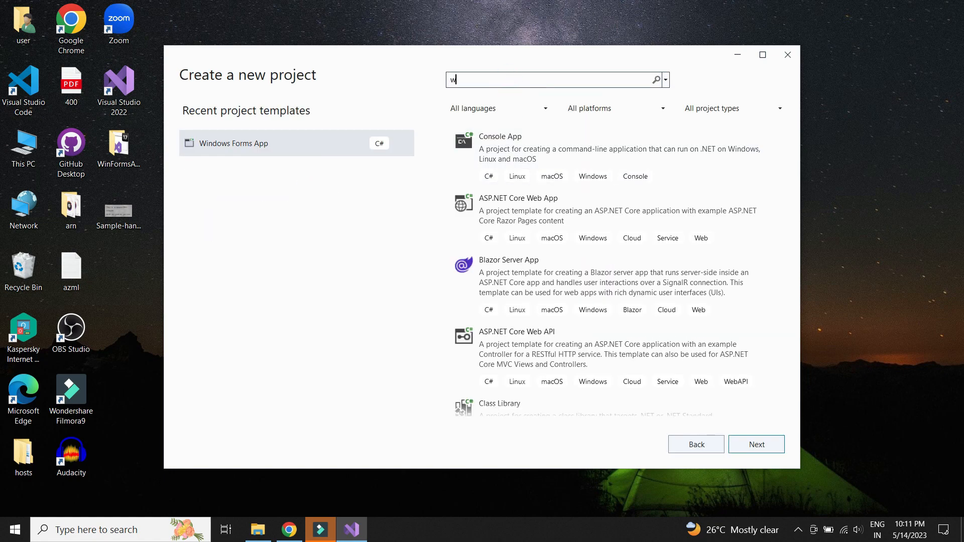
pyautogui.write('indows fo')
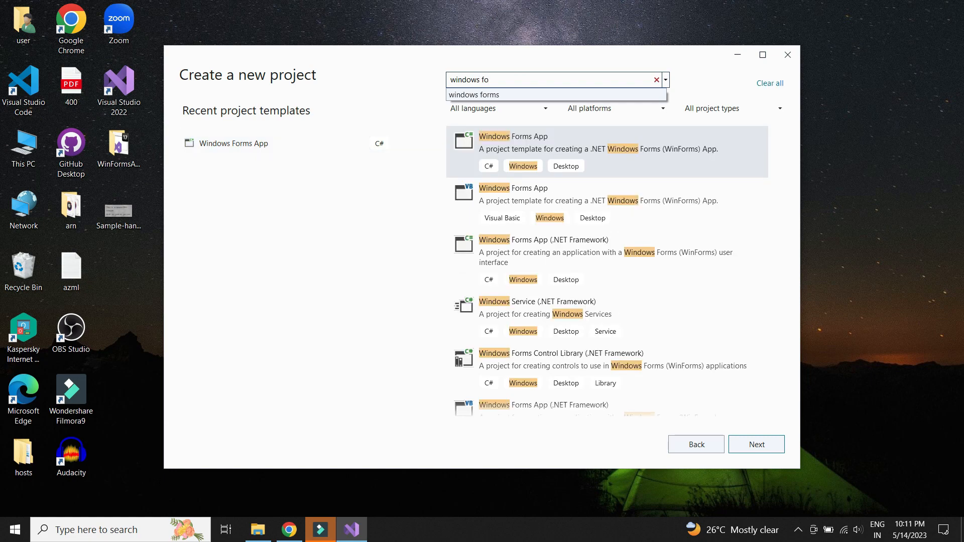
pyautogui.click(474, 94)
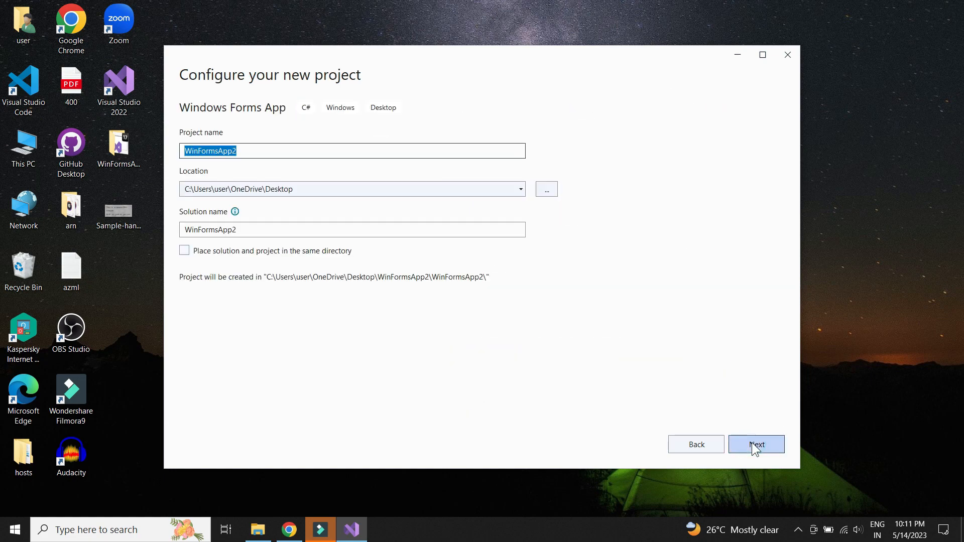
# - Create project OCRFormsApp in D:\tutorial targeting .NET 6.0
pyautogui.click(546, 189)
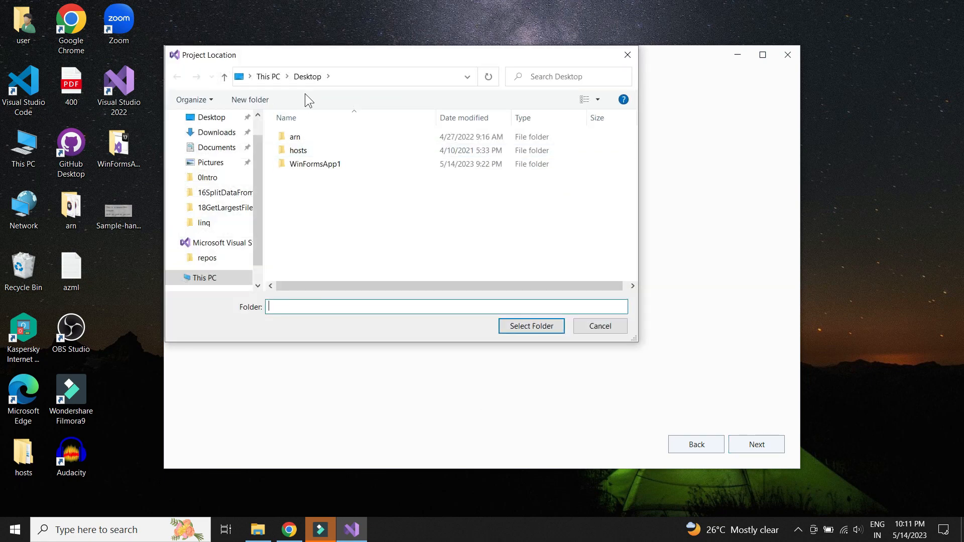
pyautogui.click(206, 277)
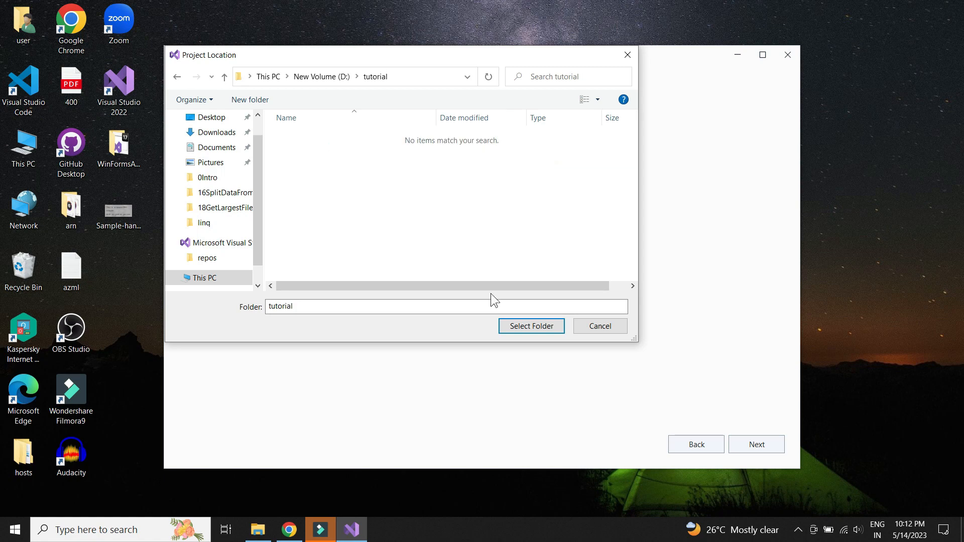
pyautogui.click(530, 326)
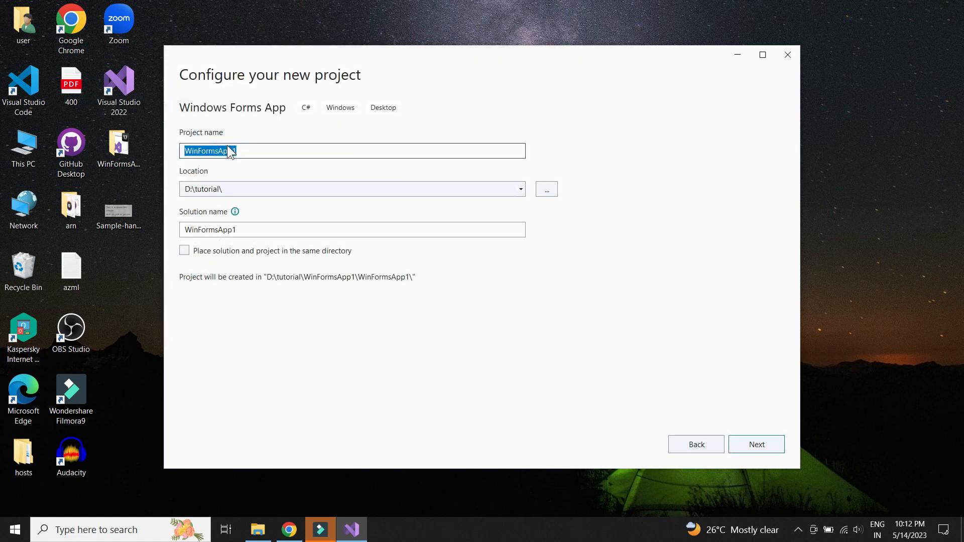
pyautogui.write('OCRFormsap')
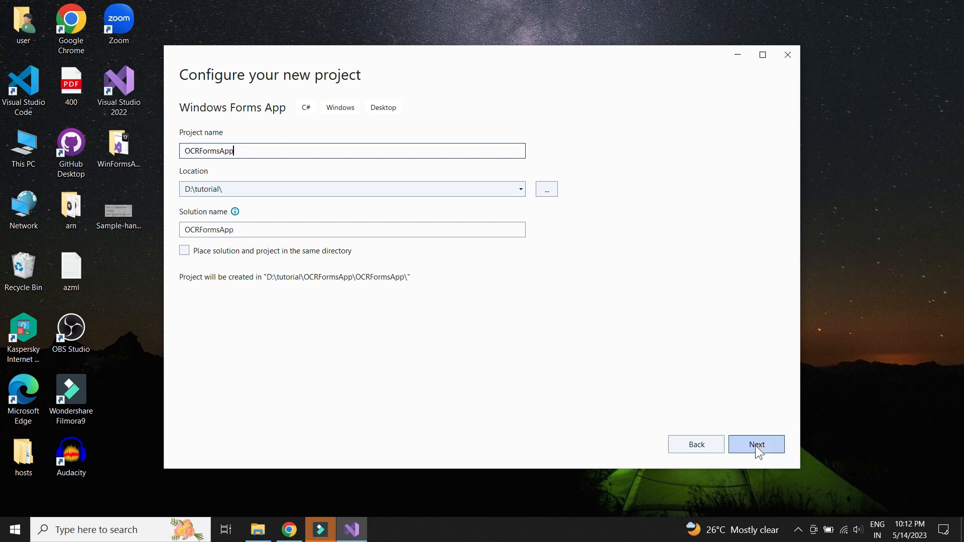
pyautogui.click(755, 444)
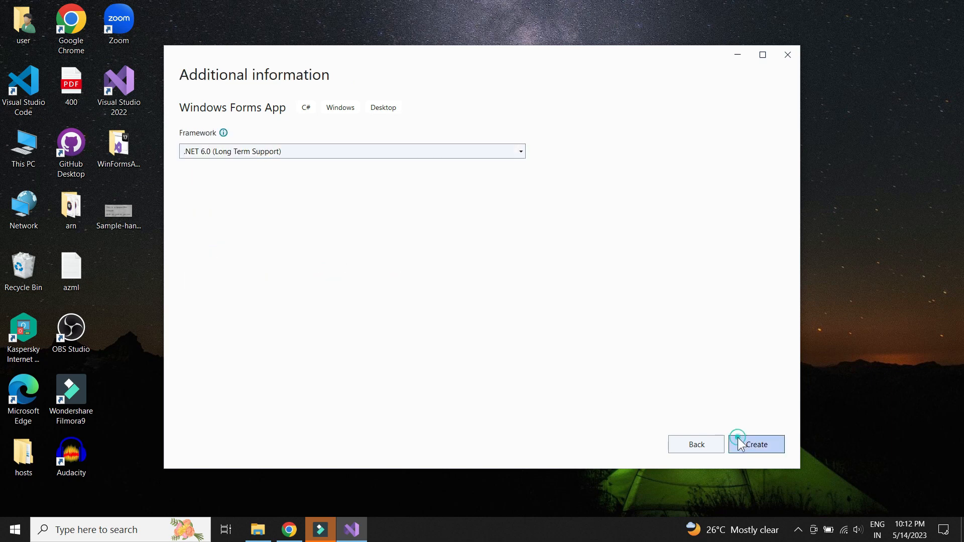
pyautogui.click(756, 444)
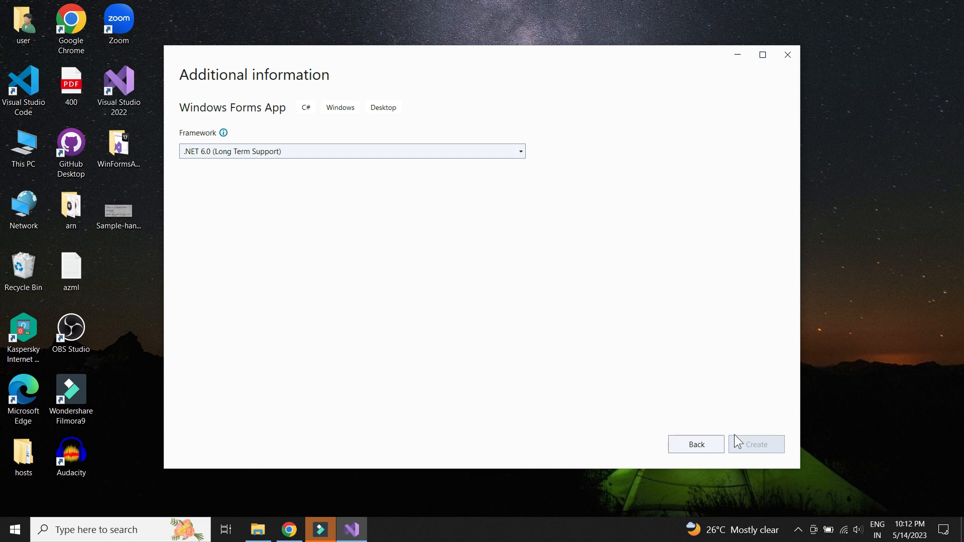
pyautogui.click(756, 444)
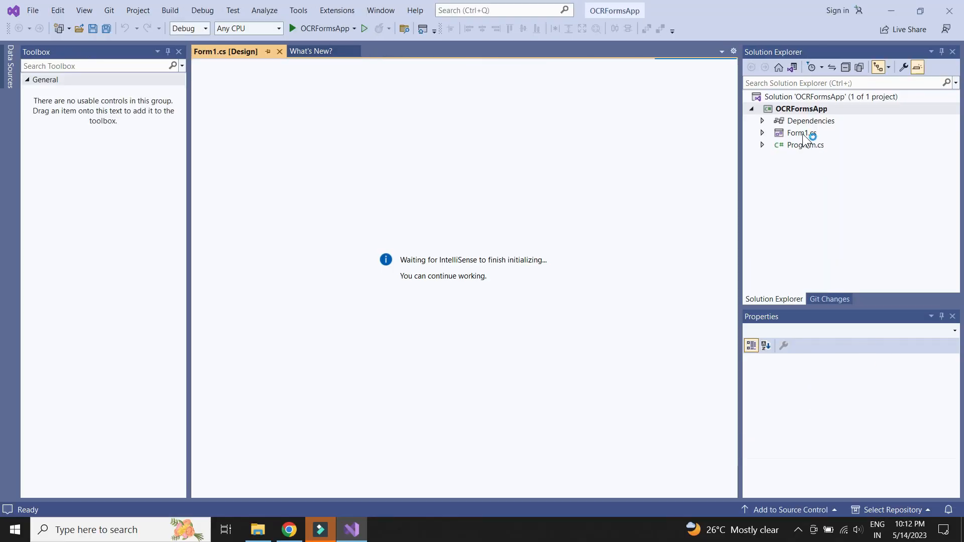
# - Install the Azure.AI.FormRecognizer NuGet package into OCRFormsApp, accepting the licence terms
pyautogui.click(802, 109)
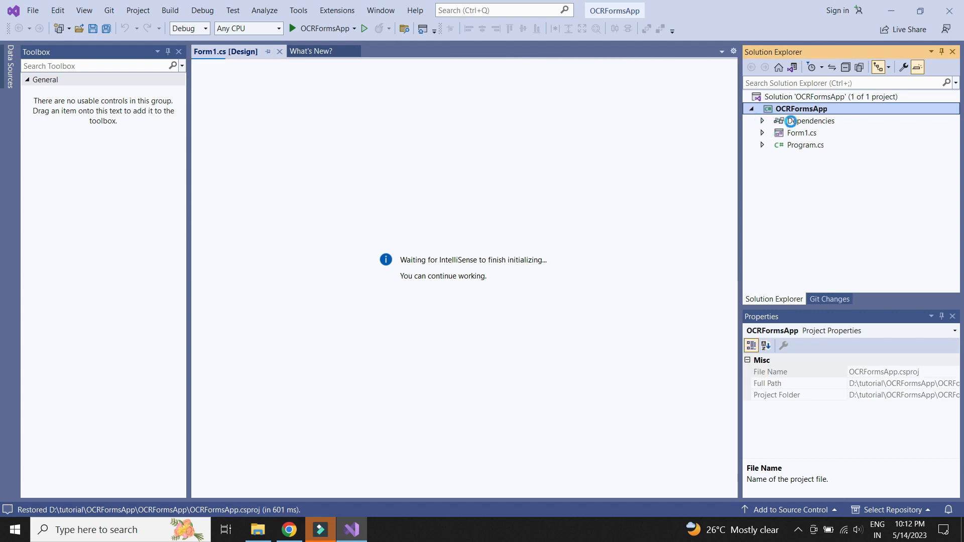
pyautogui.rightClick(809, 120)
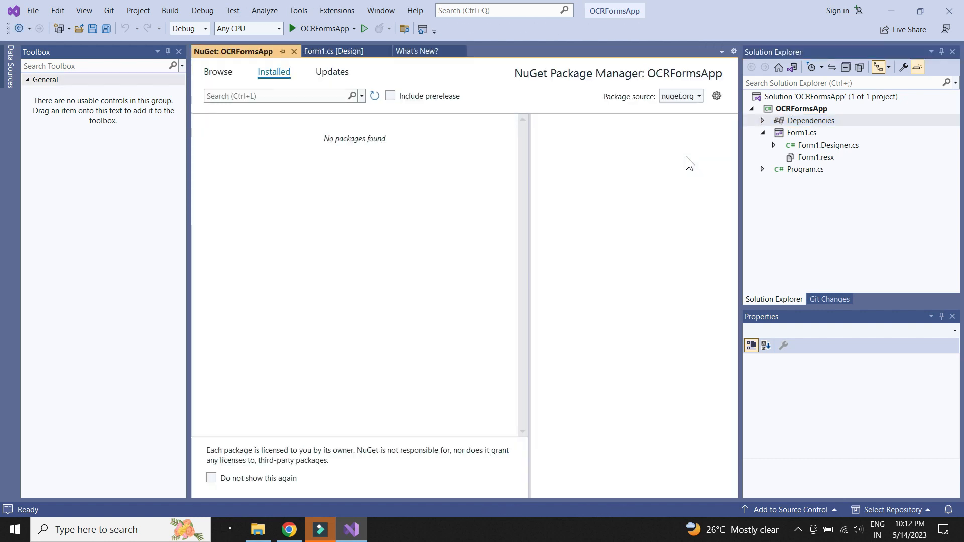
pyautogui.click(218, 72)
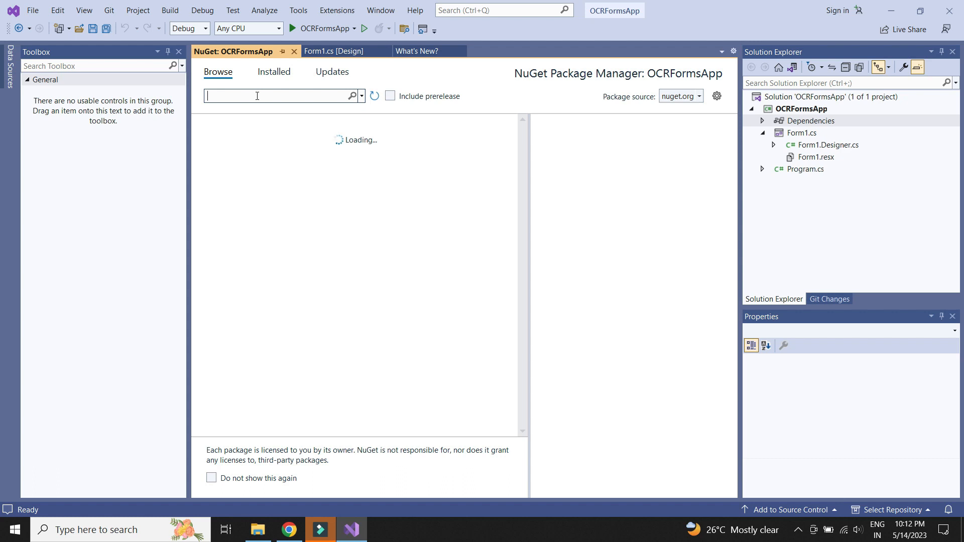
pyautogui.write('azure.ai.fo')
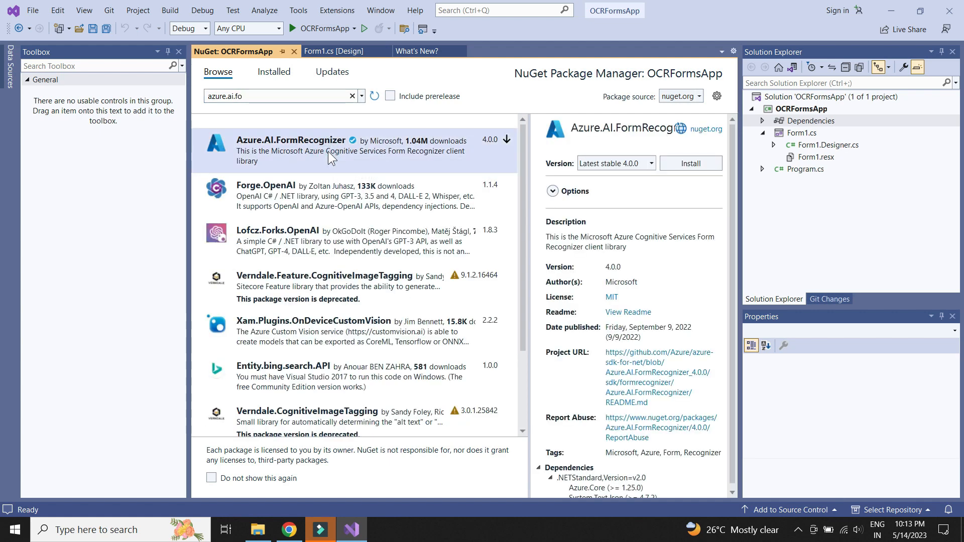
pyautogui.click(690, 163)
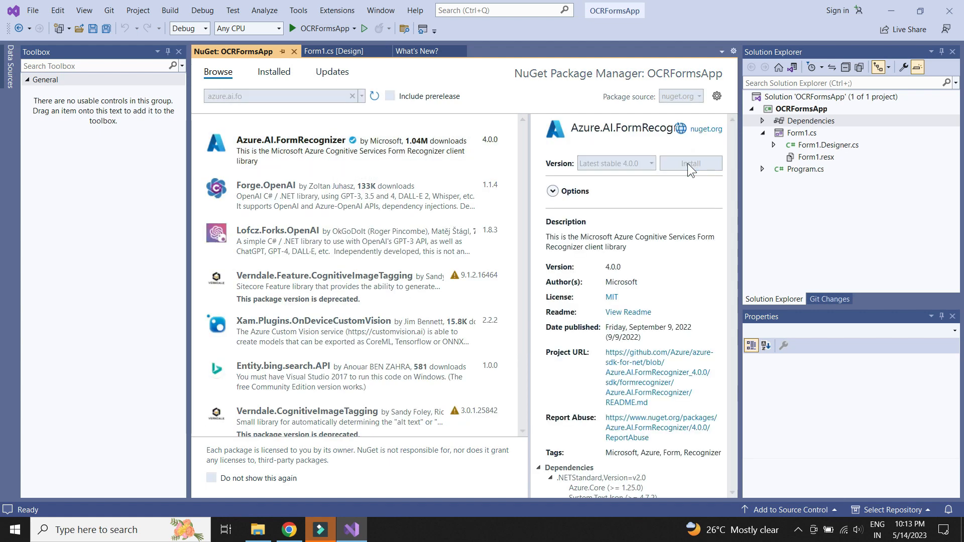
pyautogui.click(690, 163)
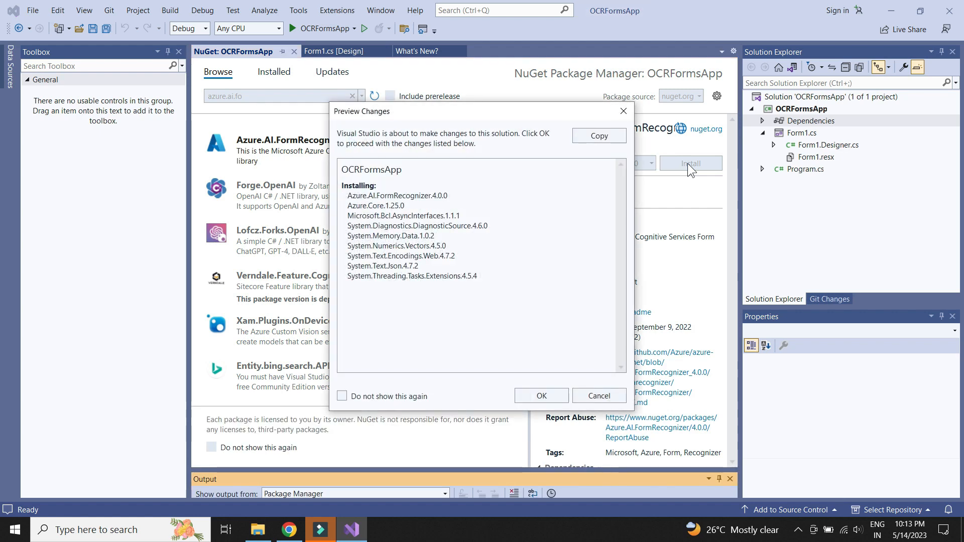
pyautogui.click(540, 395)
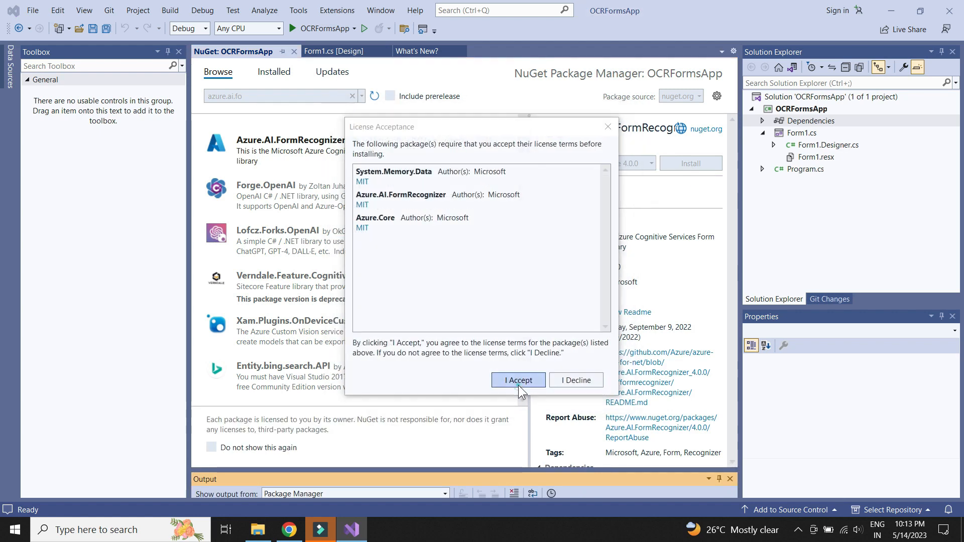
pyautogui.click(518, 380)
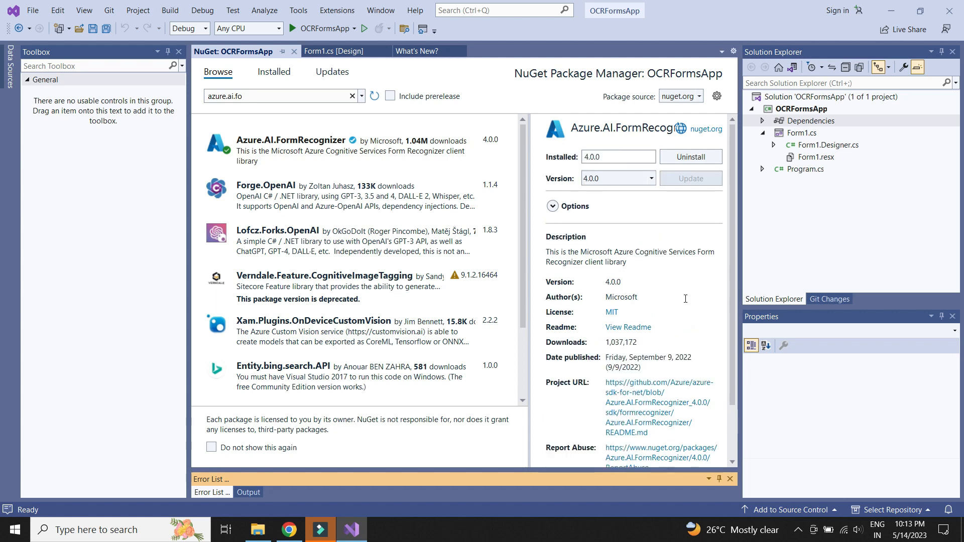
pyautogui.click(762, 121)
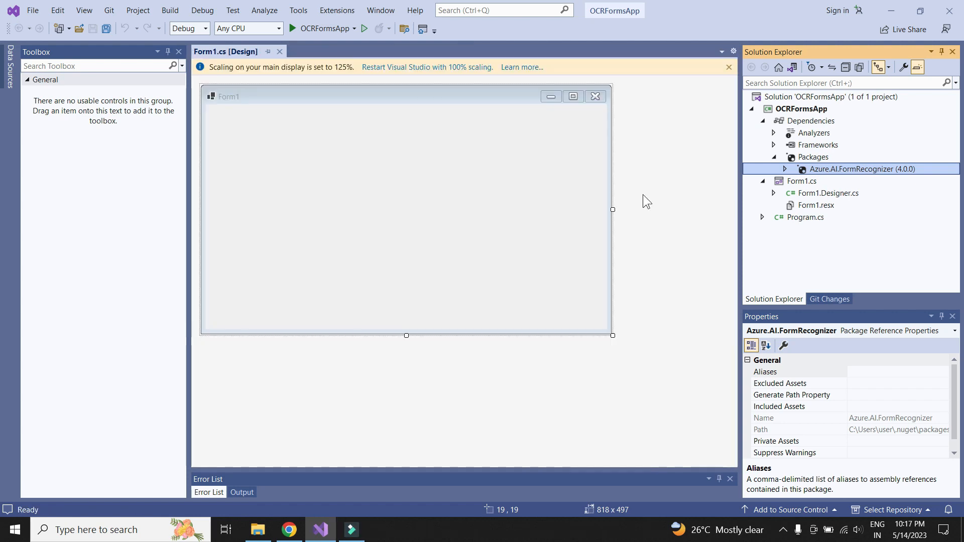
# - Widen Form1, add a bold 'Browse File' button and a large control, and create its click handler
pyautogui.click(406, 215)
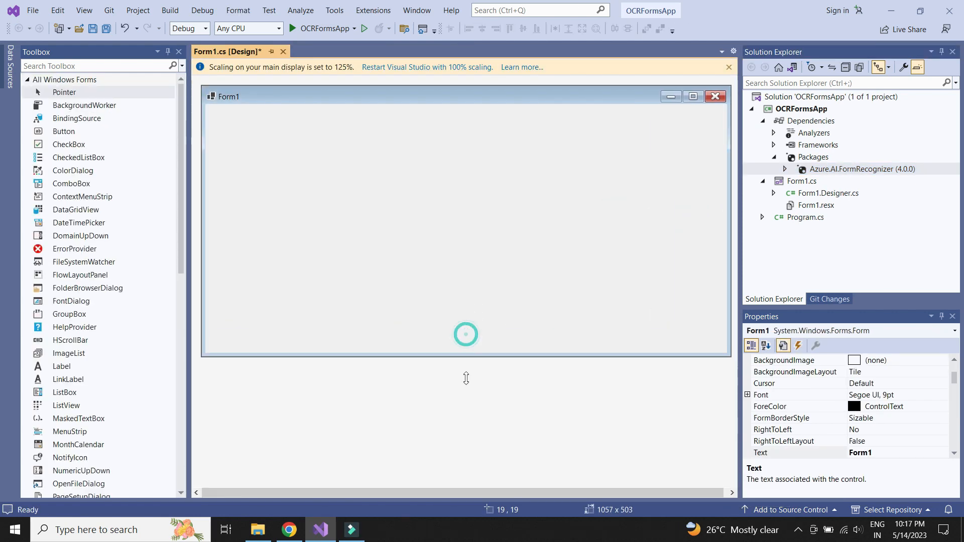
pyautogui.moveTo(466, 356); pyautogui.dragTo(466, 481)
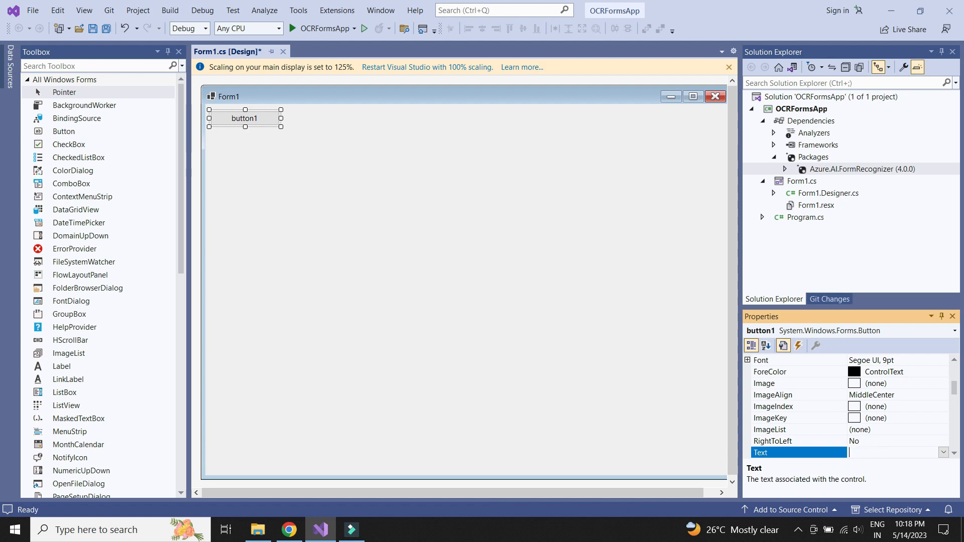
pyautogui.write('Bro')
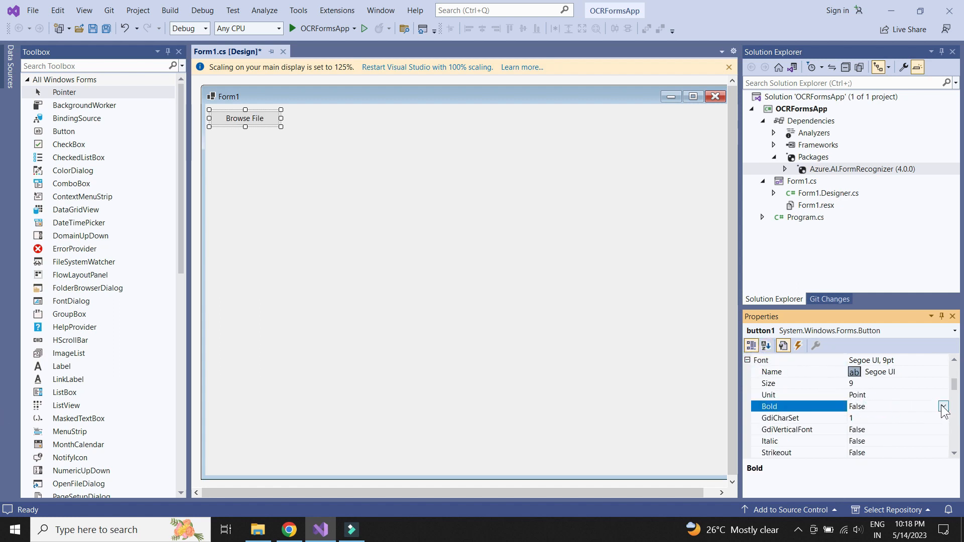
pyautogui.click(944, 406)
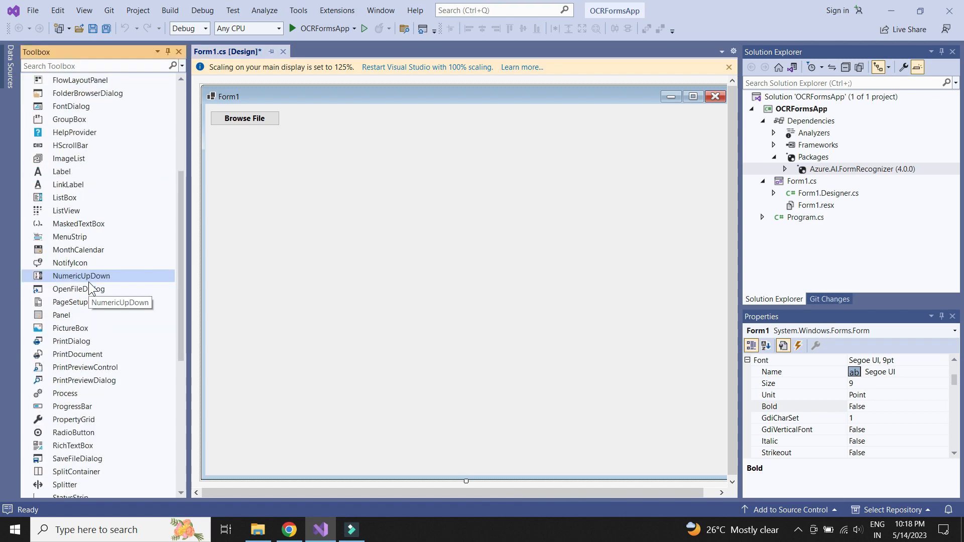
pyautogui.moveTo(209, 131); pyautogui.dragTo(275, 165)
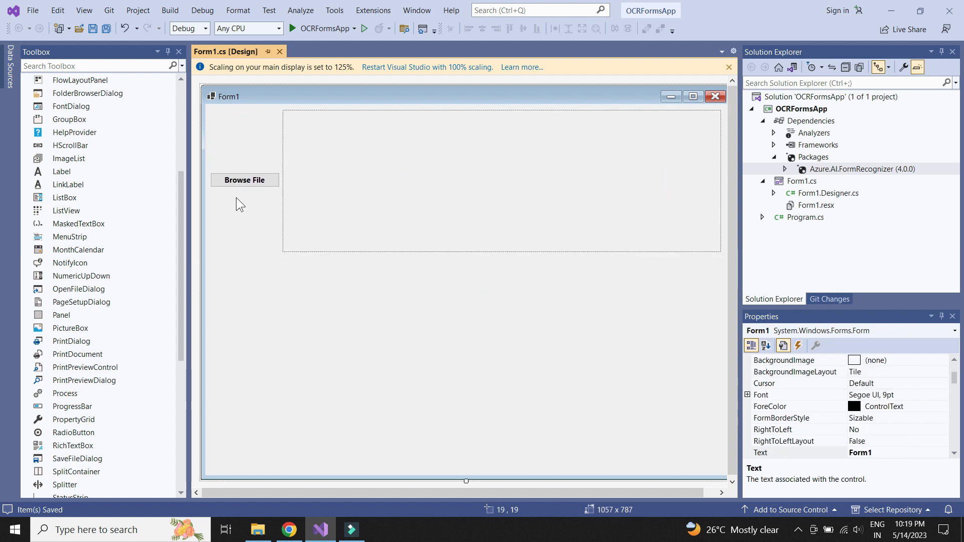
pyautogui.doubleClick(244, 180)
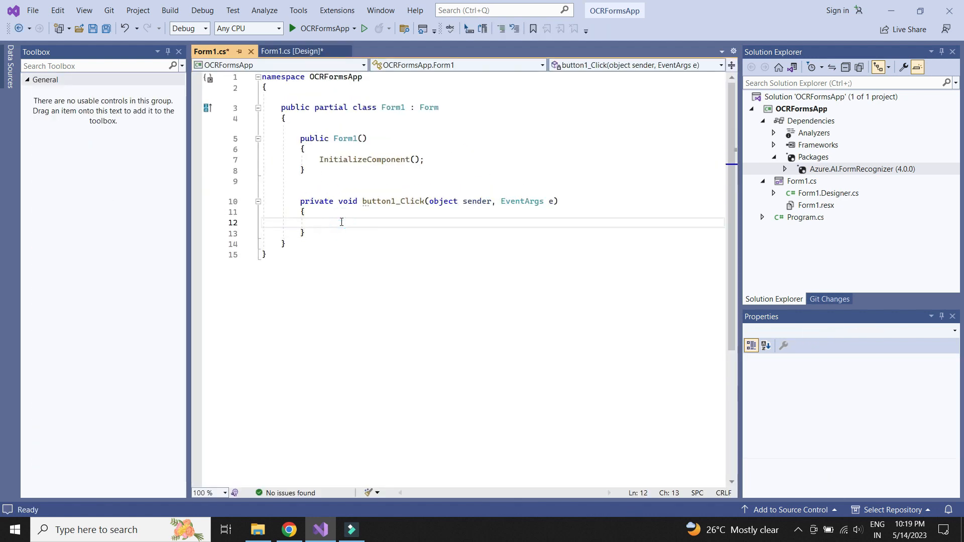
# - Declare an OpenFileDialog field and set pictureBox1.ImageLocation to ofd.FileName when ShowDialog returns OK
pyautogui.press('ctrl+s')
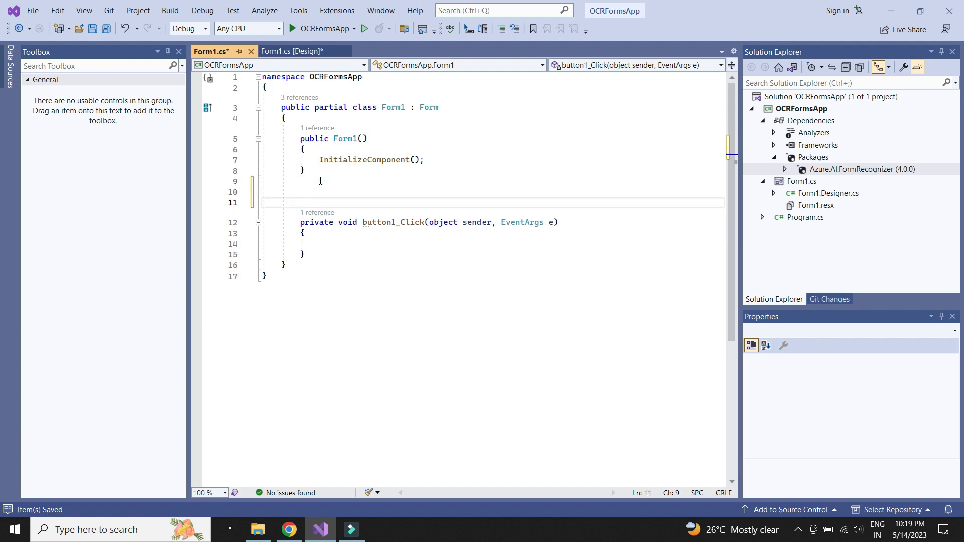
pyautogui.write('OpenFileDialog ofd = new OpenFileDialog();')
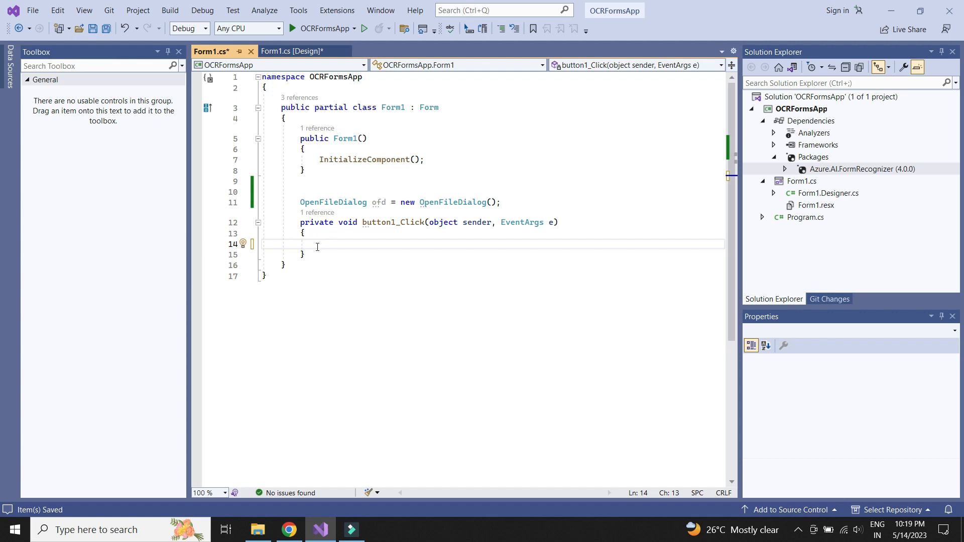
pyautogui.write('if()')
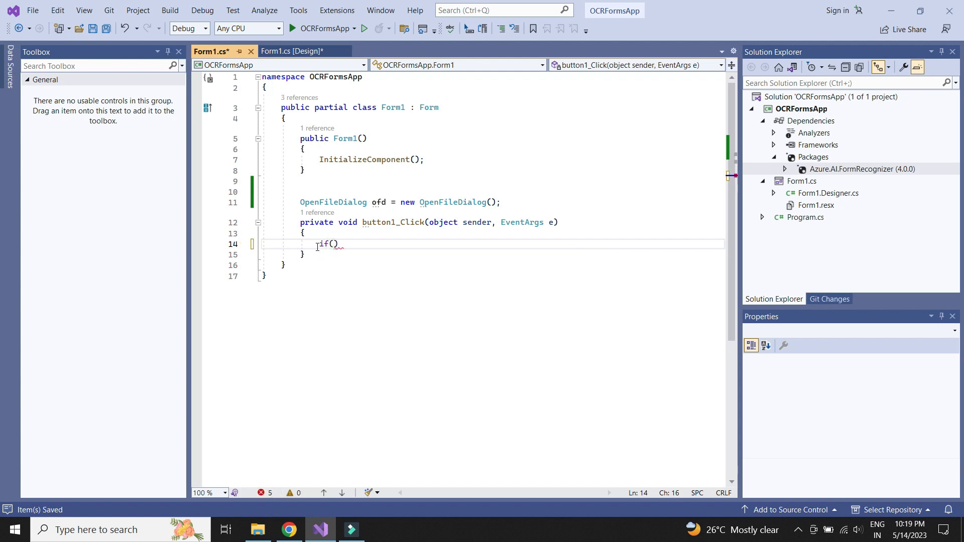
pyautogui.write('ofd.sho')
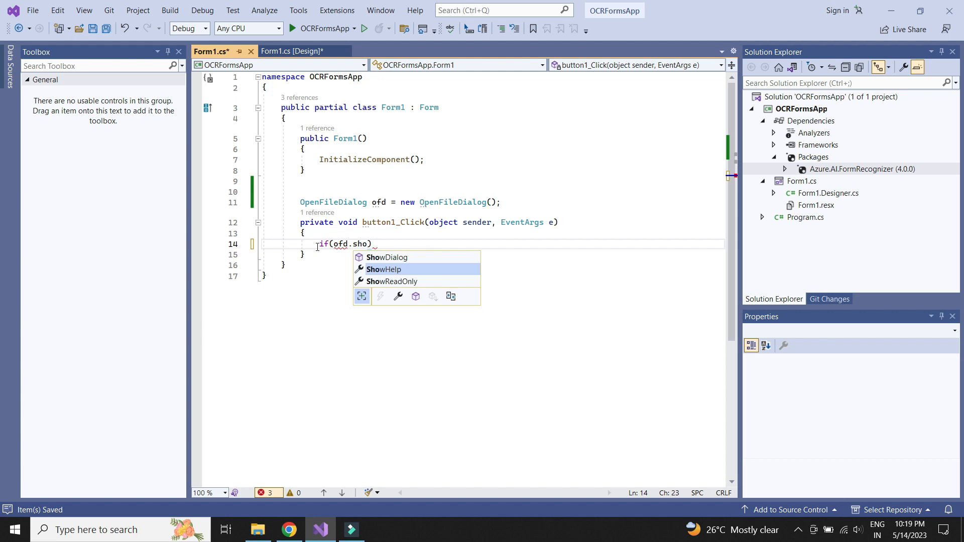
pyautogui.write('ShowDialog()== DialogResult.OK) {')
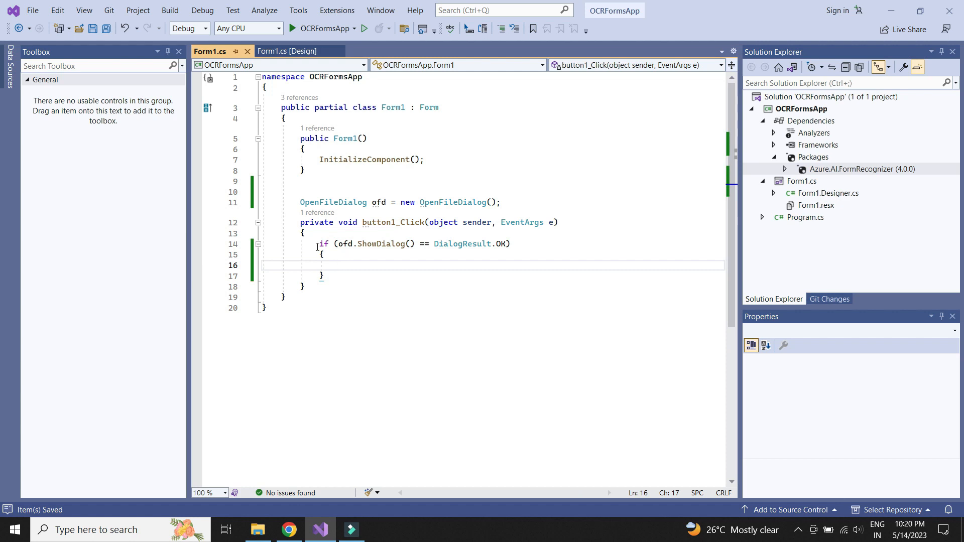
pyautogui.write('pictureBox1.')
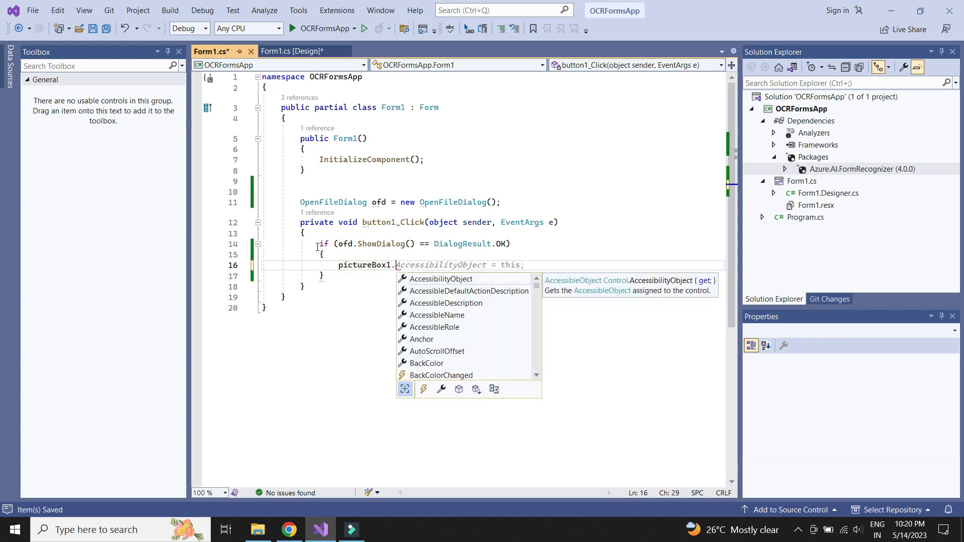
pyautogui.write('ImageLocation=ofd.FileName;')
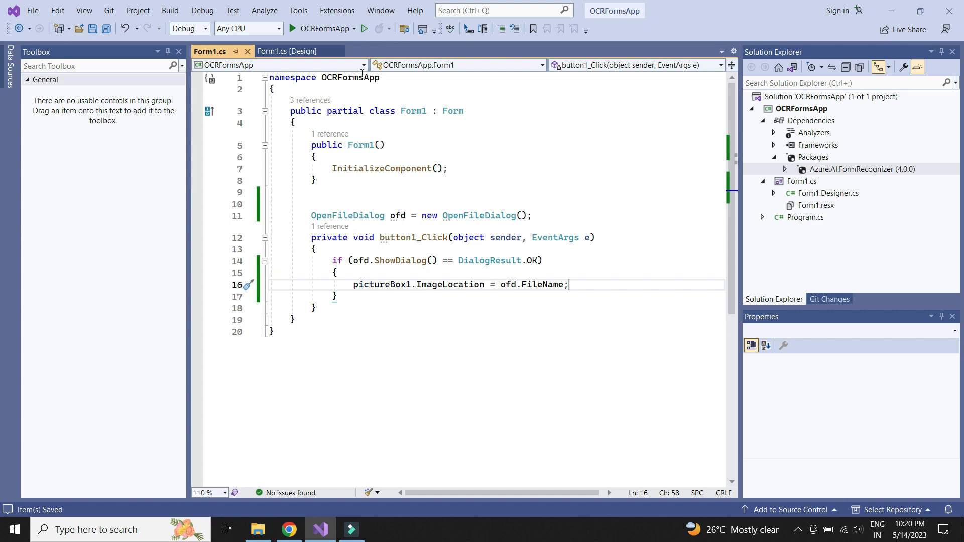
pyautogui.moveTo(350, 215)
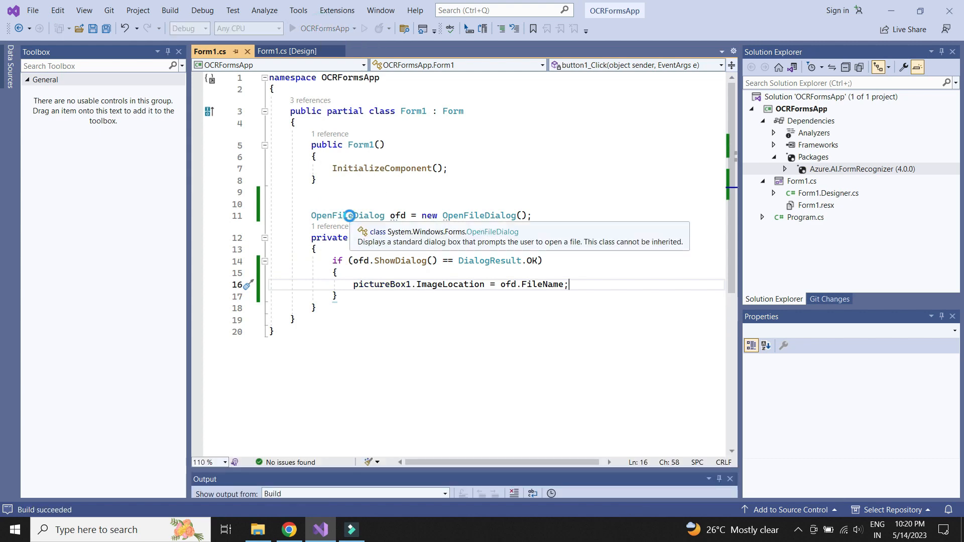
# - Run the app, use Browse File, and pick the sample handwritten text image
pyautogui.click(339, 28)
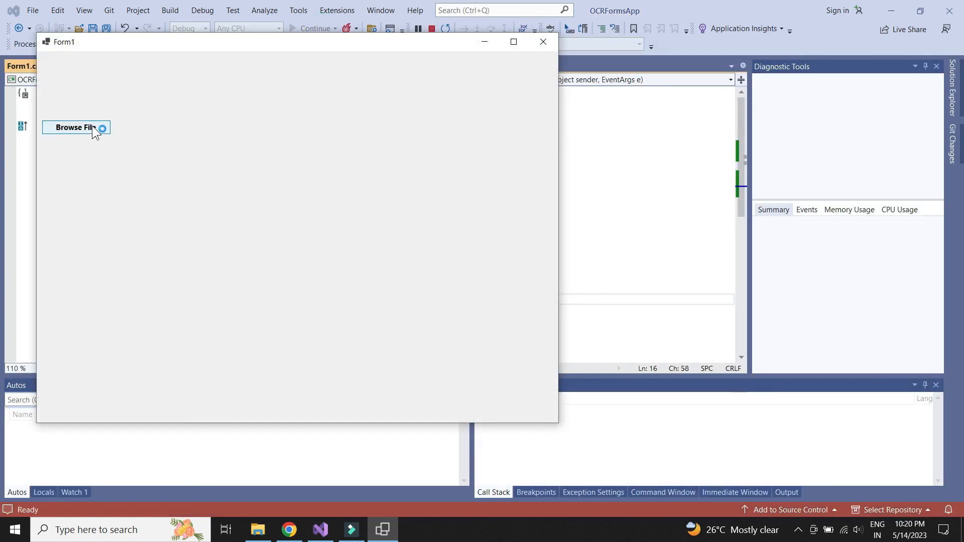
pyautogui.click(74, 127)
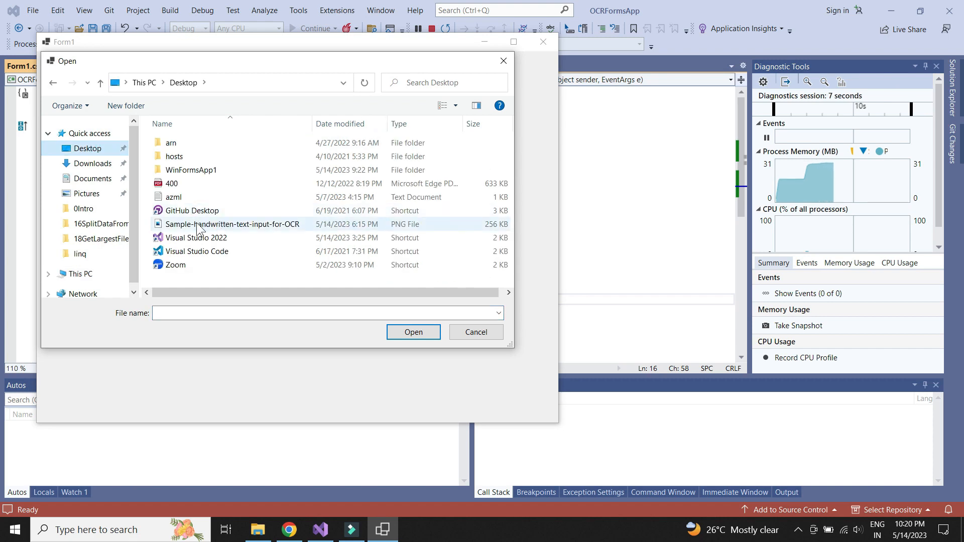
pyautogui.click(413, 332)
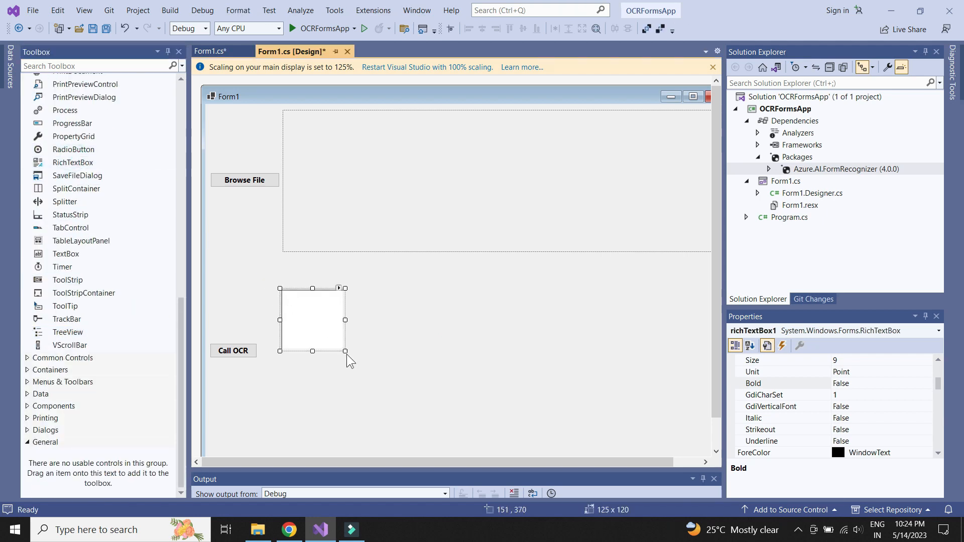
# - Resize the rich text box next to the Call OCR button
pyautogui.moveTo(345, 359); pyautogui.dragTo(704, 441)
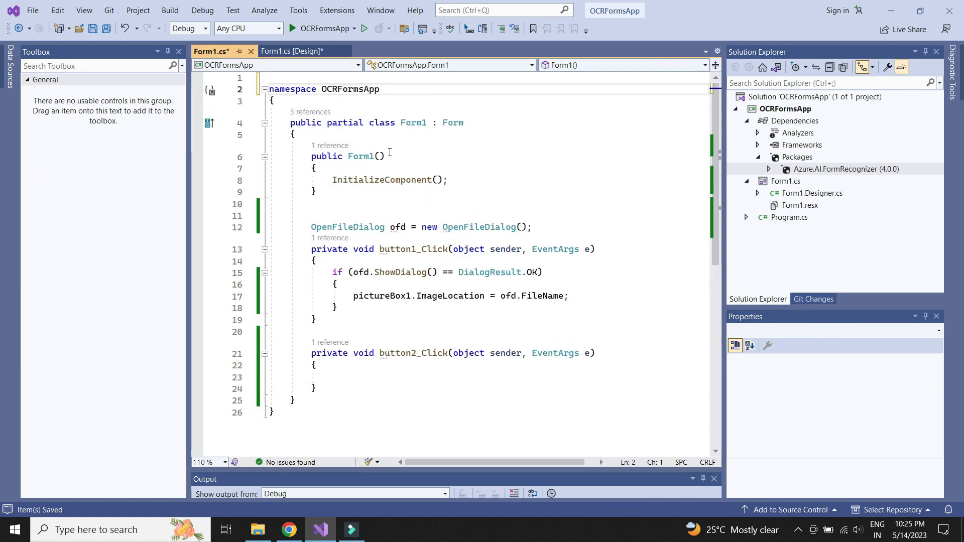
# - Add using Azure and Azure.AI directives and declare string endpoint = "" in button2_Click
pyautogui.write('using A')
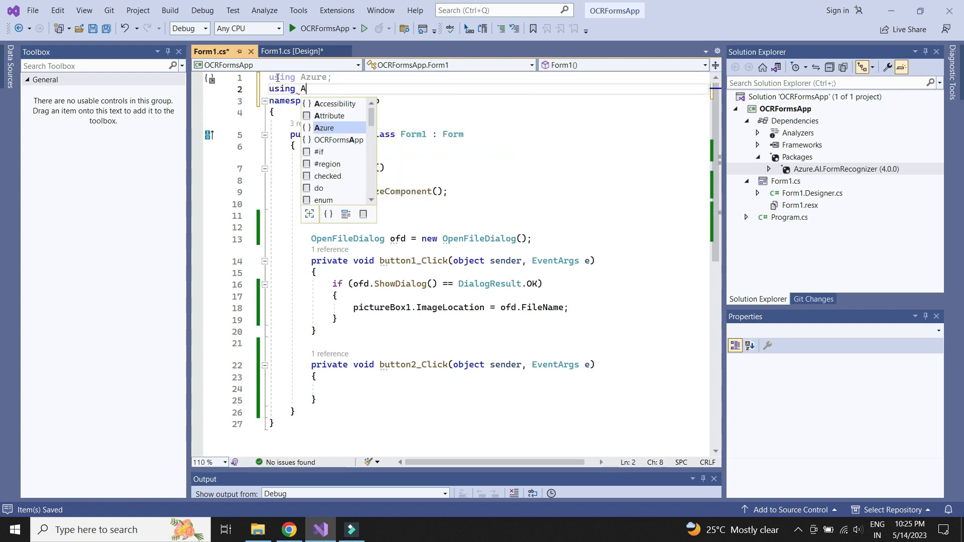
pyautogui.write('zure.AI.')
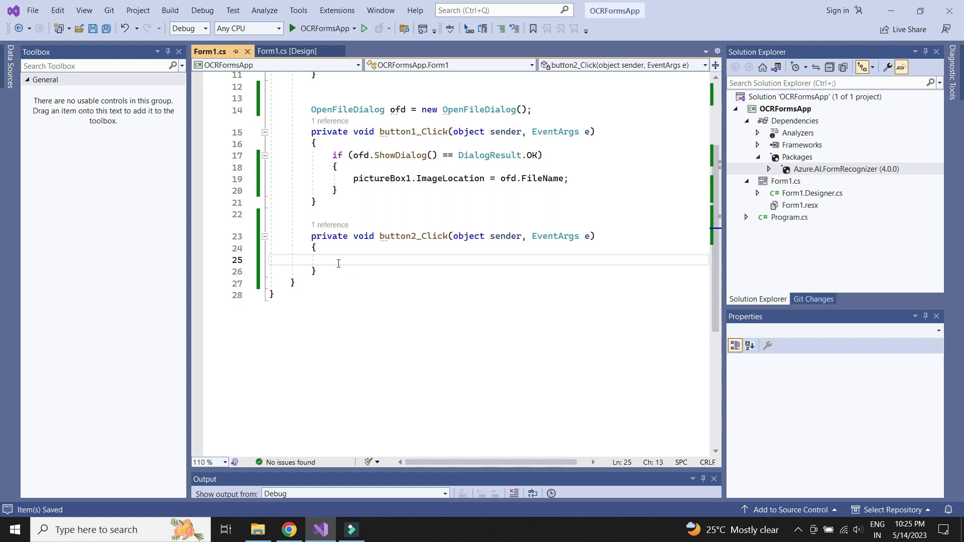
pyautogui.write('string endpo')
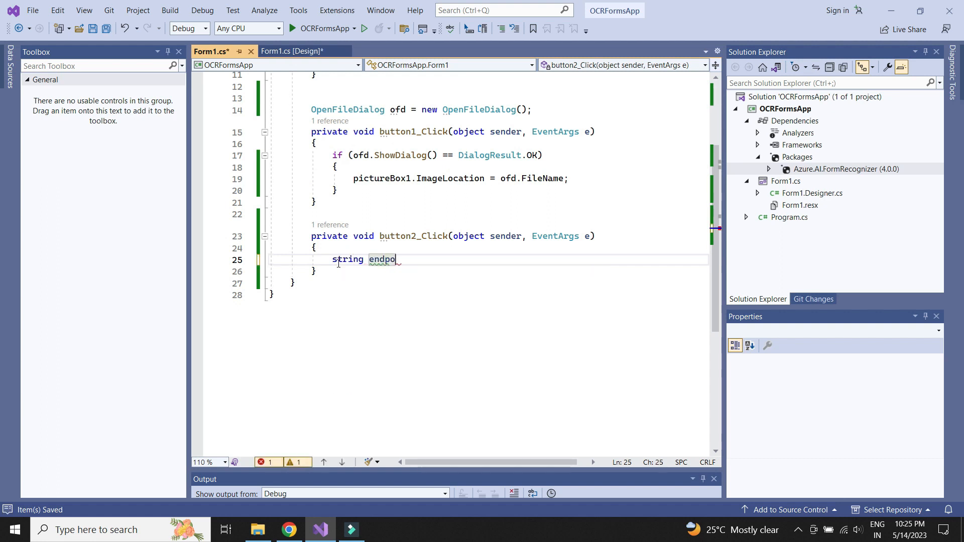
pyautogui.write('int = "";')
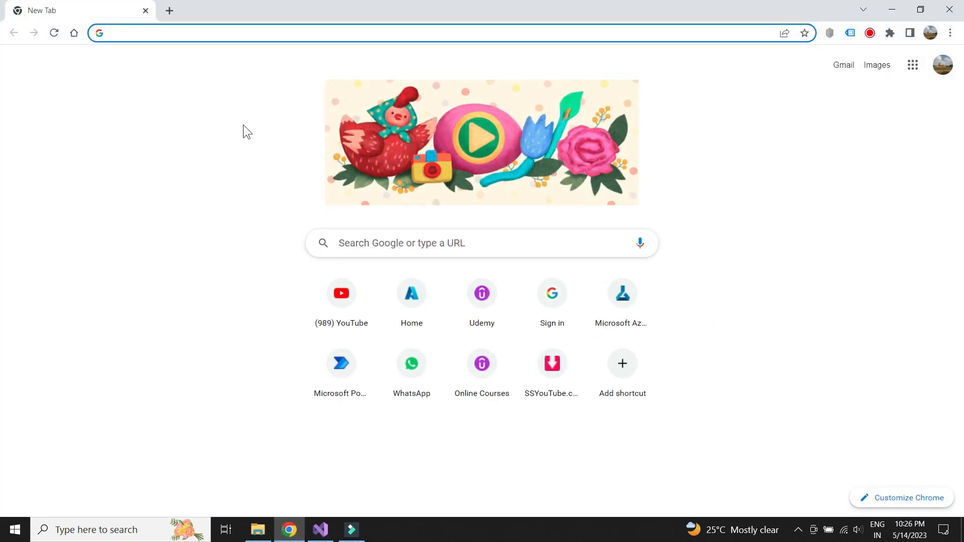
# - Open form-recog-res-tutorial-1 from the Azure portal home and view its Keys and Endpoint
pyautogui.click(621, 293)
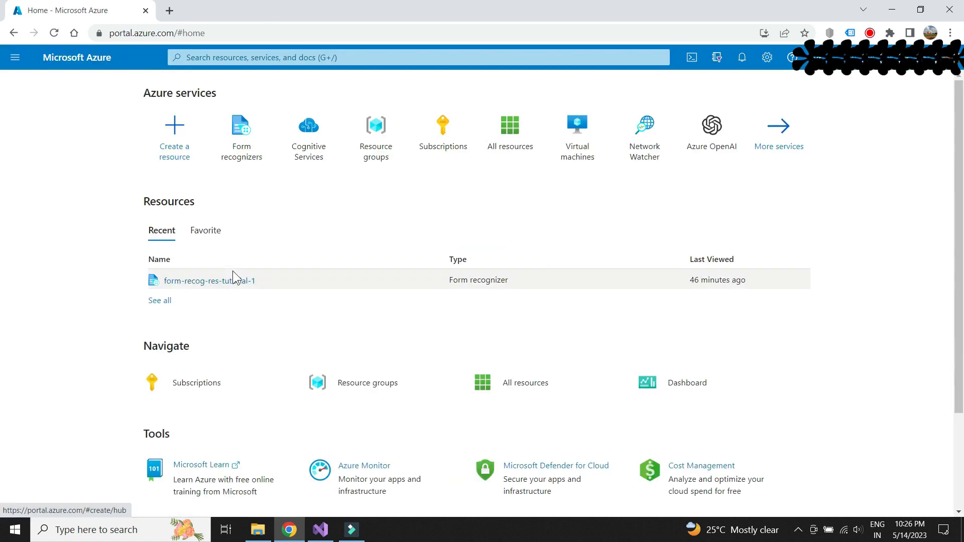
pyautogui.click(208, 280)
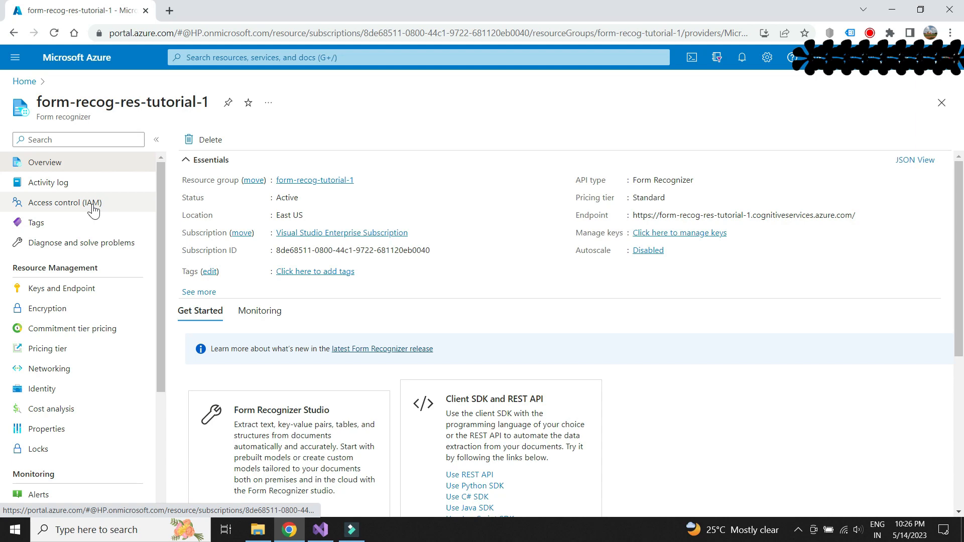
pyautogui.click(63, 203)
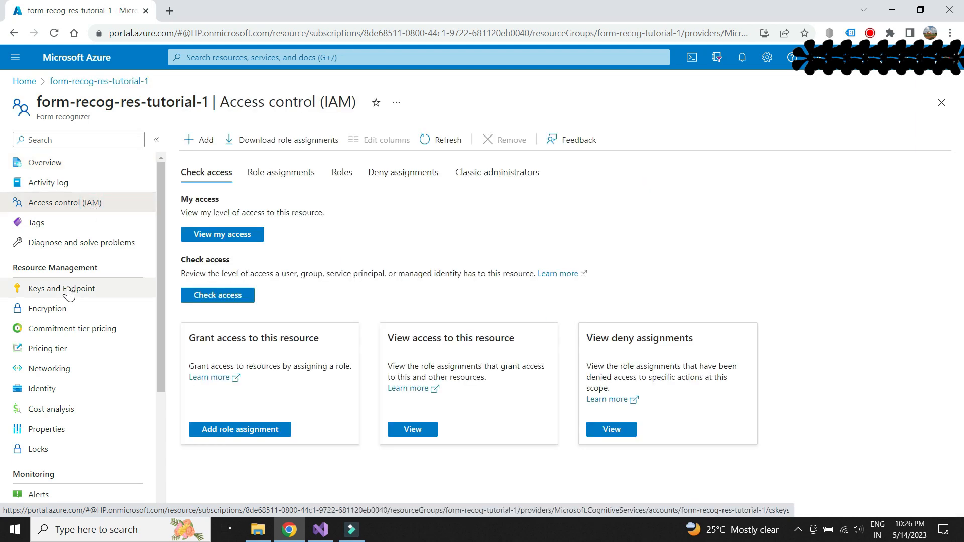
pyautogui.click(61, 288)
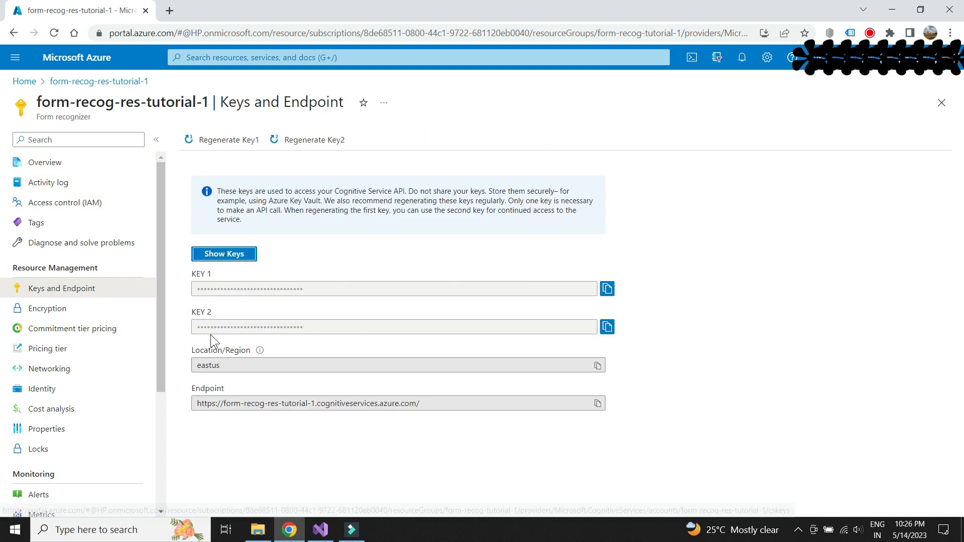
pyautogui.moveTo(598, 402)
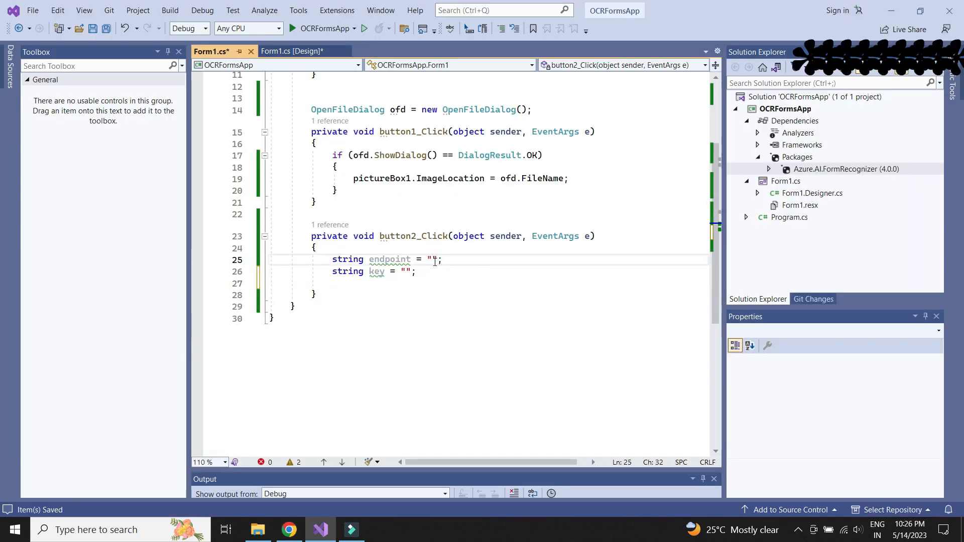
# - Below the key string, create credential = new AzureKeyCredential(key)
pyautogui.click(596, 403)
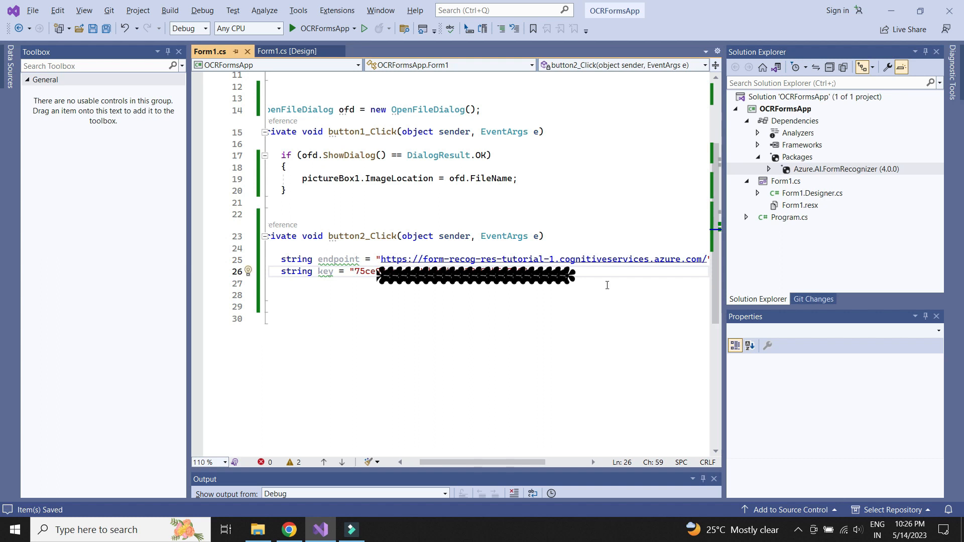
pyautogui.press('enter')
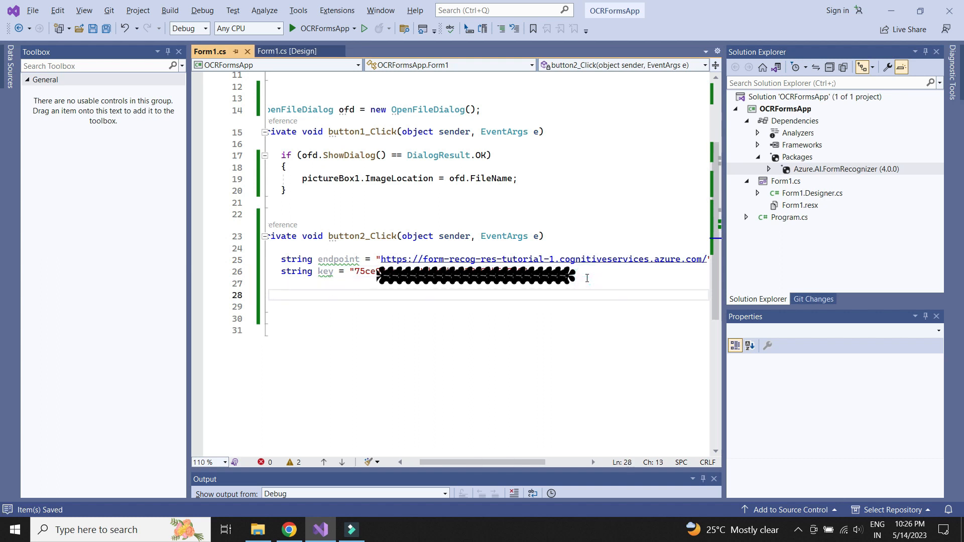
pyautogui.write('AzureKey')
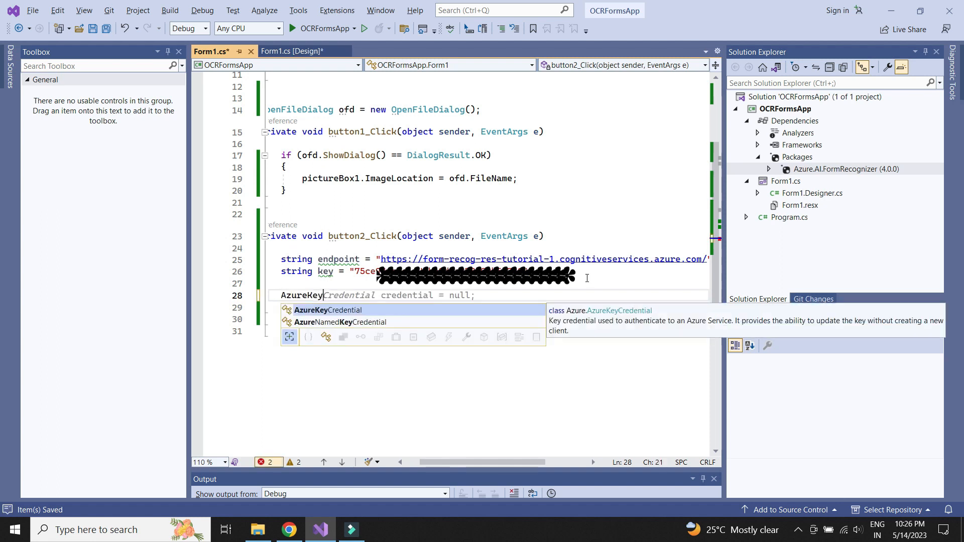
pyautogui.press('Tab')
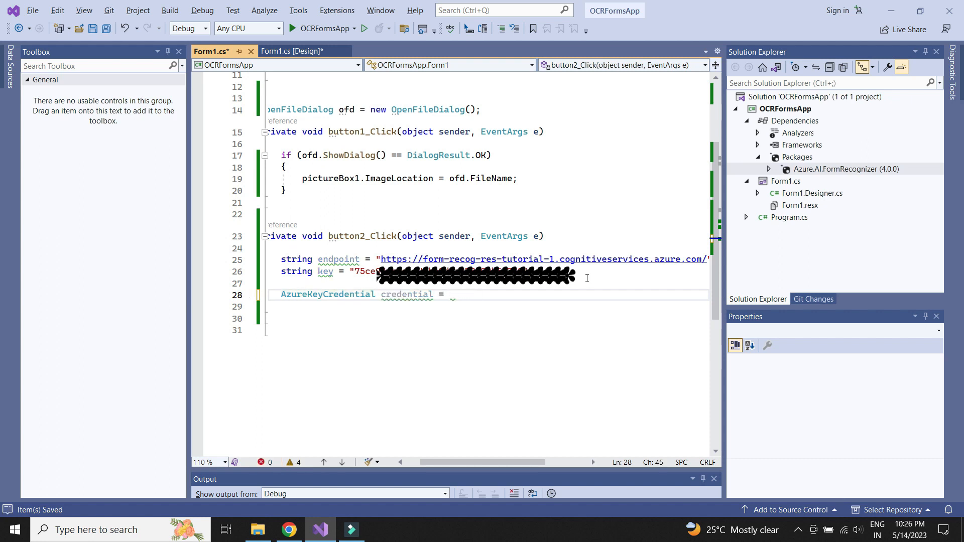
pyautogui.write('new az')
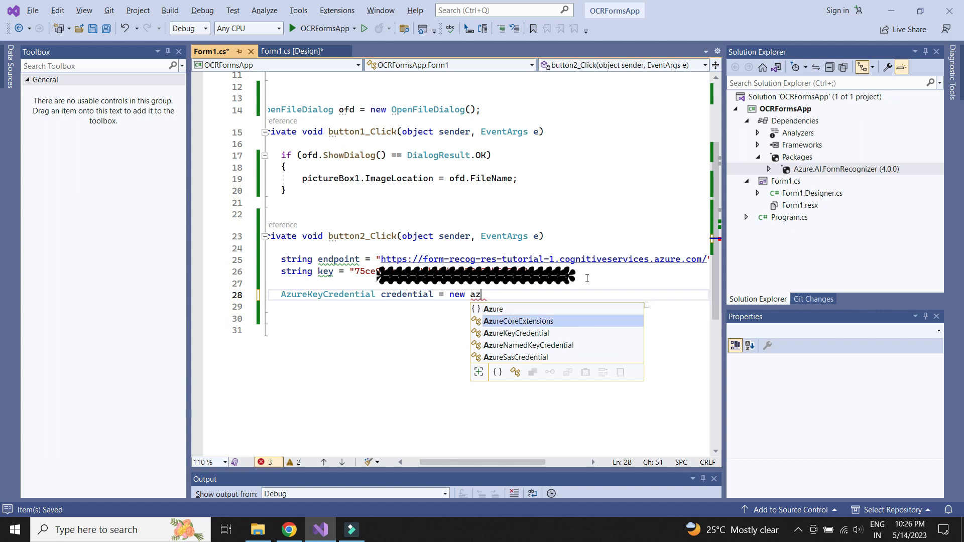
pyautogui.write('AzureKeyCredential(key);')
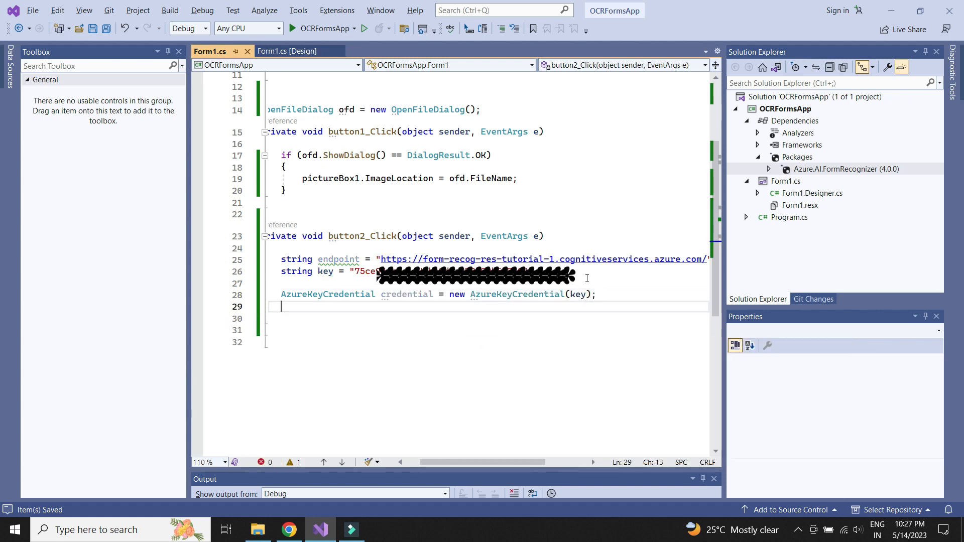
# - Create a new DocumentAnalysisClient from new Uri(endpoint) and the credential
pyautogui.write('DocumentAnalysisClient client =')
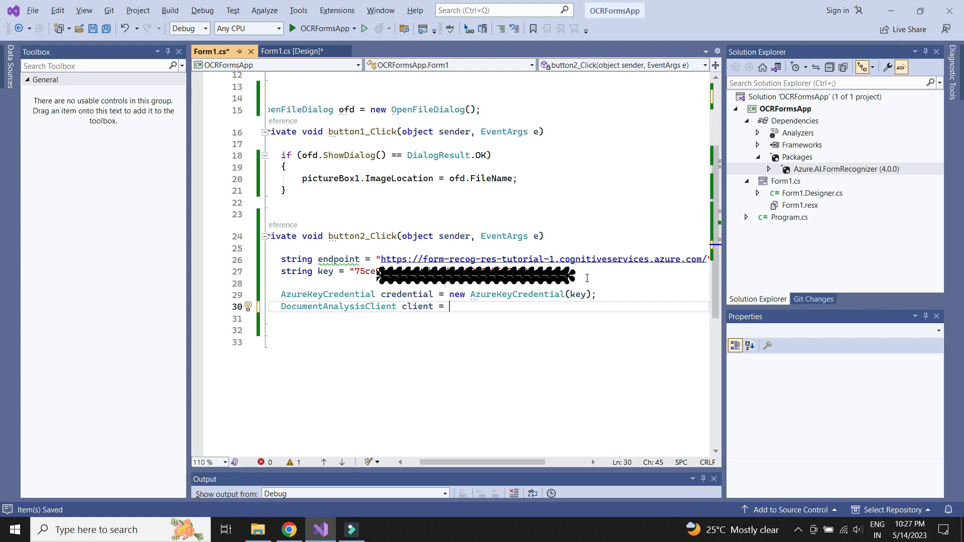
pyautogui.write('new DocumentAnalysisClient')
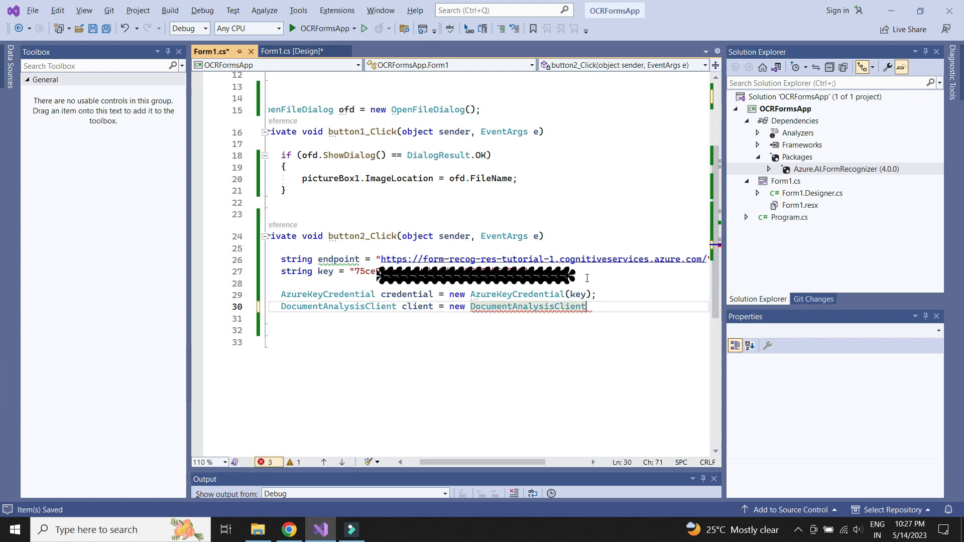
pyautogui.write('(new Uri')
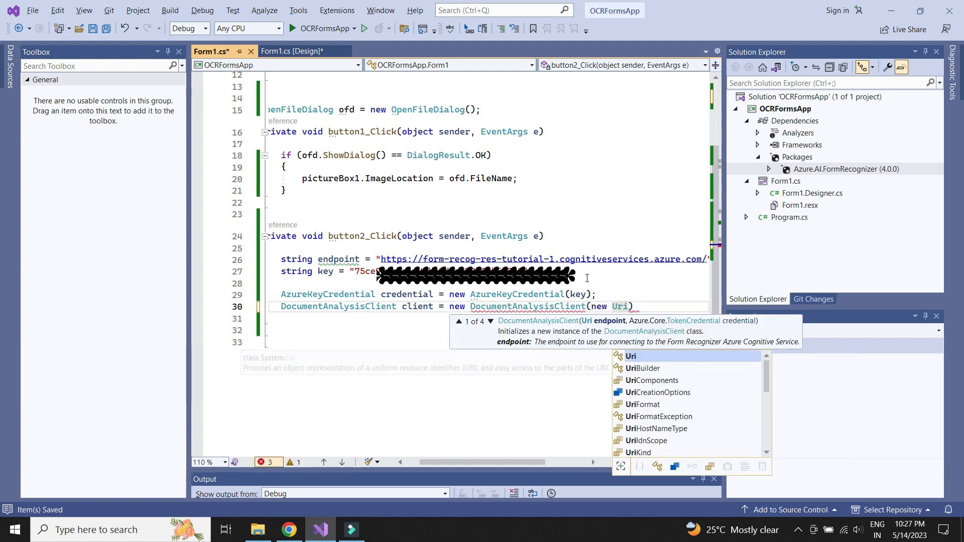
pyautogui.write('(endpoint')
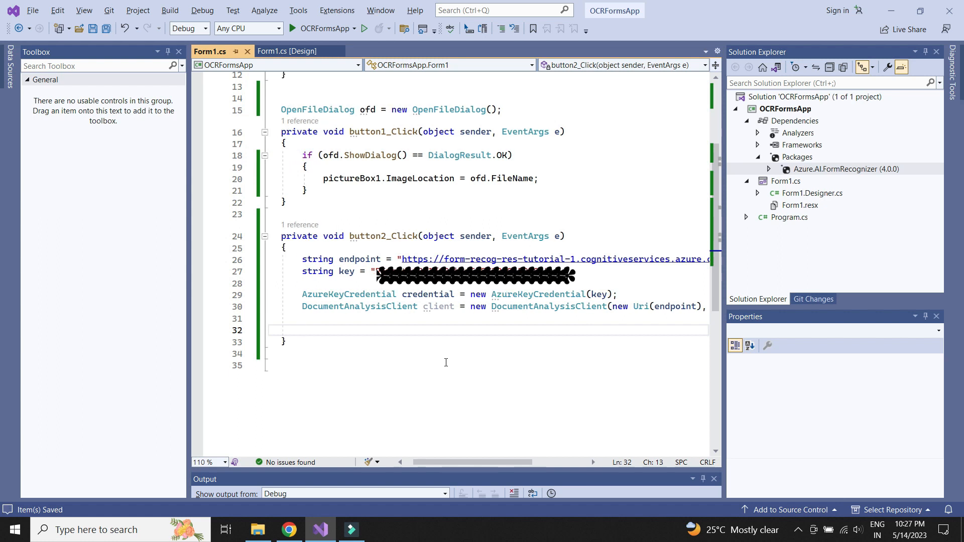
# - Open the chosen file as Stream fileStream using File.OpenRead
pyautogui.write('Stream')
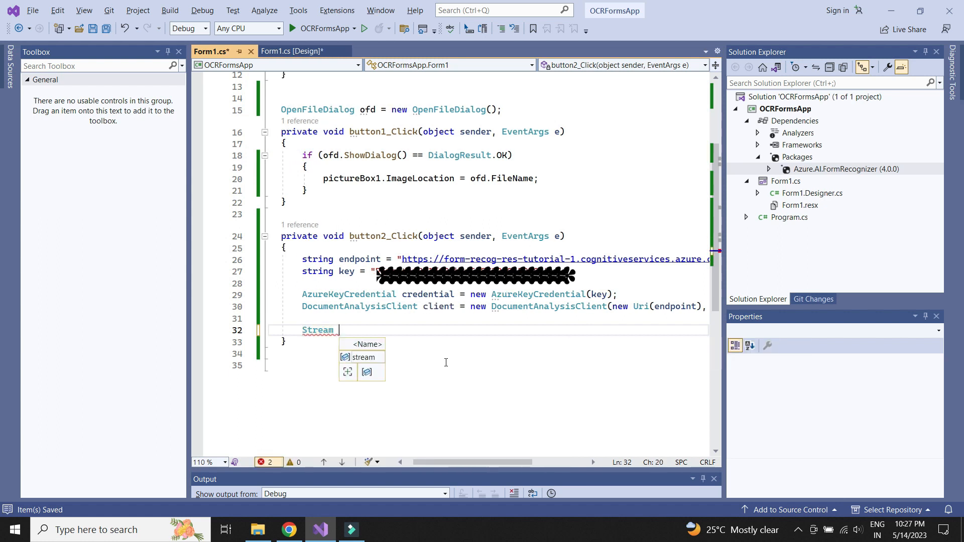
pyautogui.write('fileStream =')
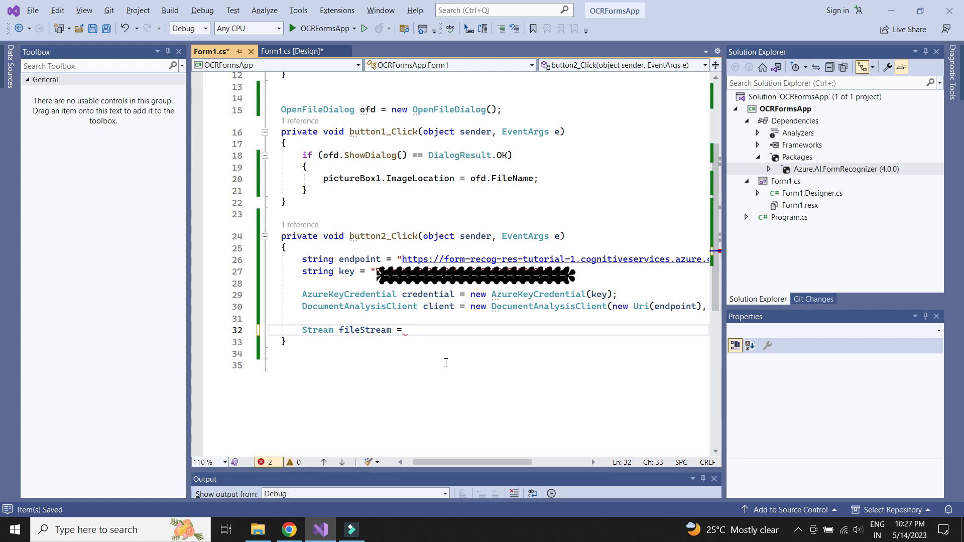
pyautogui.write('File.OpenRead(ofd.FileName')
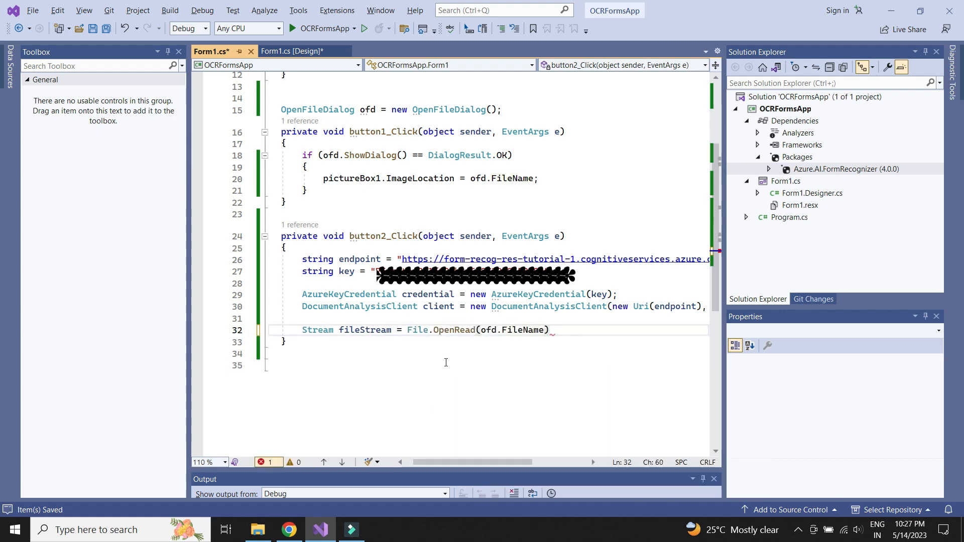
# - Analyze fileStream with client.AnalyzeDocument using WaitUntil.Completed and the prebuilt-read model
pyautogui.write('a')
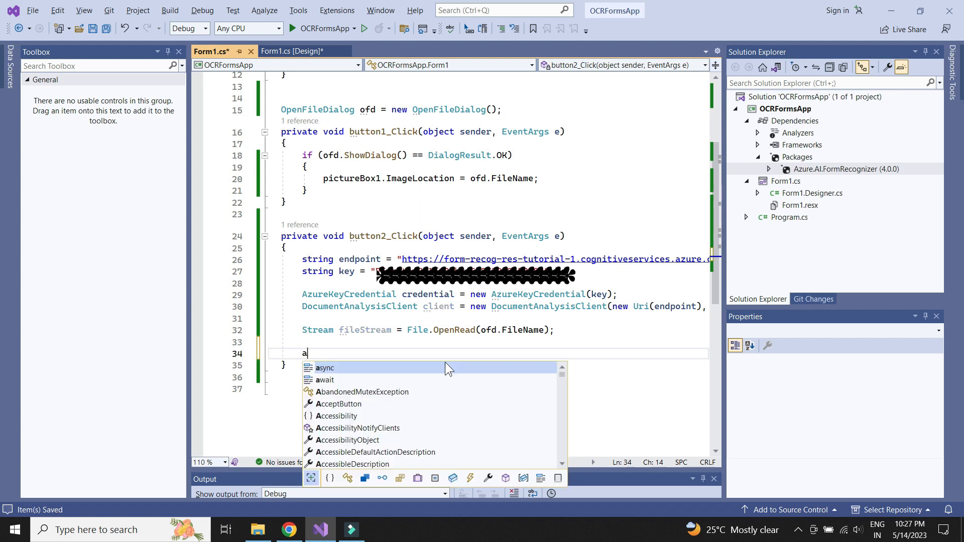
pyautogui.write('AnalyzeDocumentOperation')
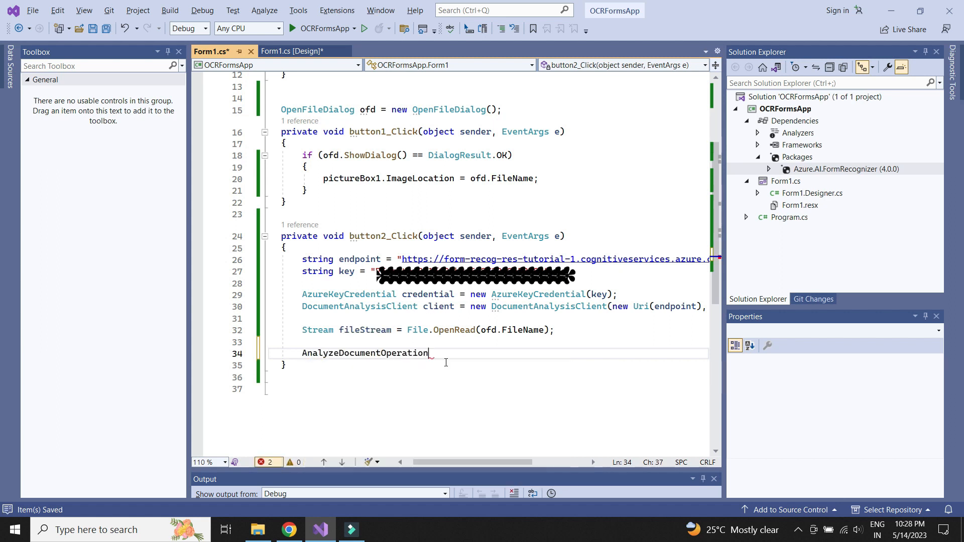
pyautogui.write('operation')
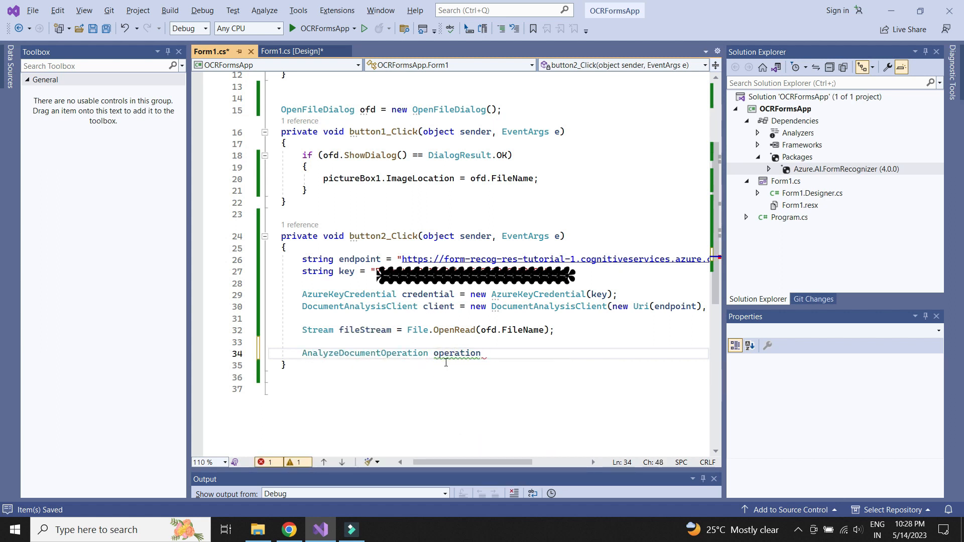
pyautogui.write('= client.')
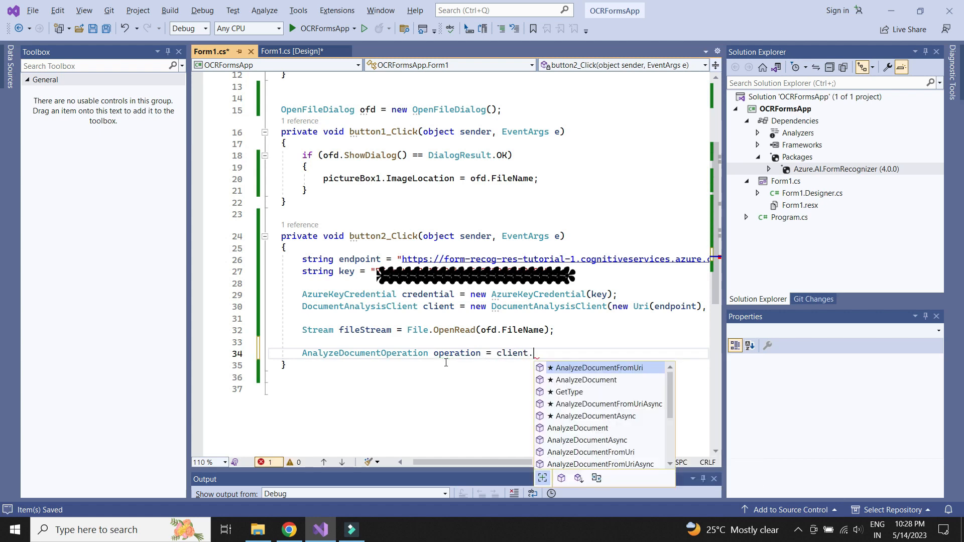
pyautogui.write('an')
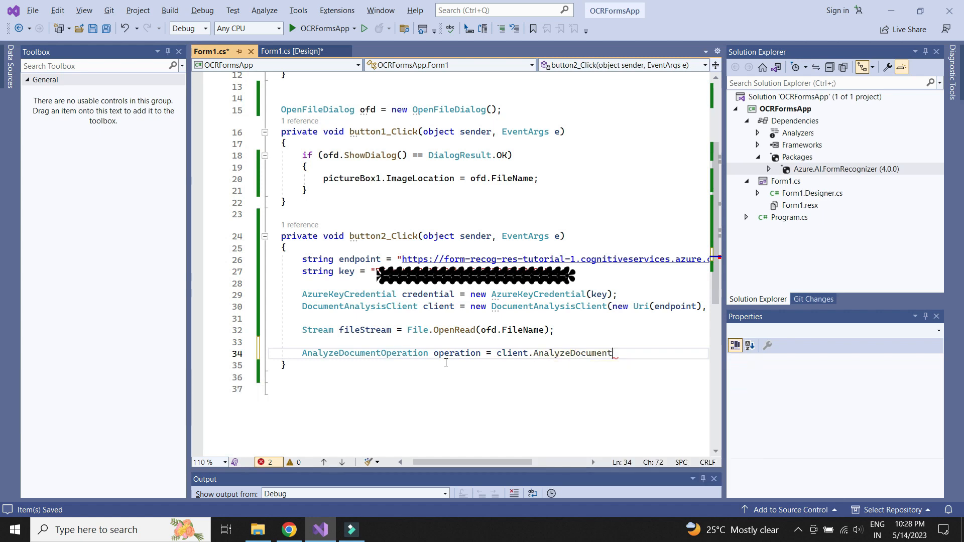
pyautogui.write('(waitUntil')
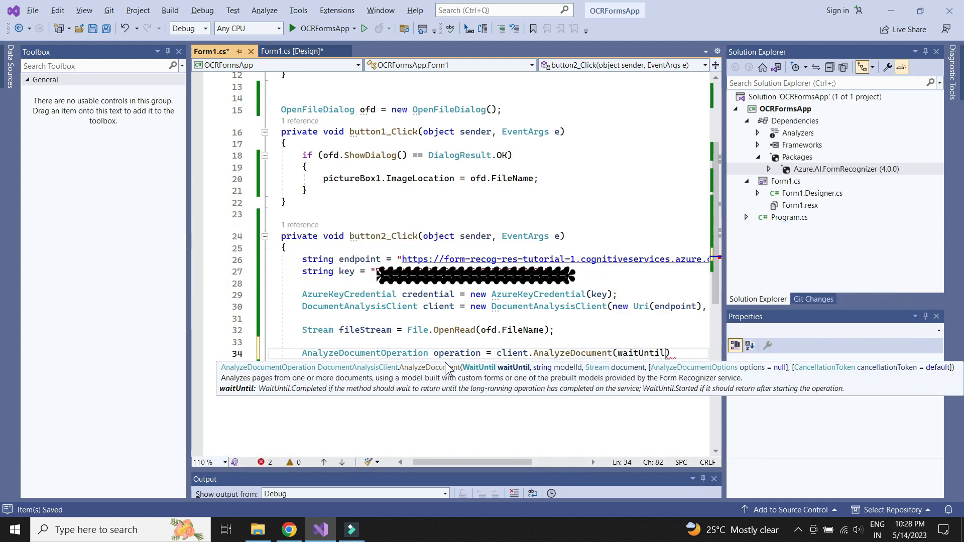
pyautogui.press('BackSpace')
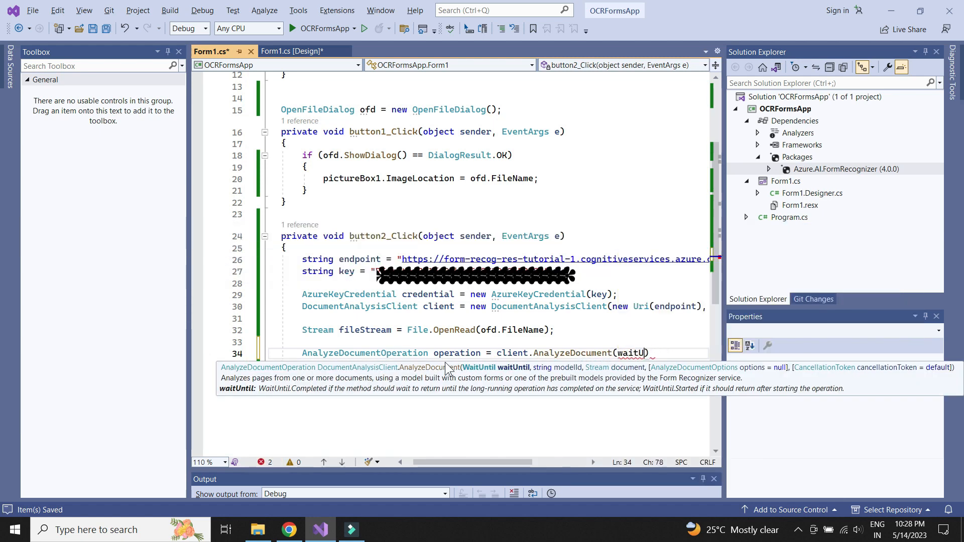
pyautogui.write('WaitUntil')
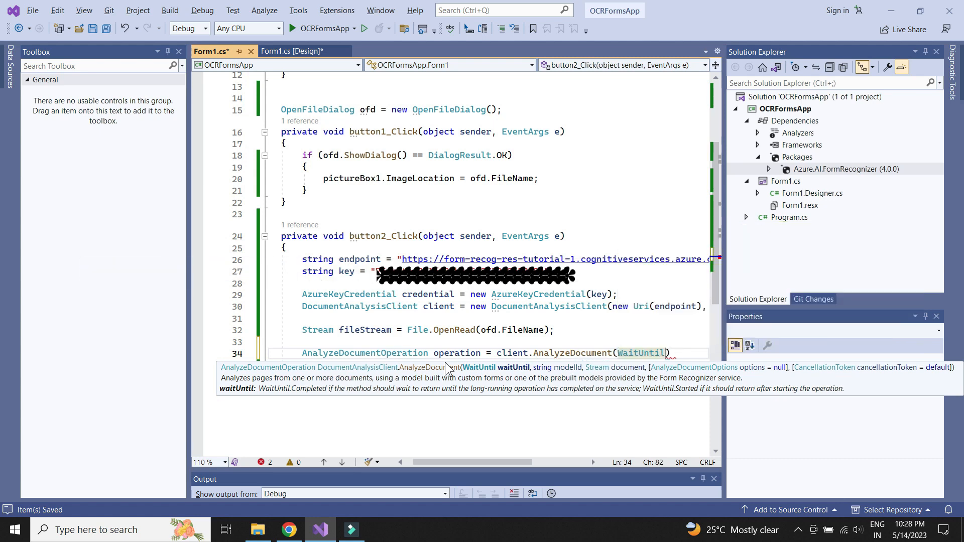
pyautogui.write('.')
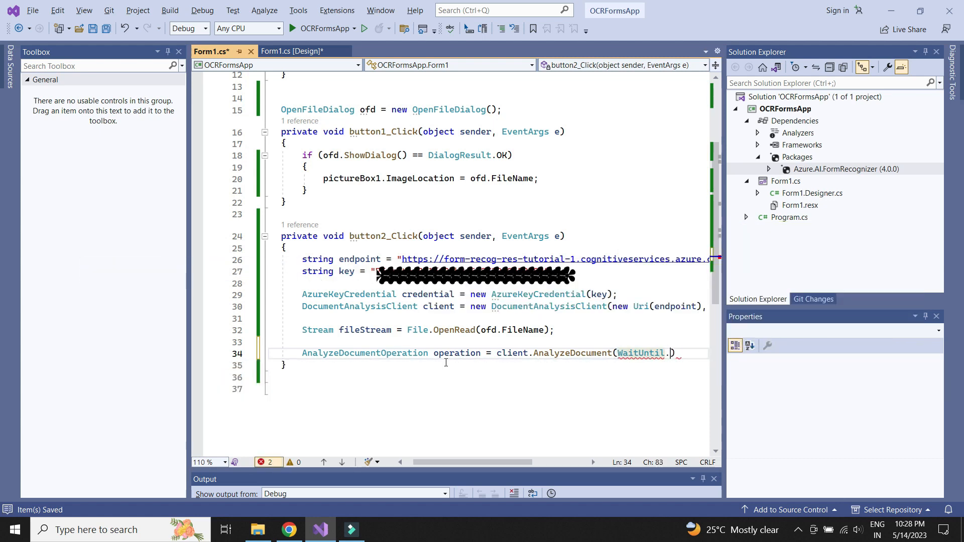
pyautogui.write('Completed,"')
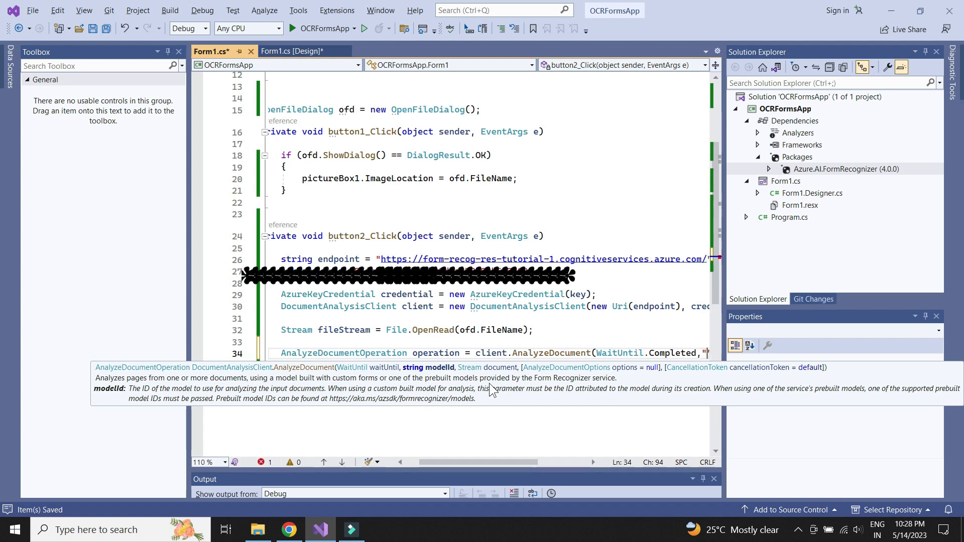
pyautogui.write('prebuilt-read"')
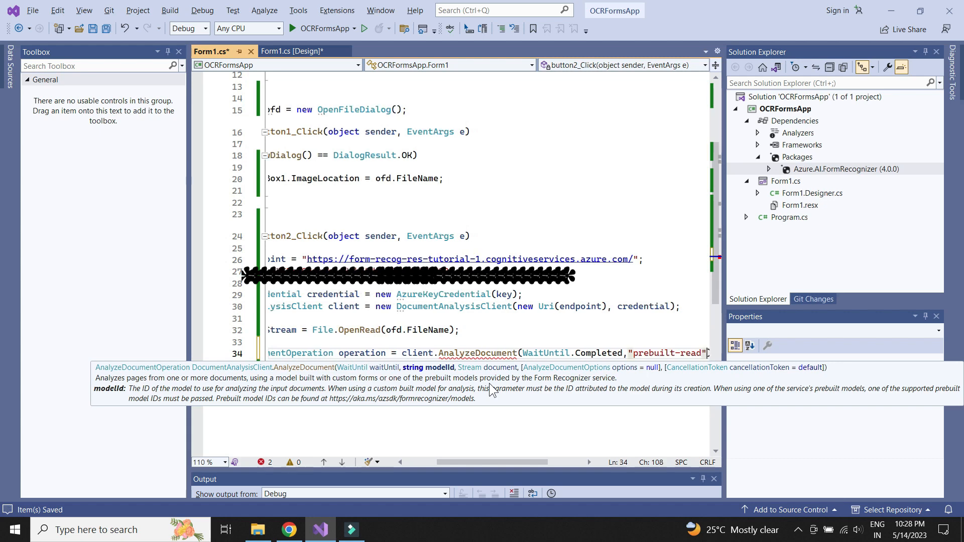
pyautogui.write('file')
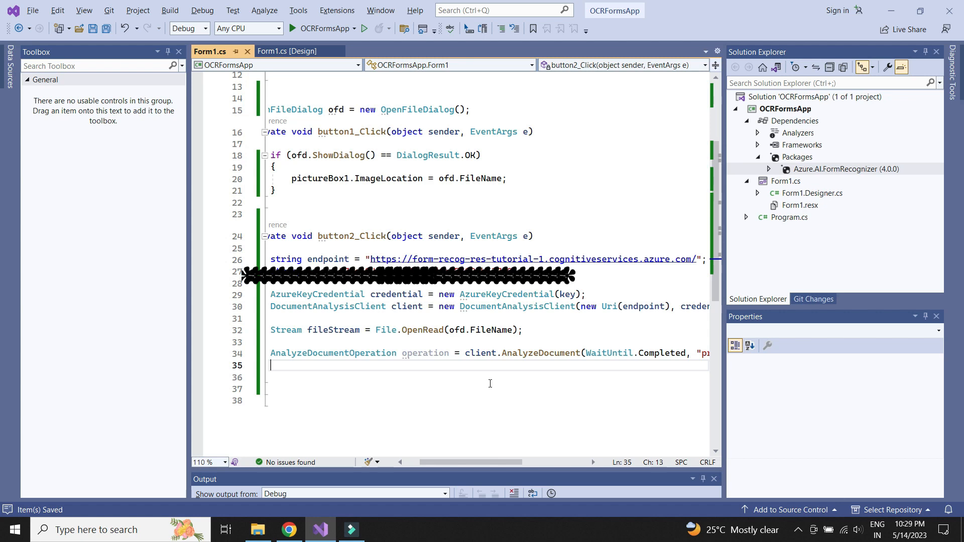
pyautogui.press('enter')
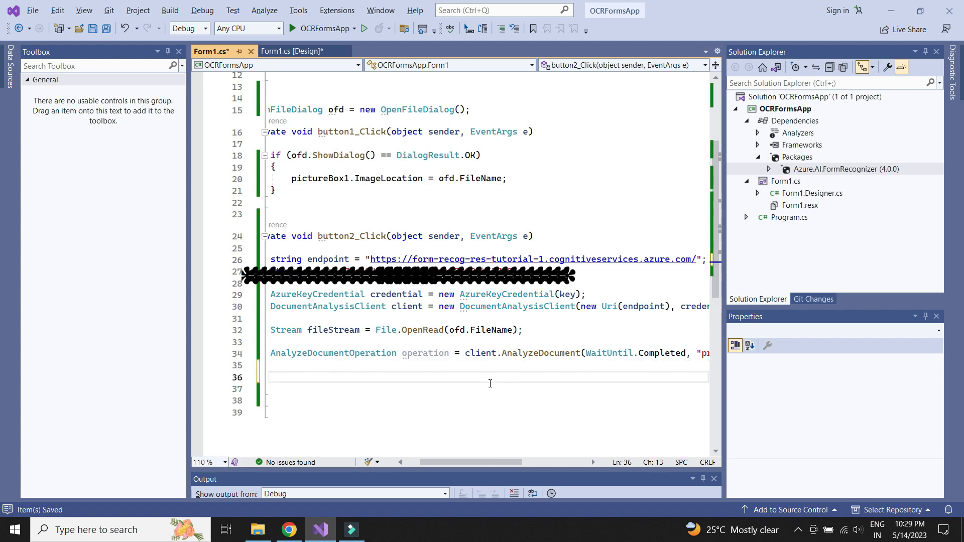
pyautogui.write('ana')
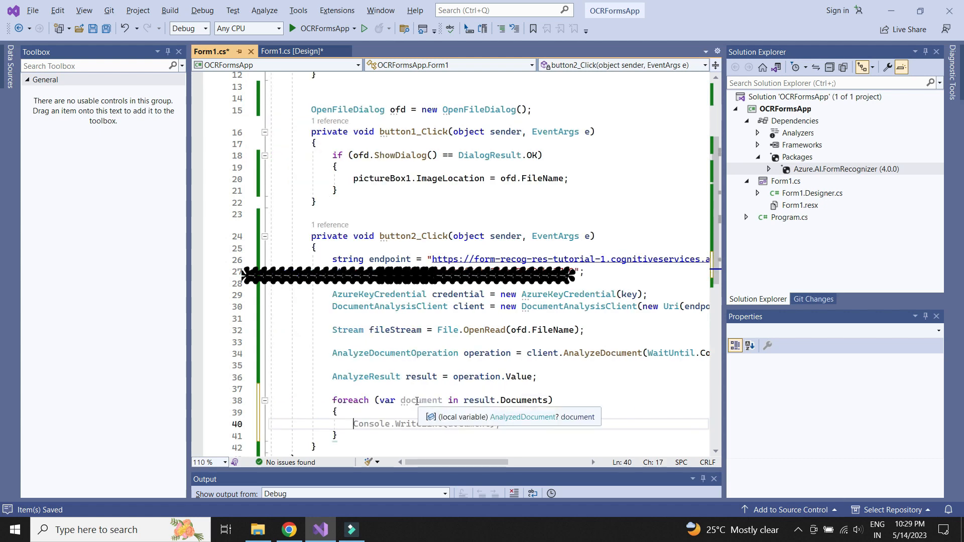
# - Loop over result pages and lines, appending each line.Content and "\n" to richTextBox1
pyautogui.write('page')
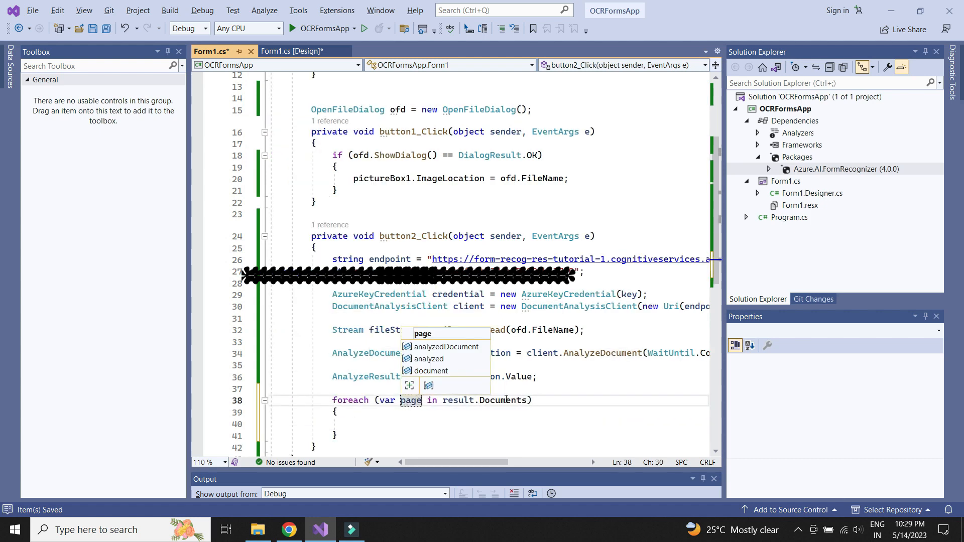
pyautogui.write('Pages)')
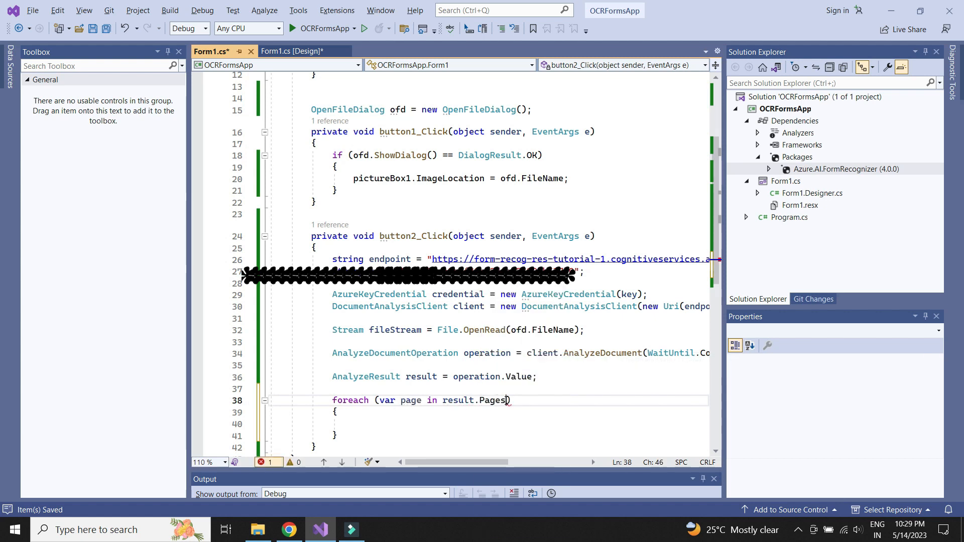
pyautogui.write('foreach (var line in page.Lines)')
pyautogui.write('{')
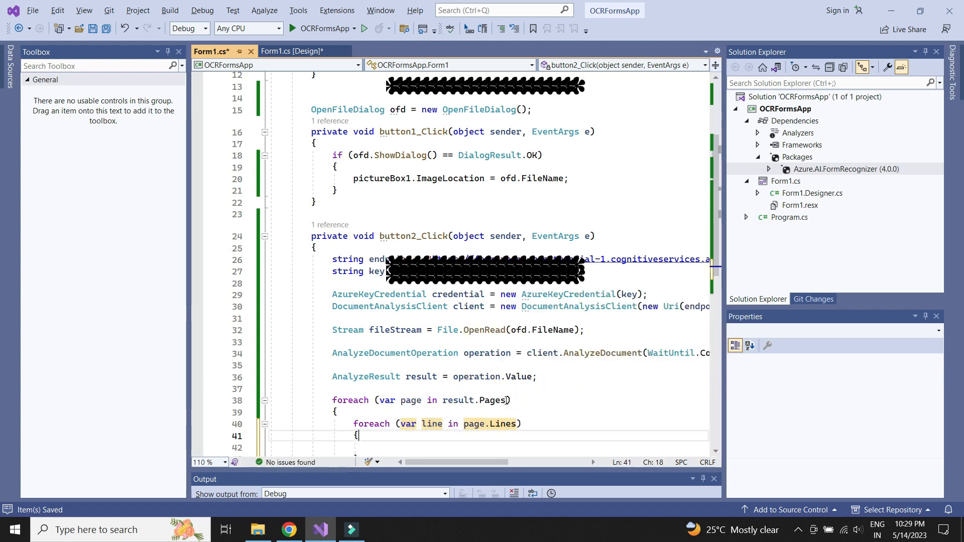
pyautogui.write('Console.WriteLine(line);')
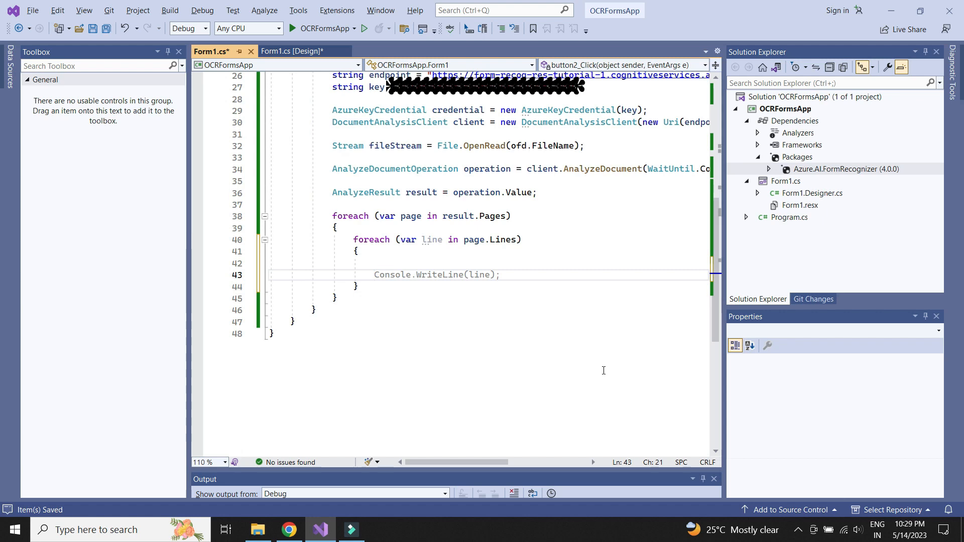
pyautogui.write('richTextBox1.AppendText')
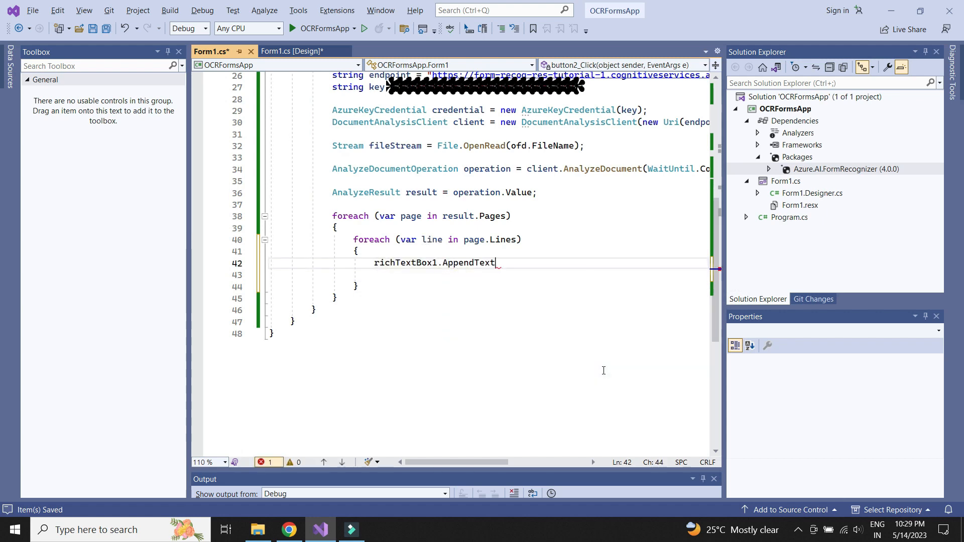
pyautogui.write('(line.Content);')
pyautogui.click(489, 275)
pyautogui.write('richTextBox1.a')
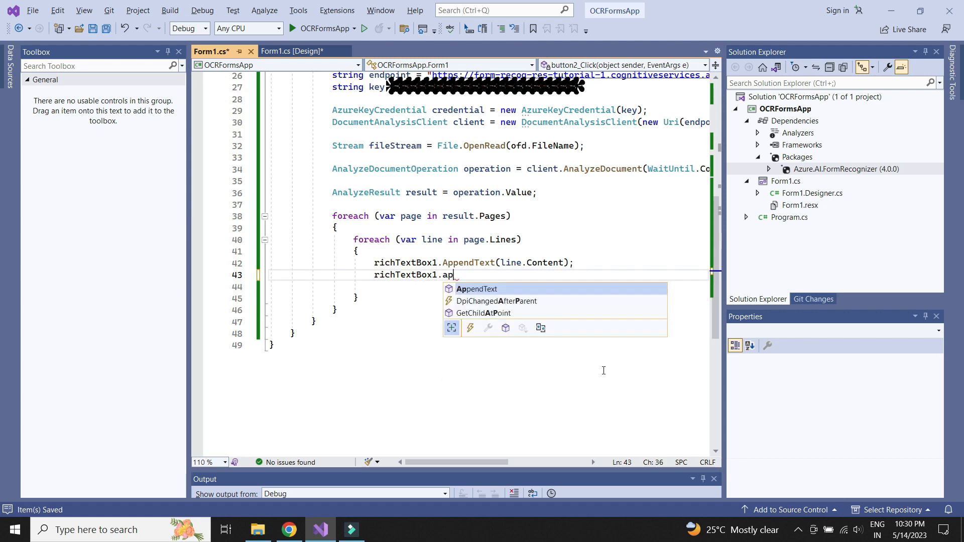
pyautogui.write('pendText("\\n")')
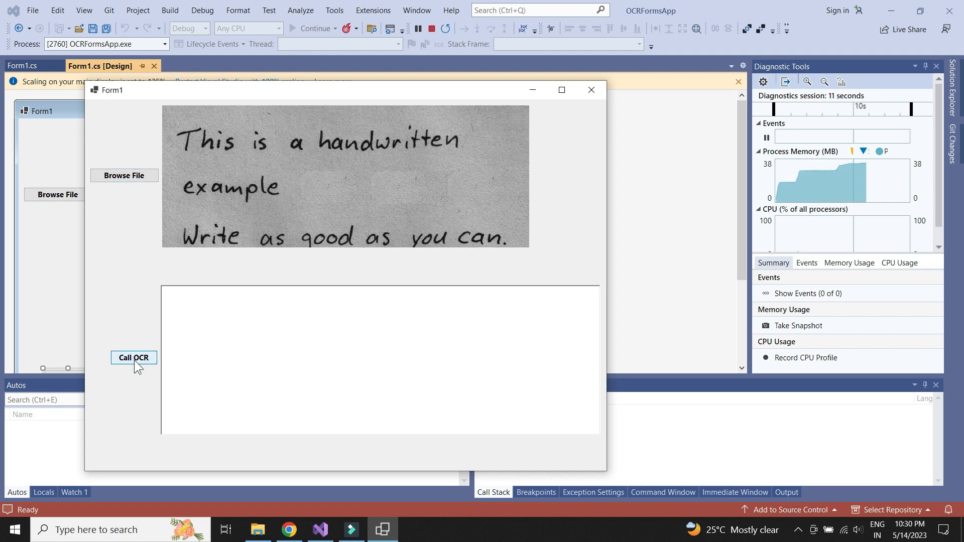
# - Run OCR on the handwritten image to show its three recognized lines in the rich text box
pyautogui.click(133, 357)
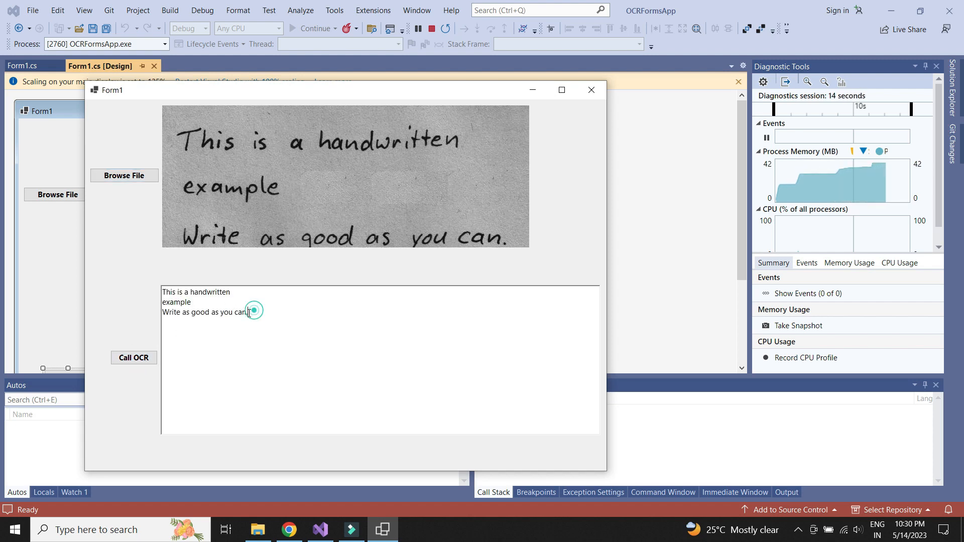